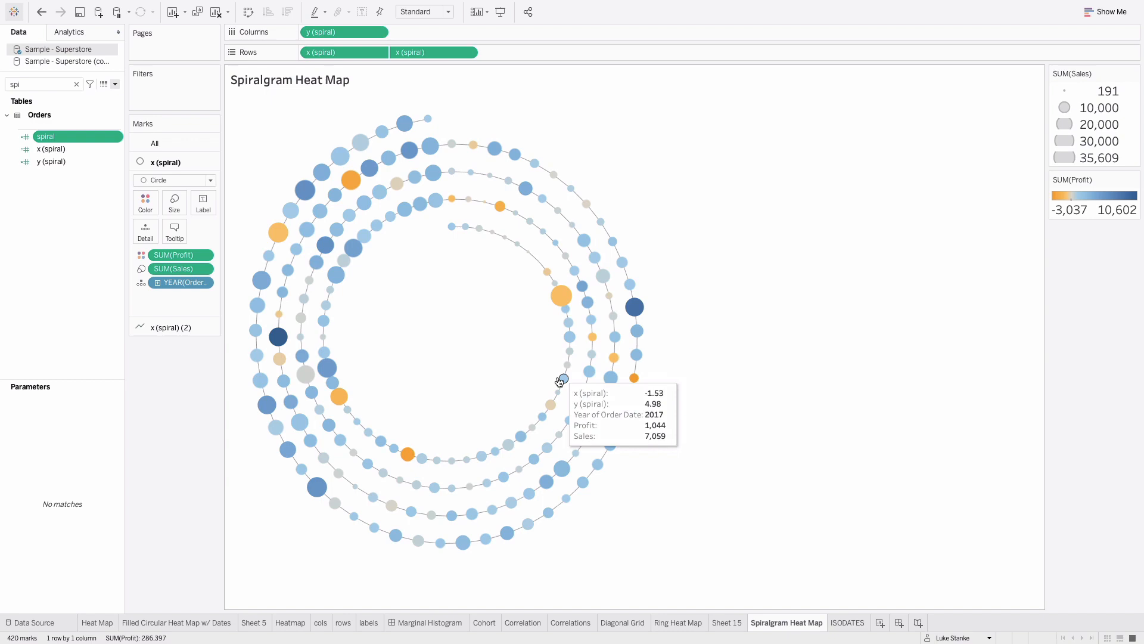
pyautogui.moveTo(455, 462)
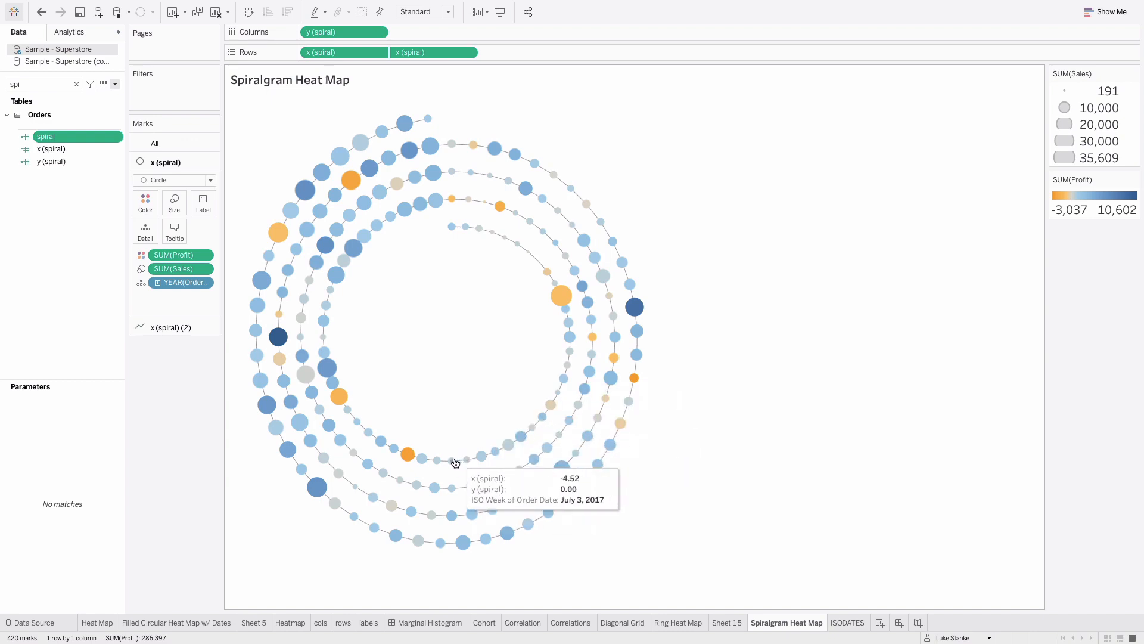
pyautogui.moveTo(408, 454)
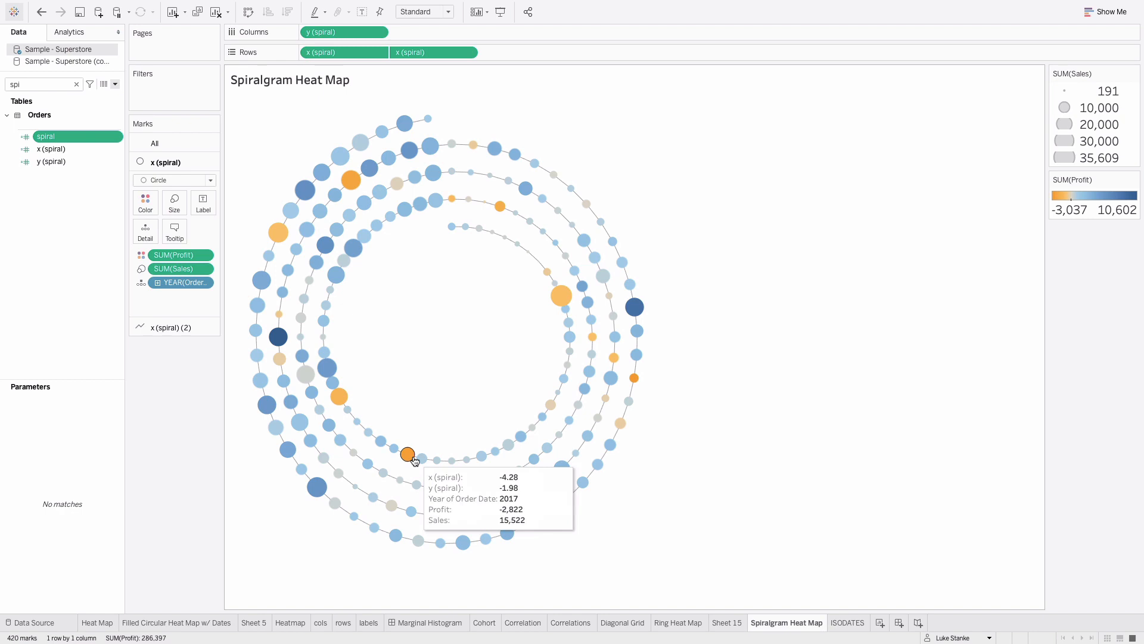
pyautogui.moveTo(324, 337)
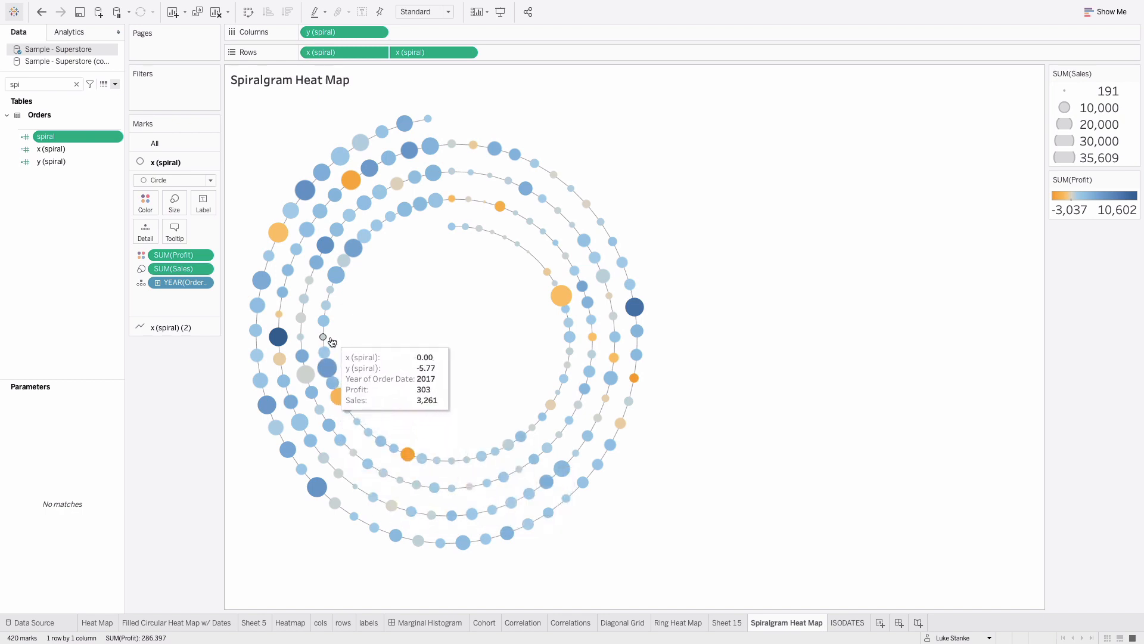
pyautogui.moveTo(421, 225)
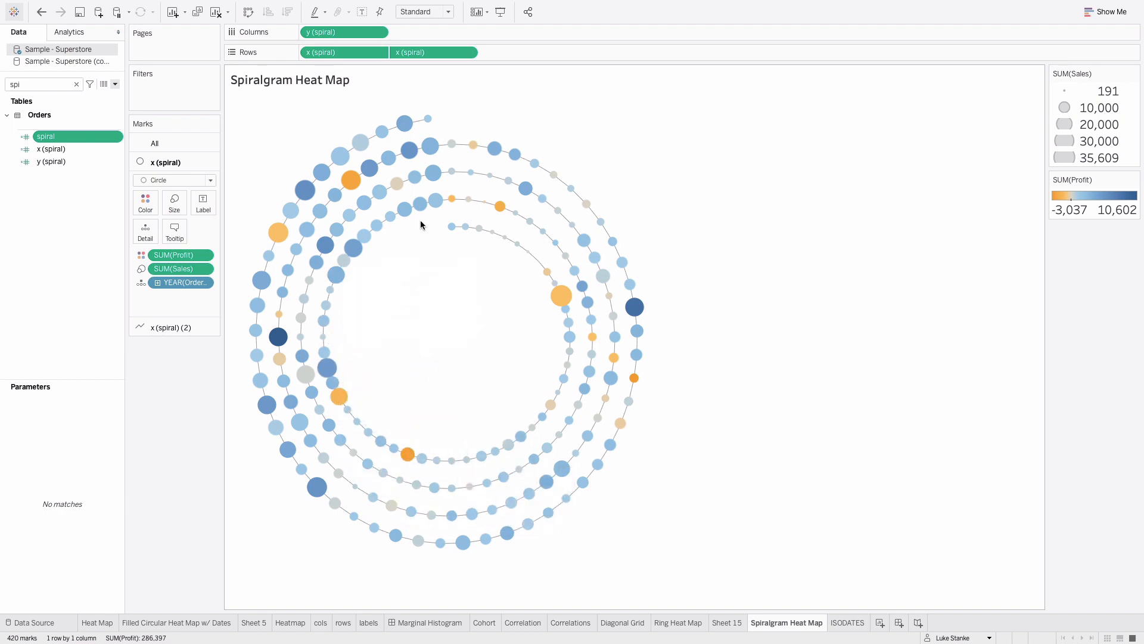
pyautogui.moveTo(419, 203)
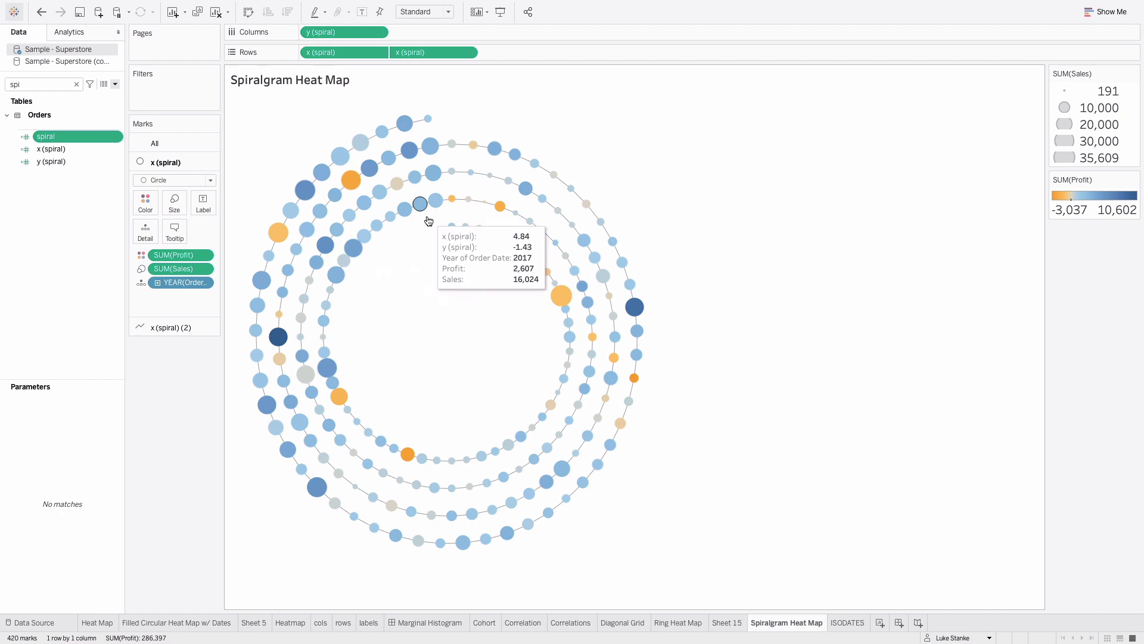
pyautogui.moveTo(449, 219)
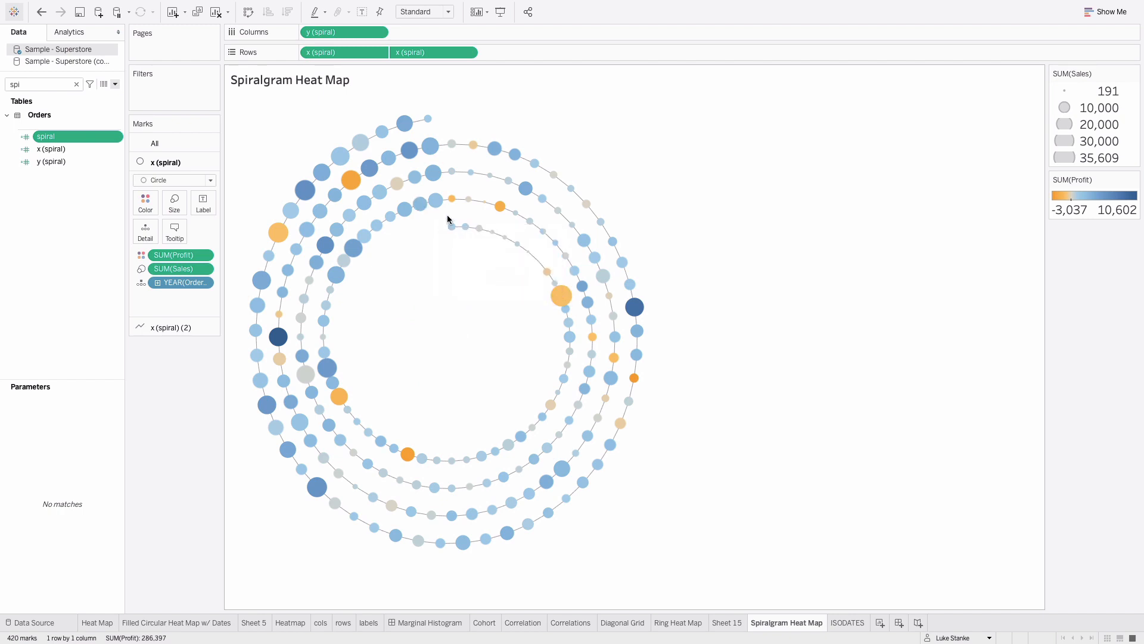
pyautogui.moveTo(465, 226)
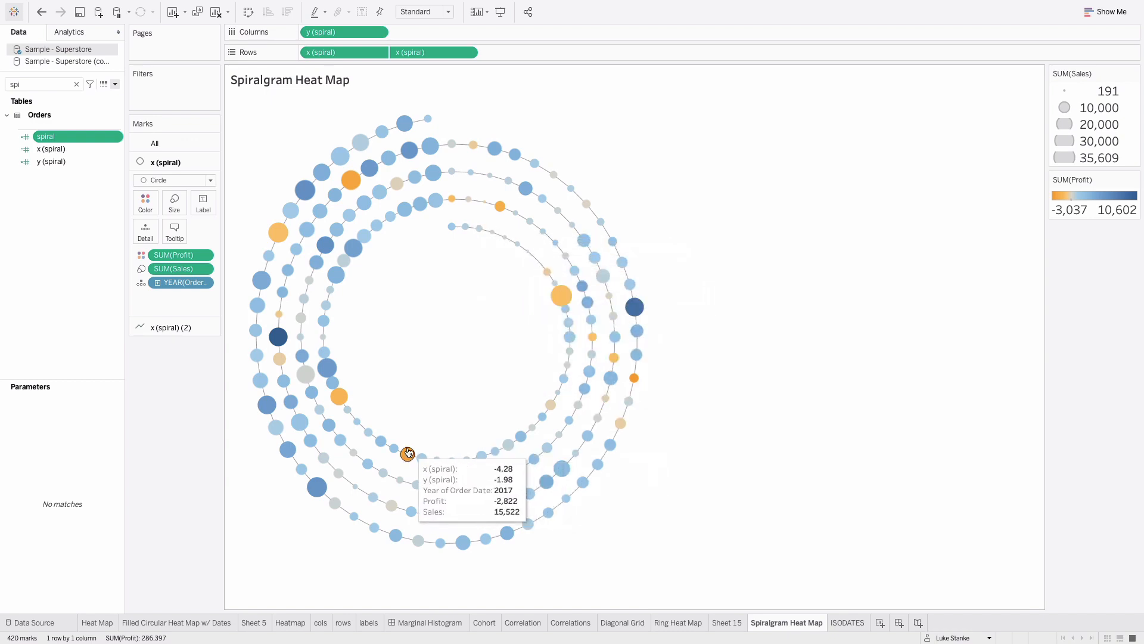
pyautogui.moveTo(323, 308)
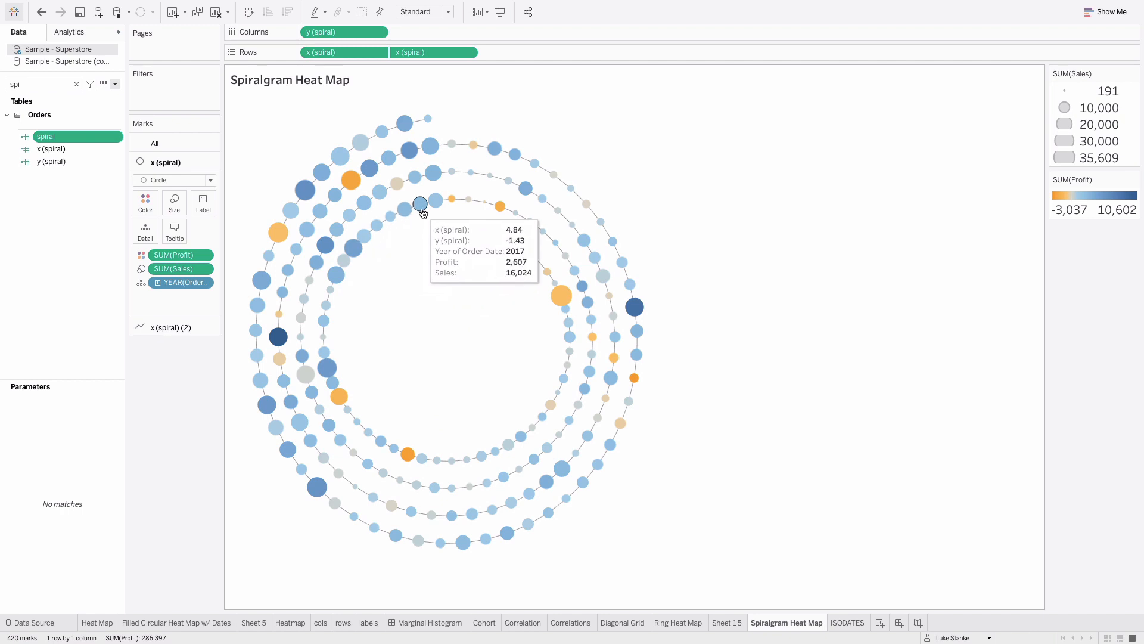
pyautogui.moveTo(436, 200)
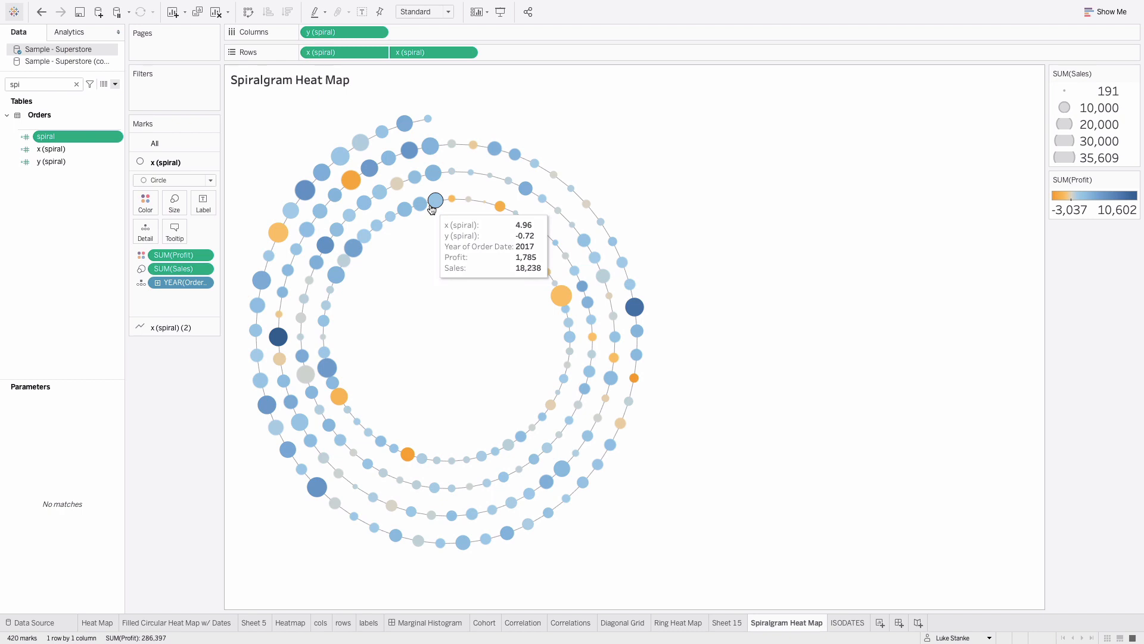
# Switch to the ISODATES sheet and scroll its week-by-year table down to Week 53
pyautogui.click(848, 622)
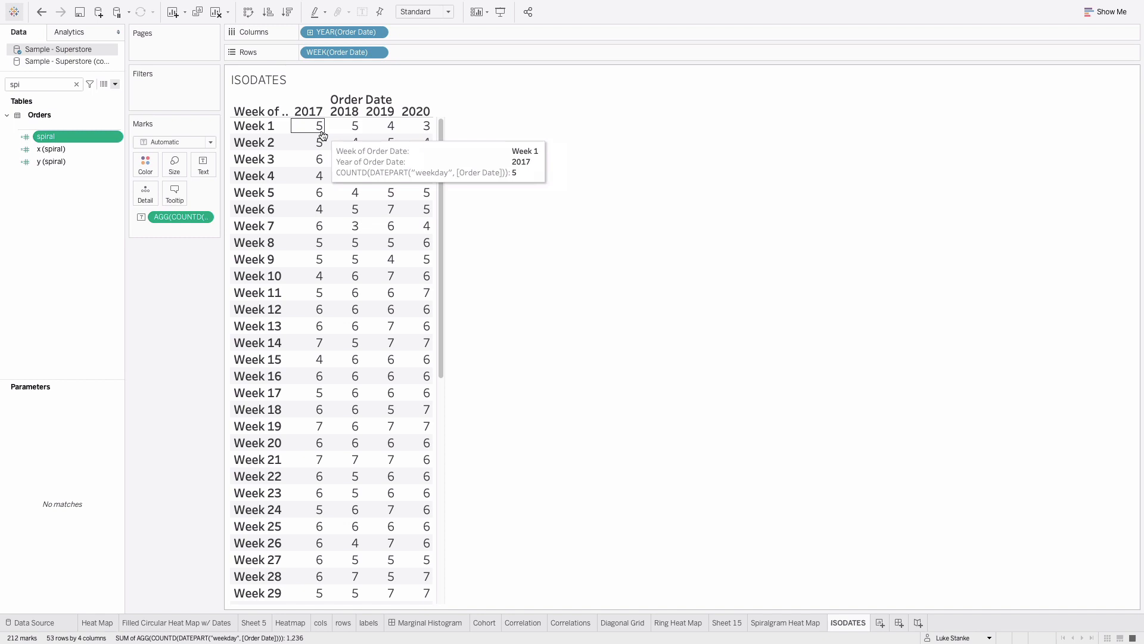
pyautogui.scroll(-3)
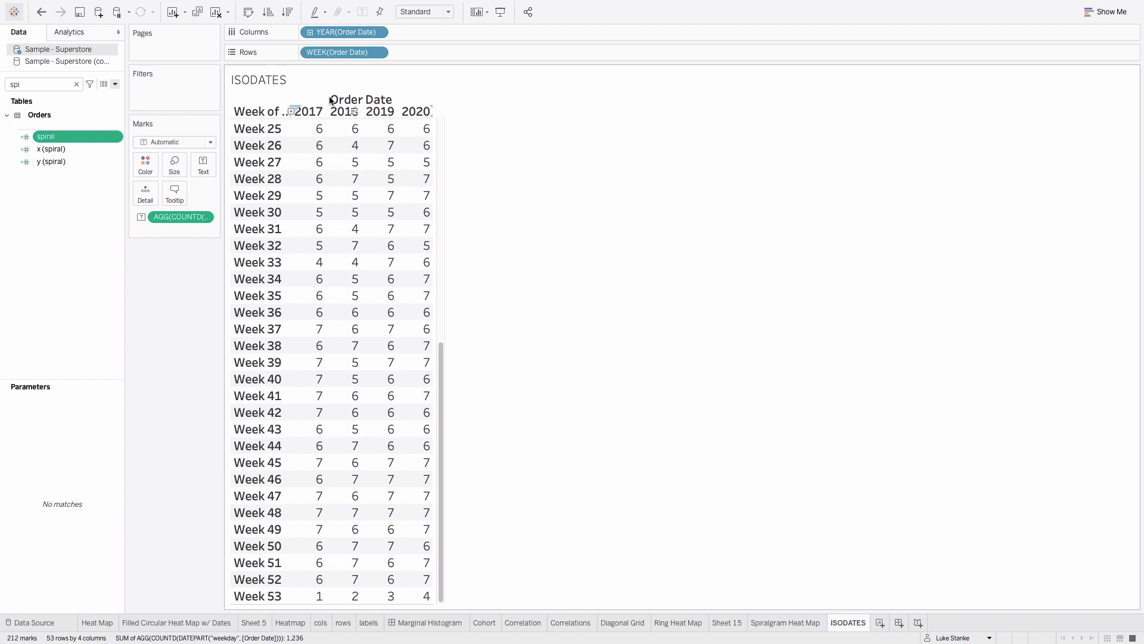
# Set YEAR(Order Date) and WEEK(Order Date) to ISO-8601 week-based dates
pyautogui.click(343, 32)
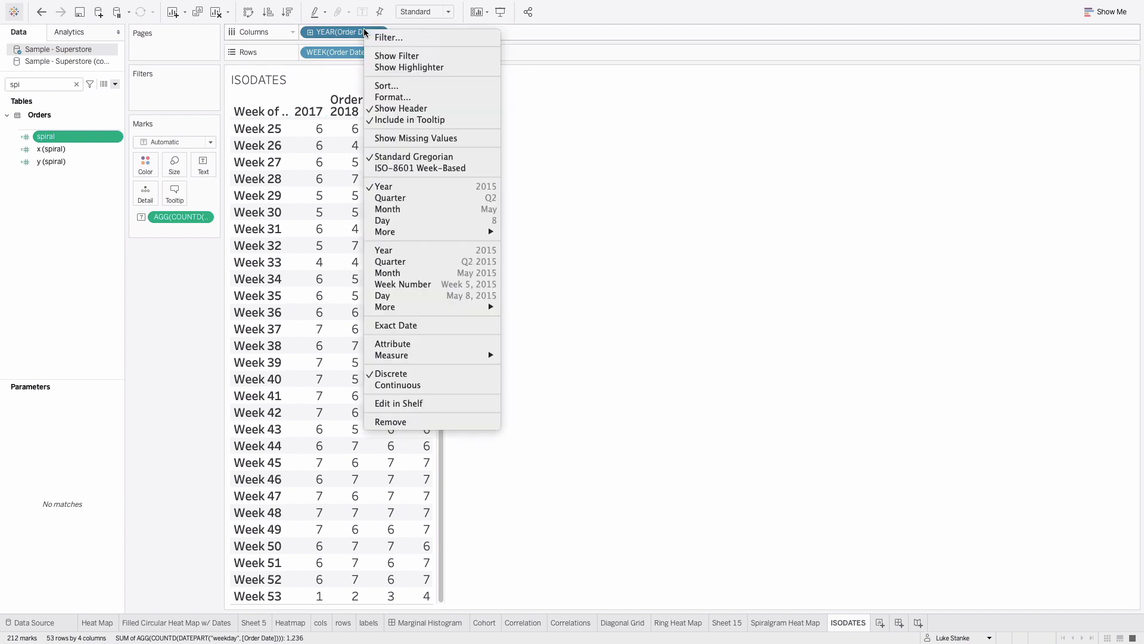
pyautogui.moveTo(419, 168)
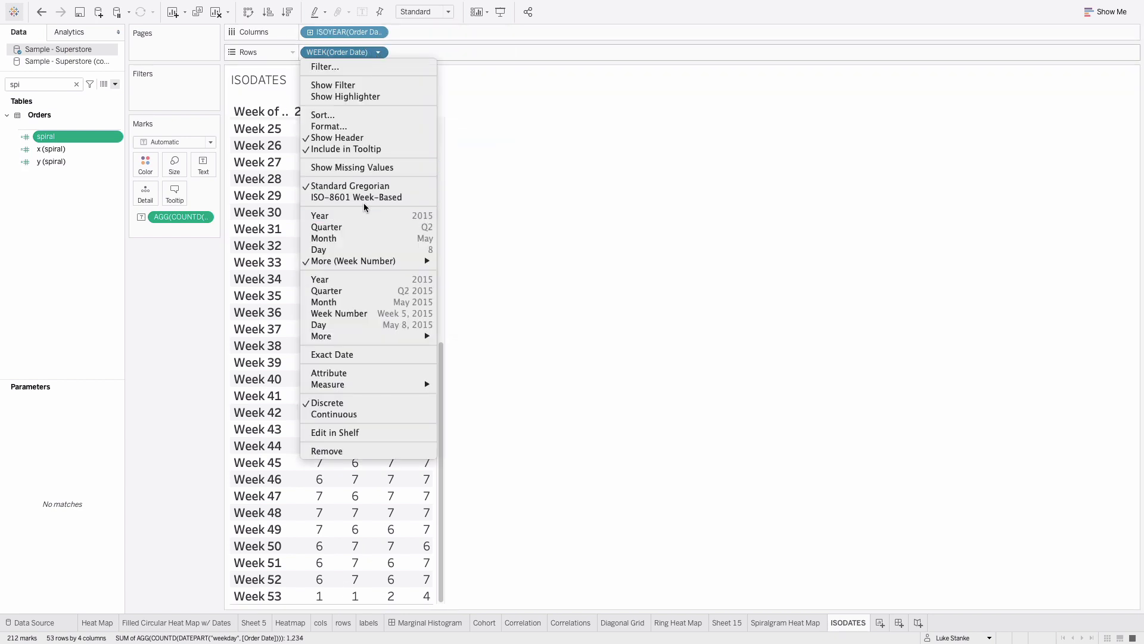
pyautogui.click(357, 196)
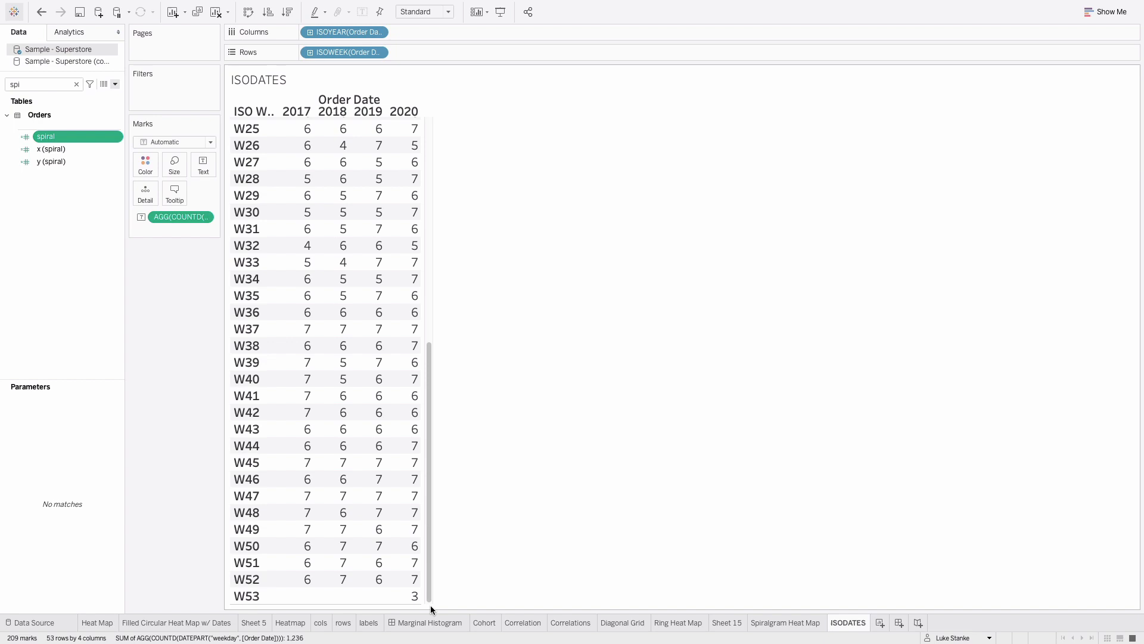
pyautogui.moveTo(465, 606)
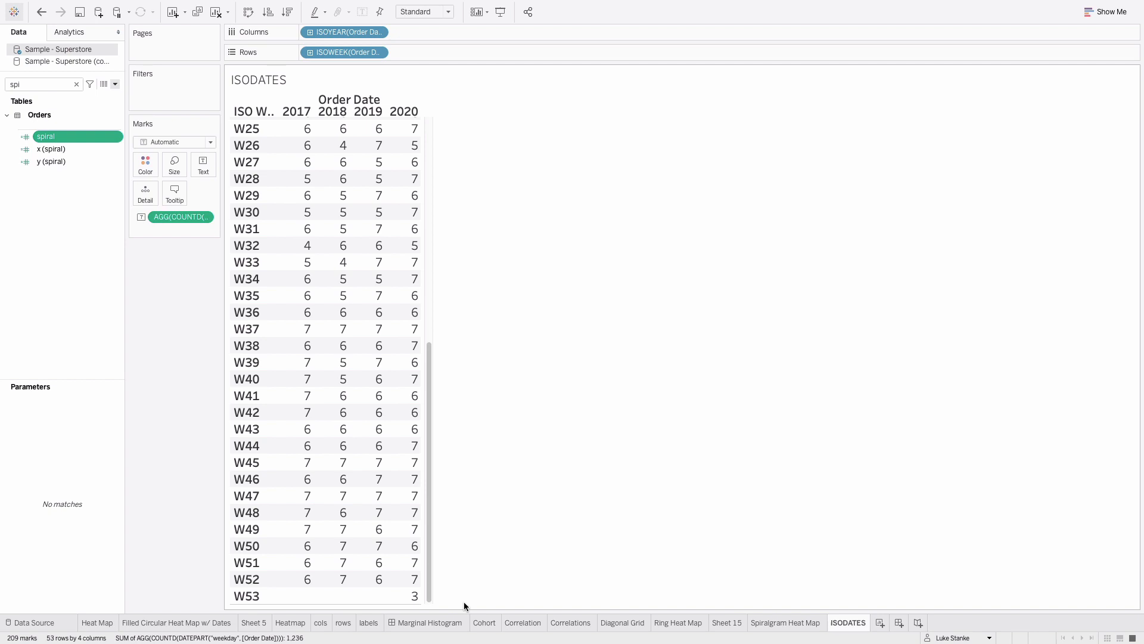
# Return to the Spiralgram Heat Map sheet and bring up the Data pane's new-field menu
pyautogui.click(787, 623)
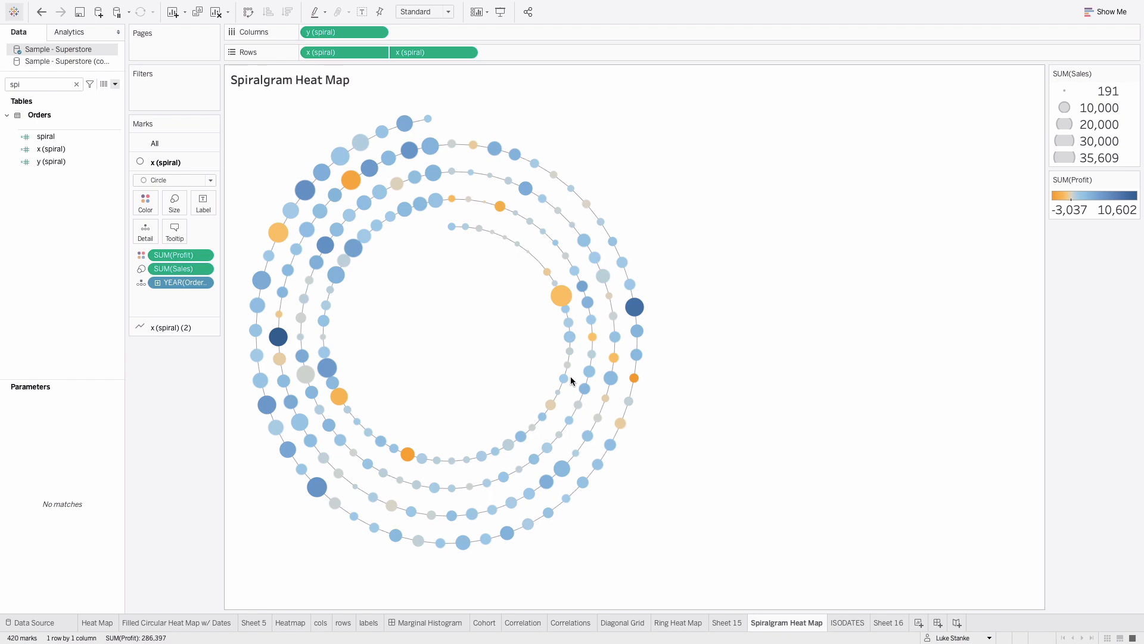
pyautogui.moveTo(119, 95)
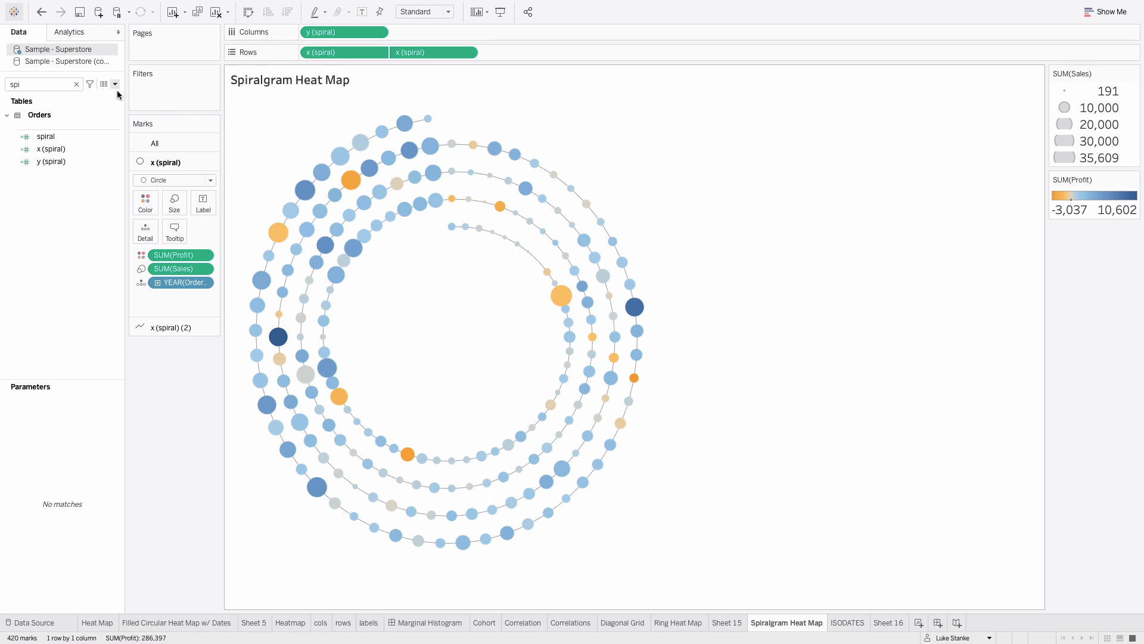
pyautogui.click(115, 83)
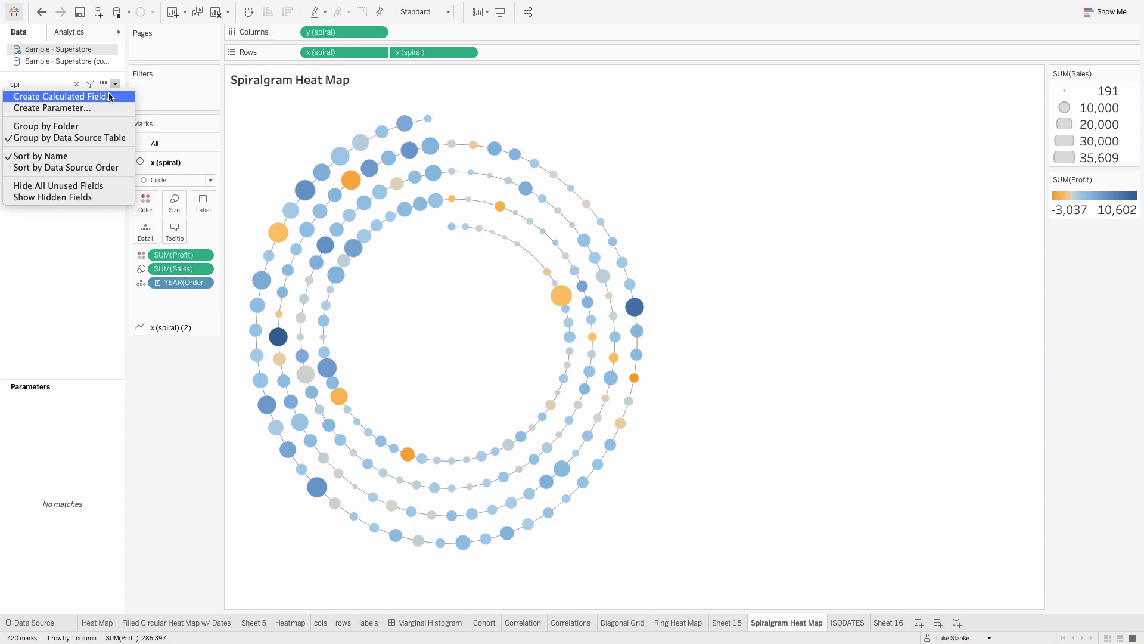
# Create a calculated field 'radians' drafting 2 * PI() * ((ISOWEEK) / ...)
pyautogui.click(62, 95)
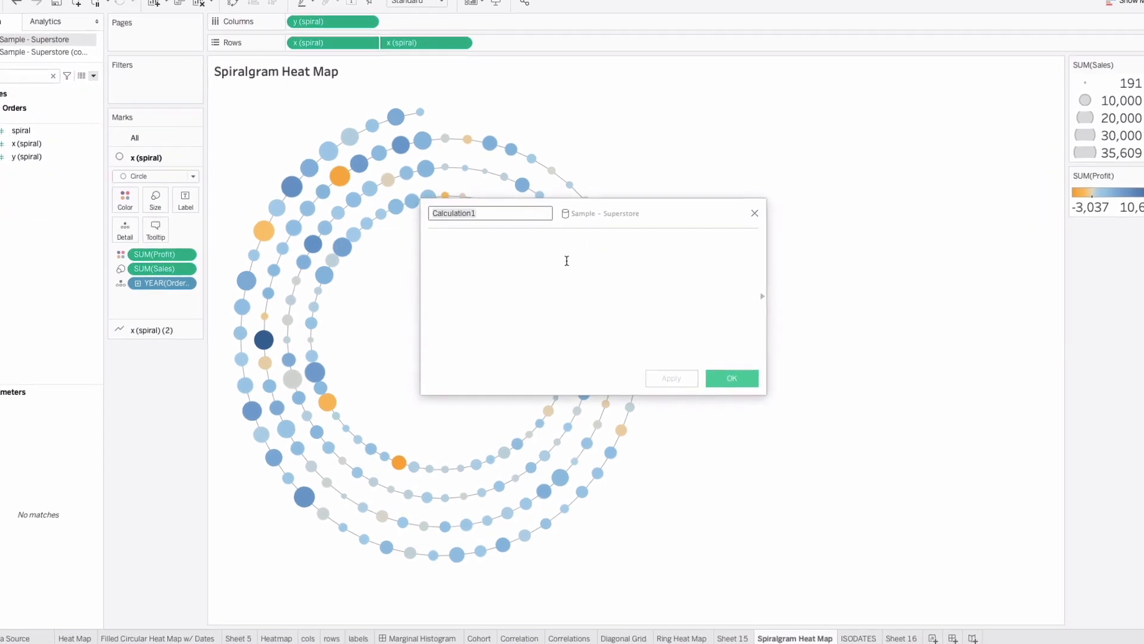
pyautogui.write('radians')
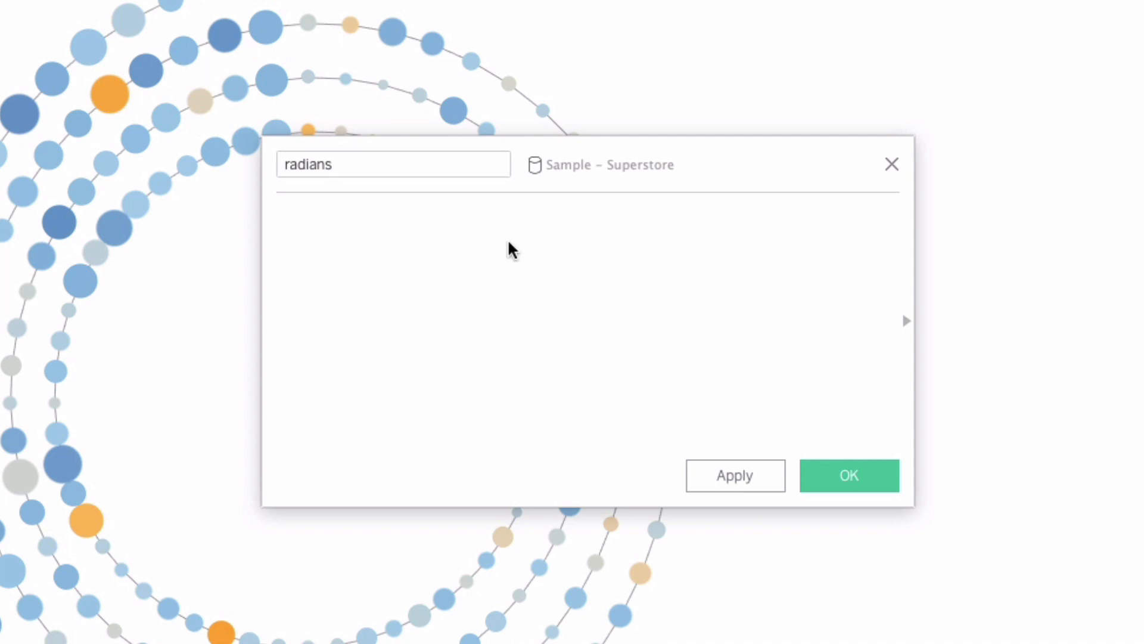
pyautogui.write('2 *')
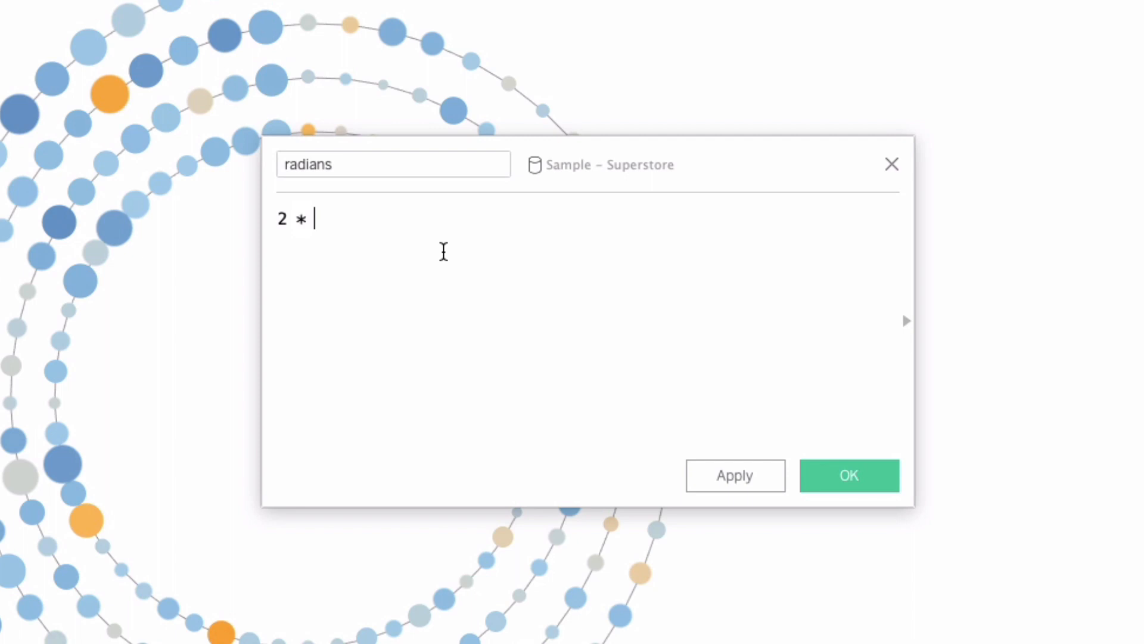
pyautogui.write('PI()')
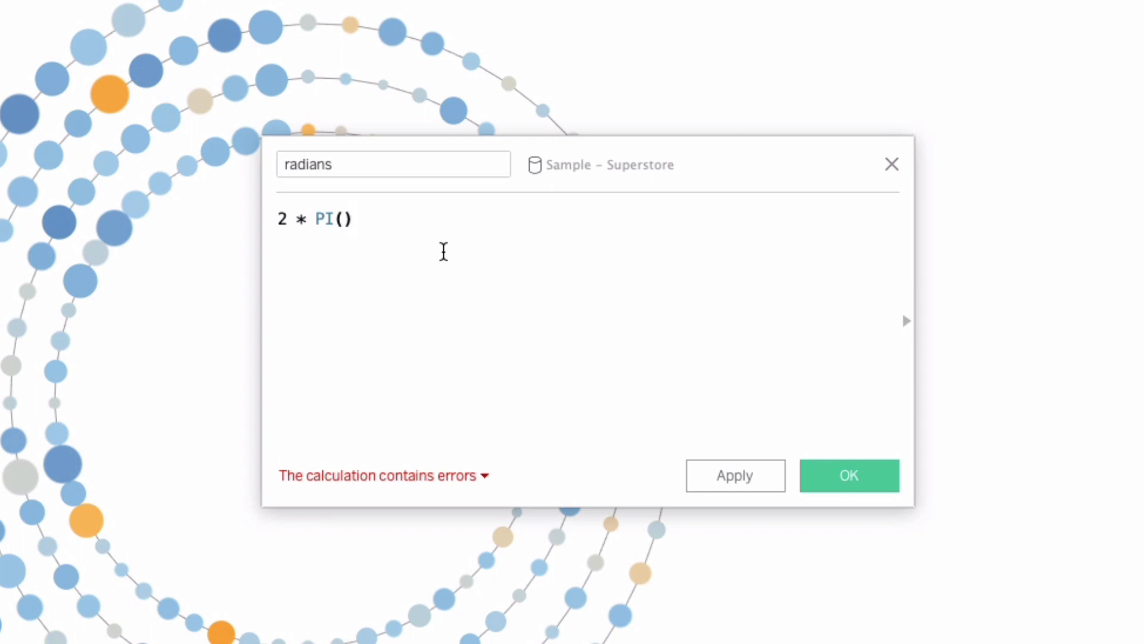
pyautogui.write('* (')
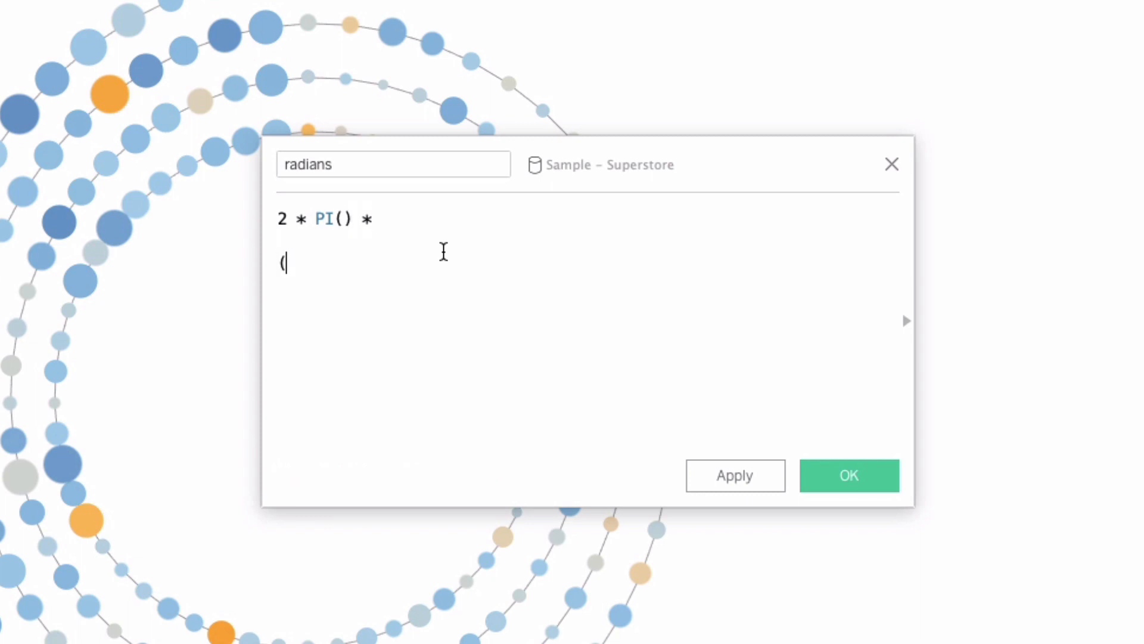
pyautogui.write(')')
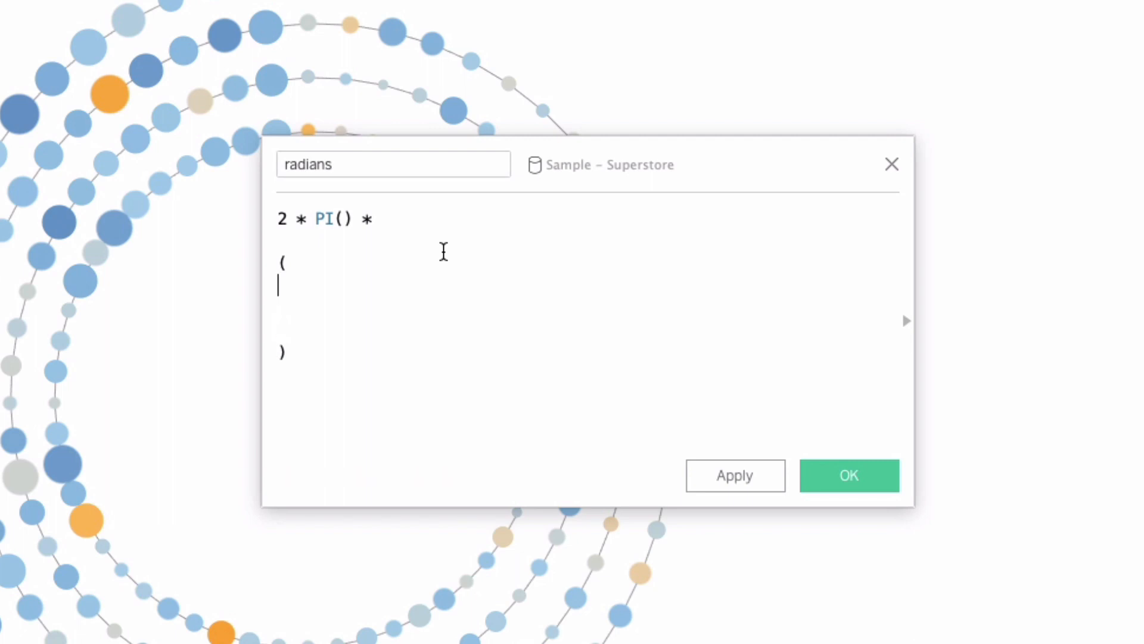
pyautogui.write('/')
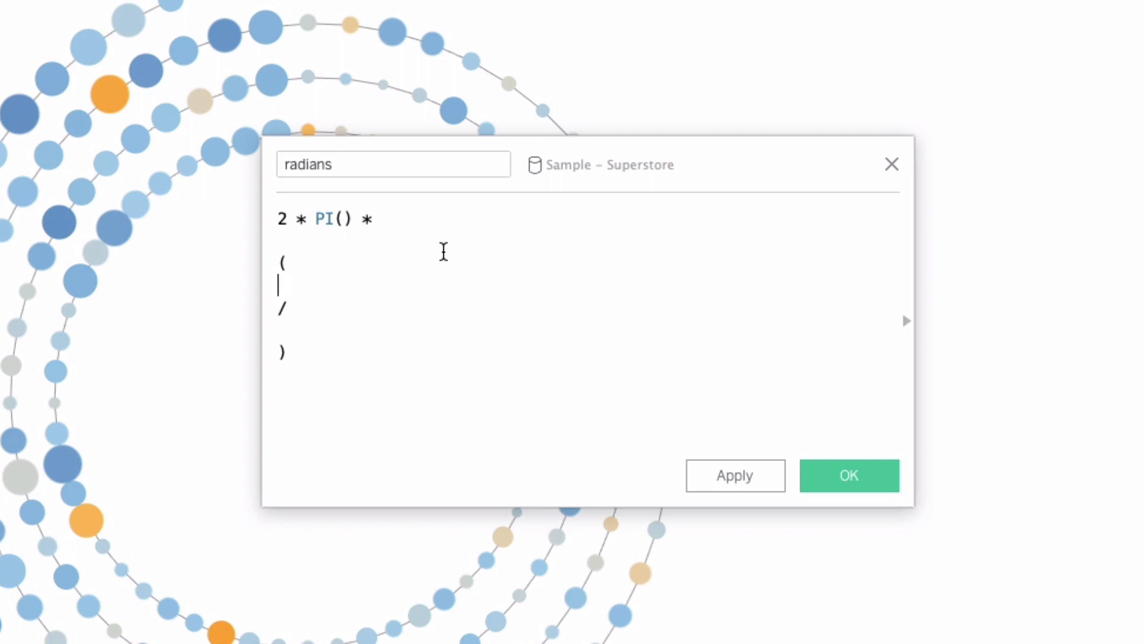
pyautogui.write('()')
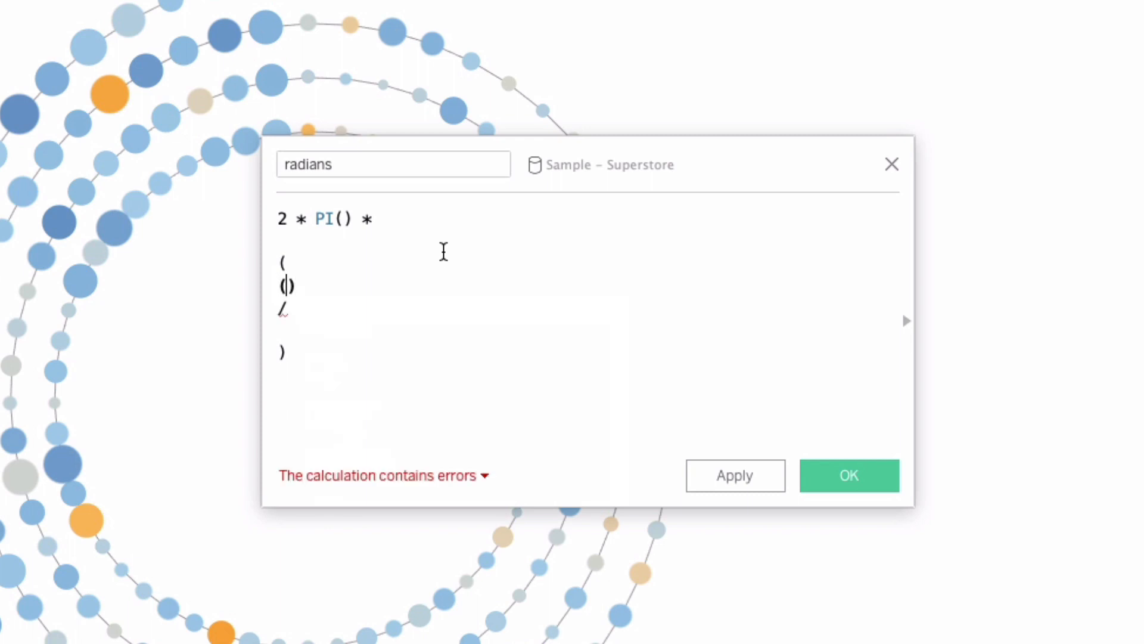
pyautogui.write('ISOWEEK')
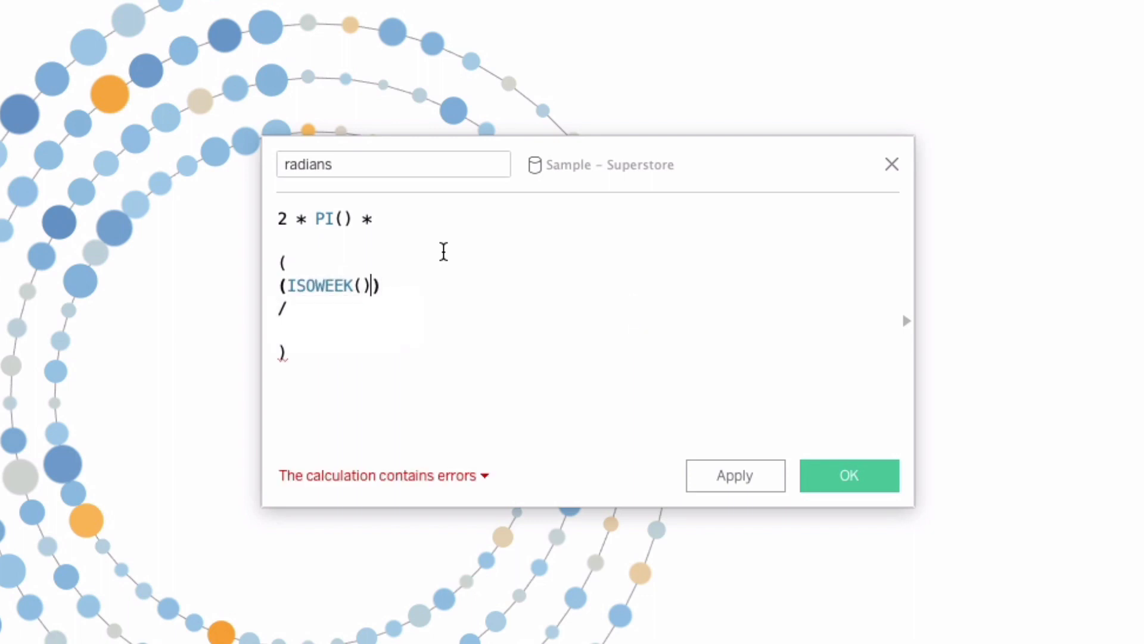
# Complete the numerator as (ISOWEEK([Order Date]) - 1) and begin the divisor with {
pyautogui.write('d')
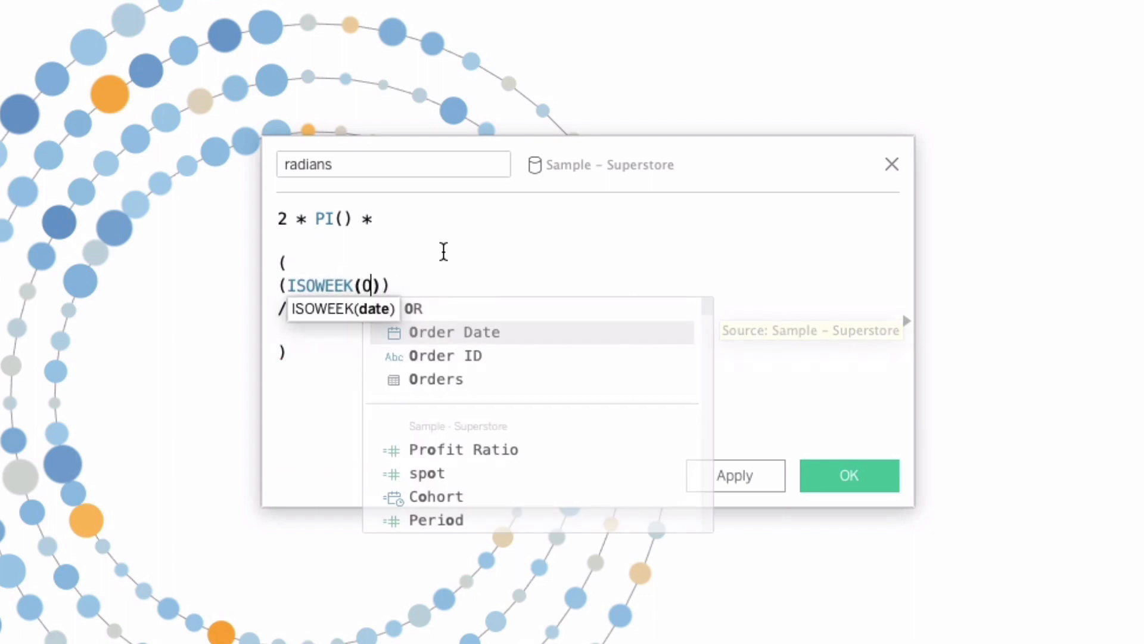
pyautogui.click(454, 333)
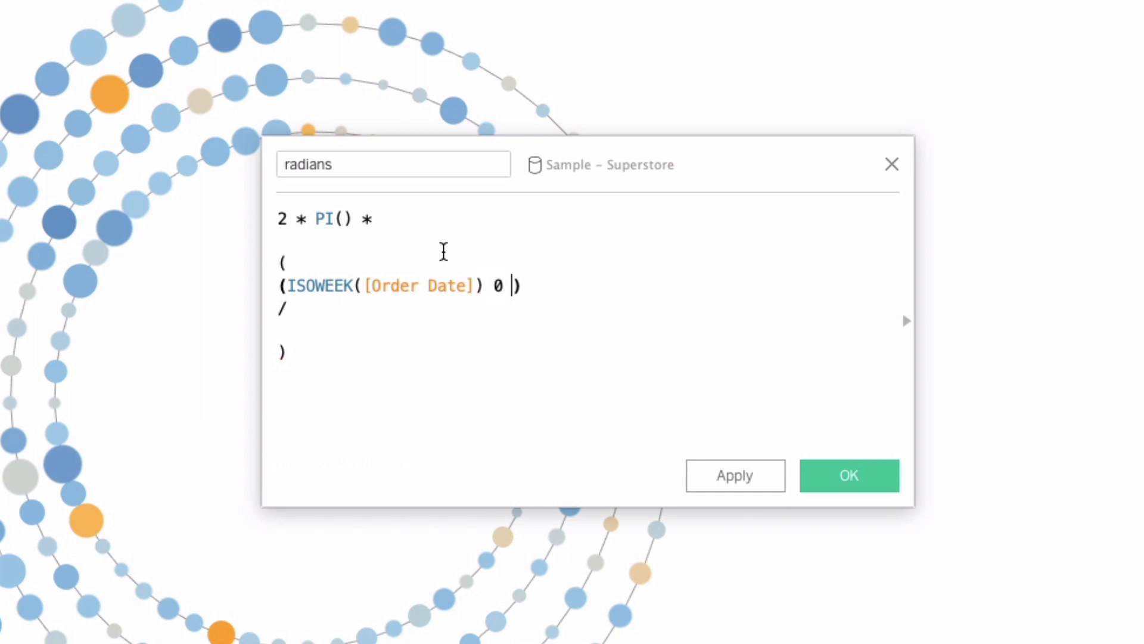
pyautogui.write('- 1')
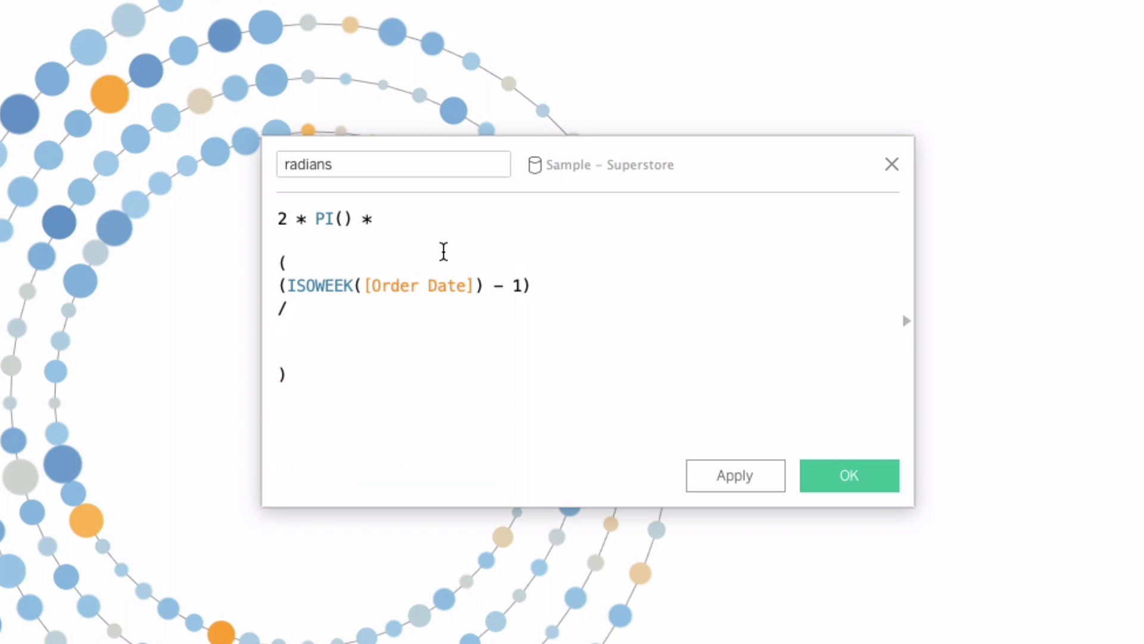
pyautogui.write('{')
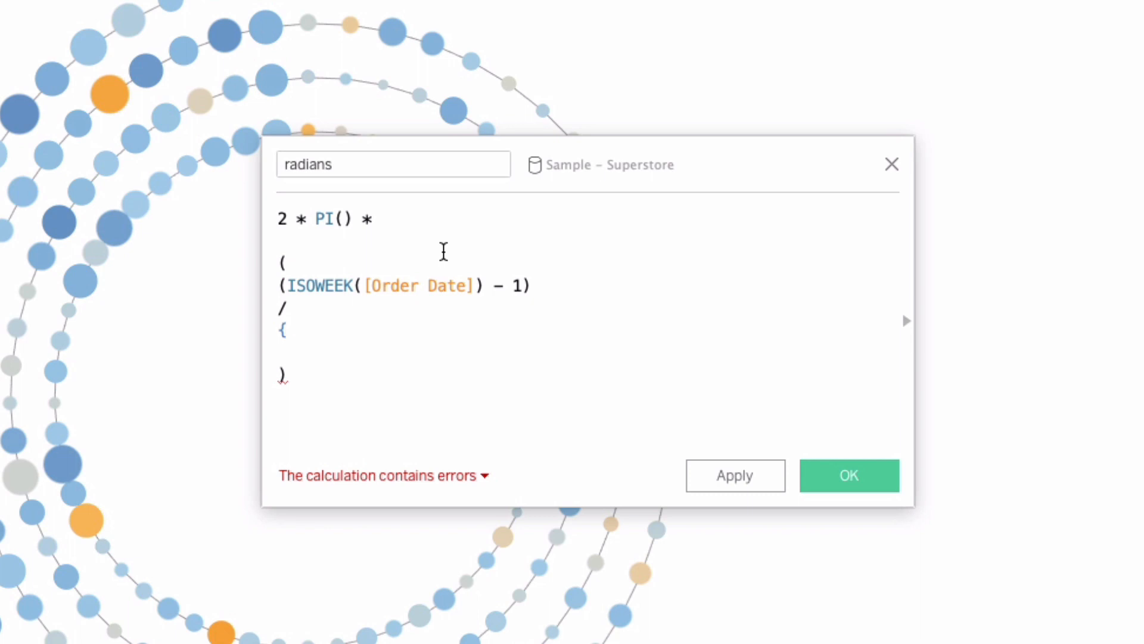
# Enter the divisor {FIXED ISOYEAR([Order Date]) : MAX(ISOWEEK([Order Date]))} making radians valid
pyautogui.write('FIXED ISOYEAR(')
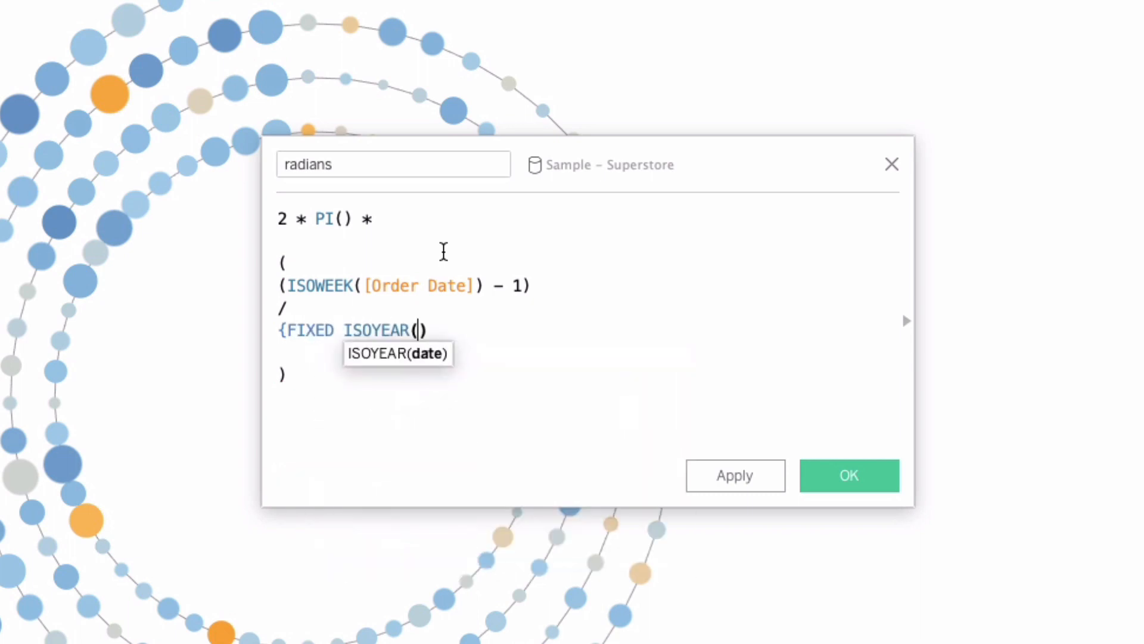
pyautogui.write('OR')
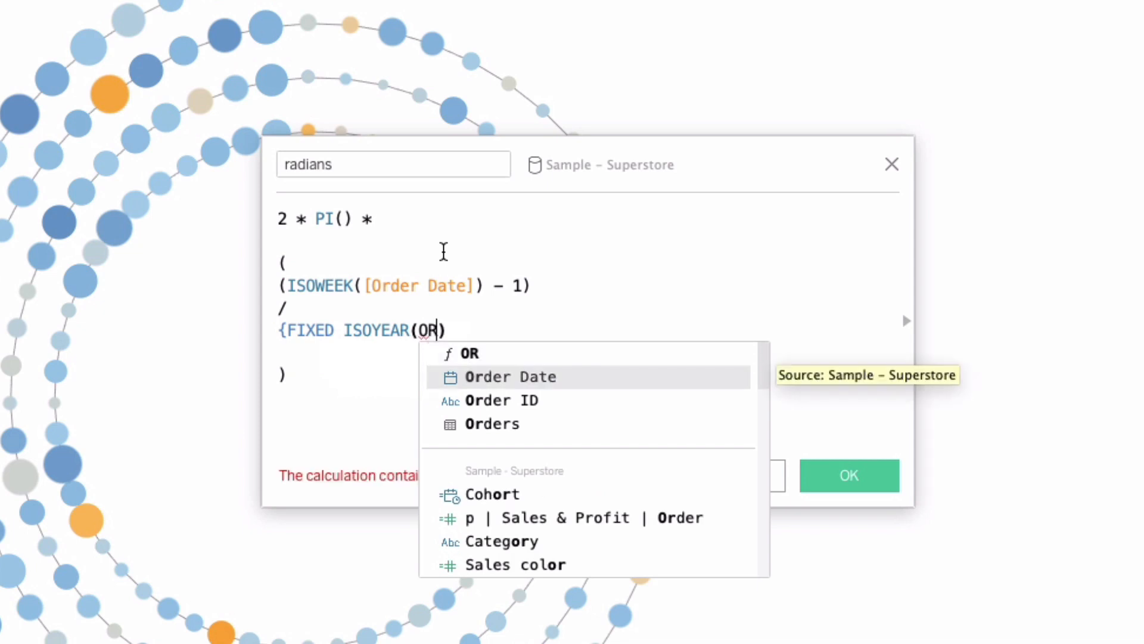
pyautogui.click(510, 376)
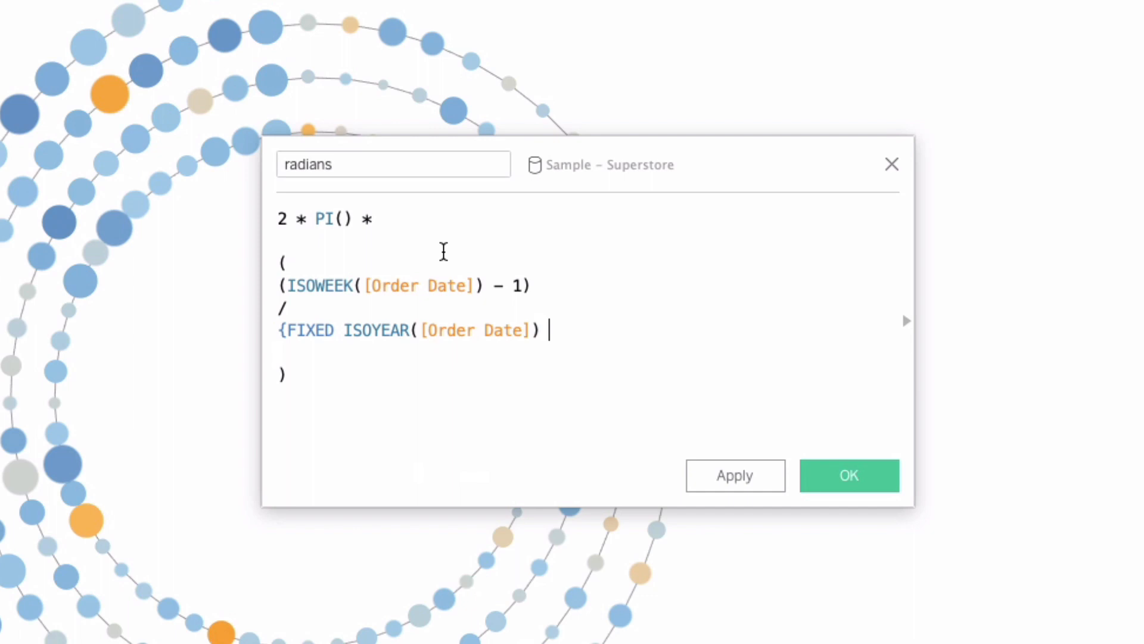
pyautogui.write(':')
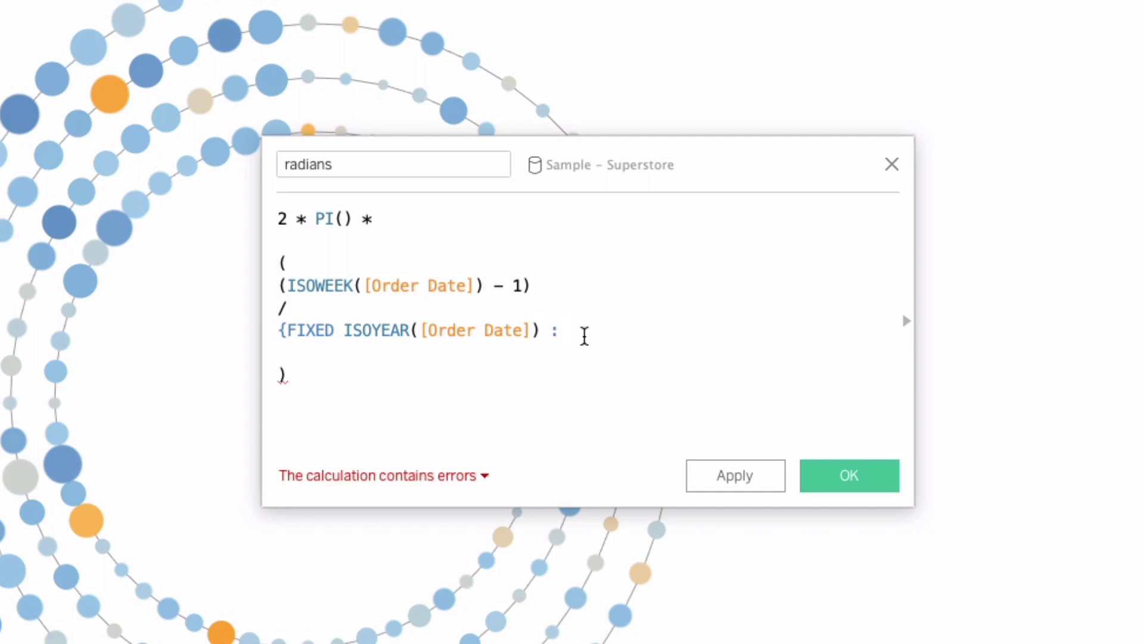
pyautogui.write('MAX(IS')
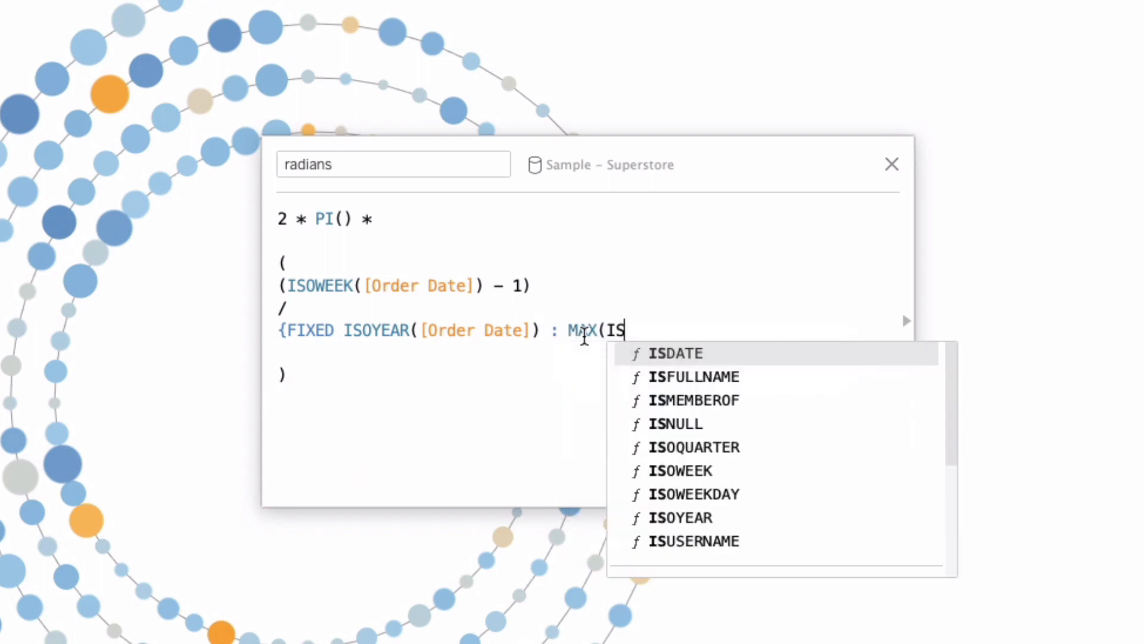
pyautogui.write('OWEEK(0')
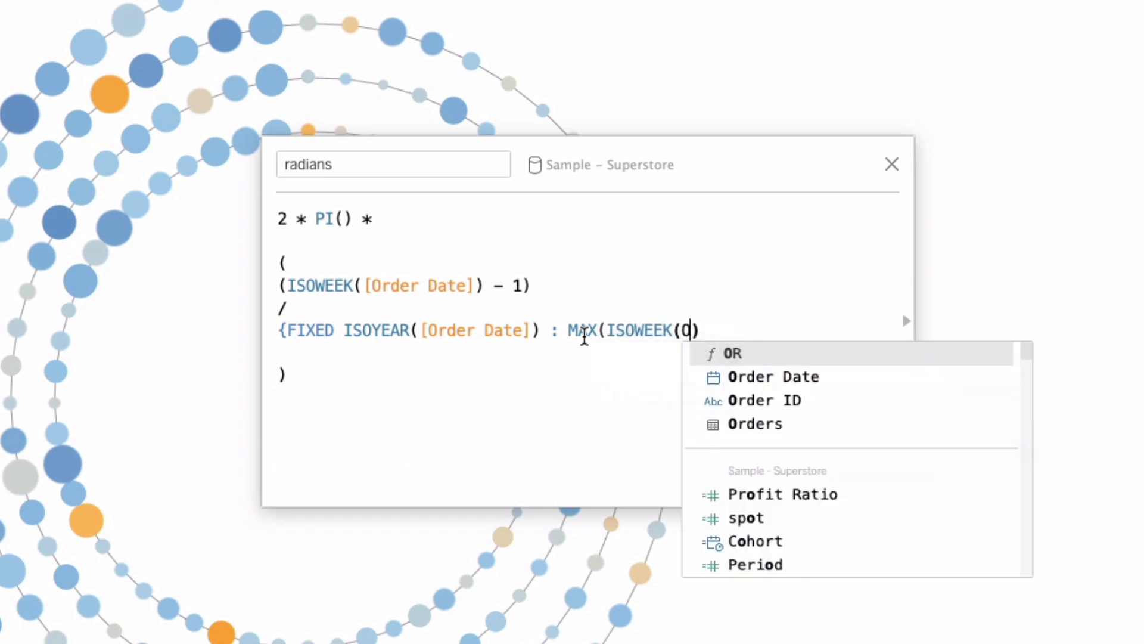
pyautogui.click(772, 377)
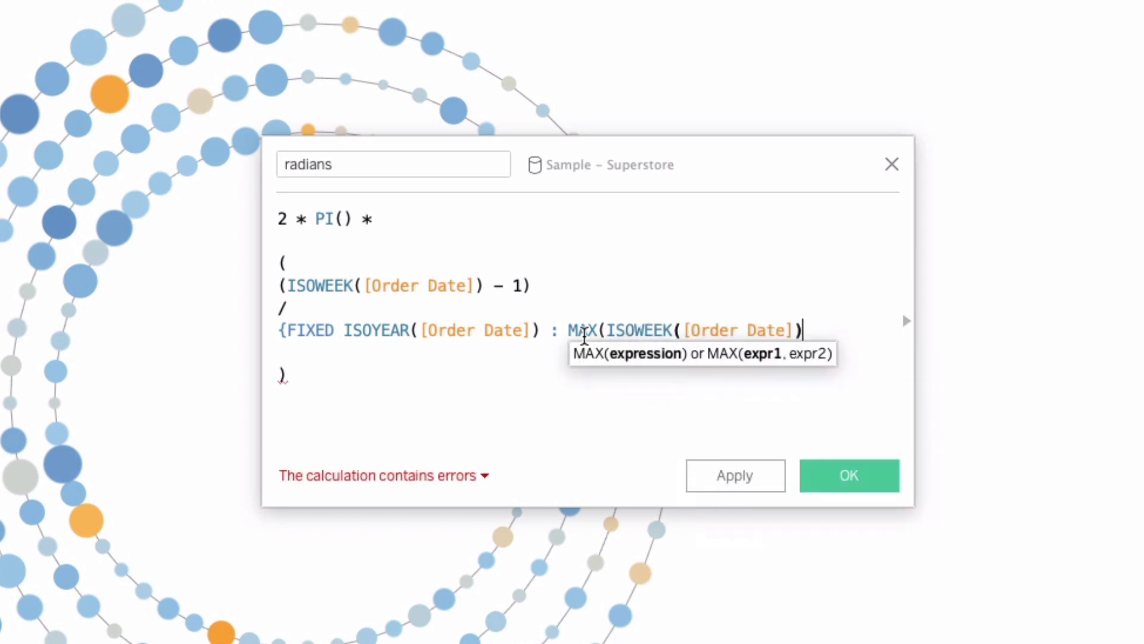
pyautogui.write(')}')
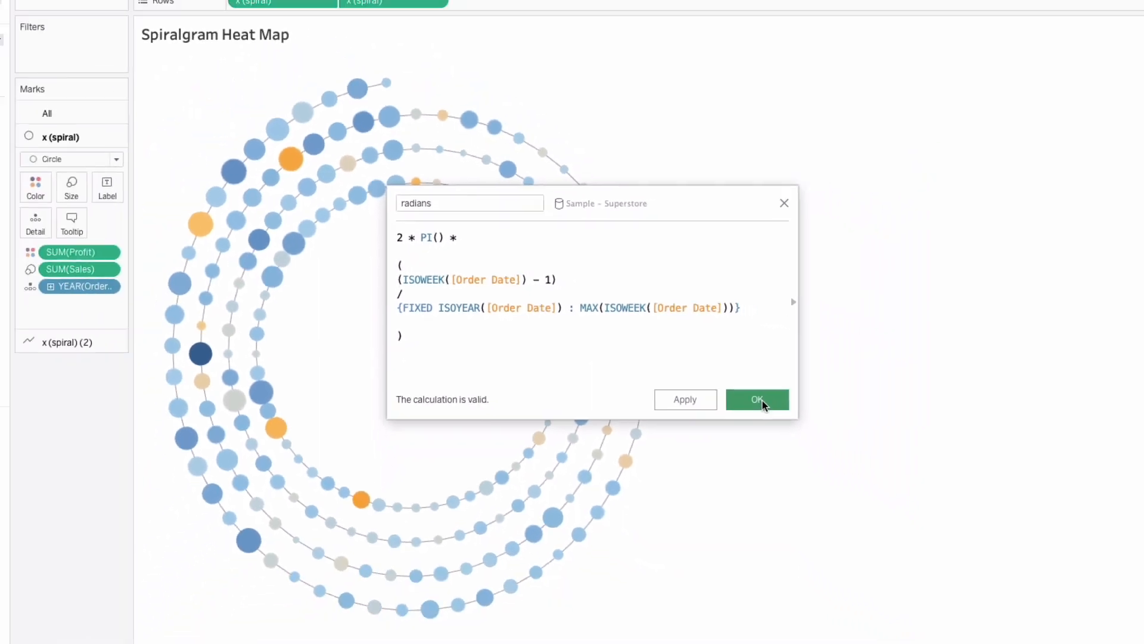
# Save the radians calculation and start a new calculated field named 'spiral height'
pyautogui.click(757, 399)
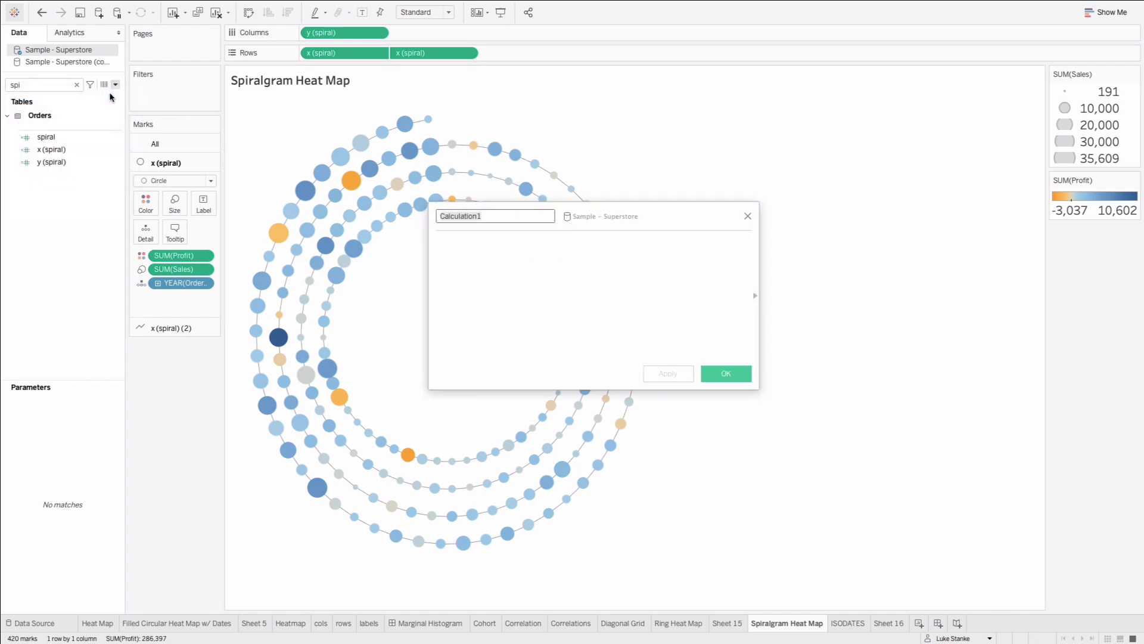
pyautogui.write('spiral')
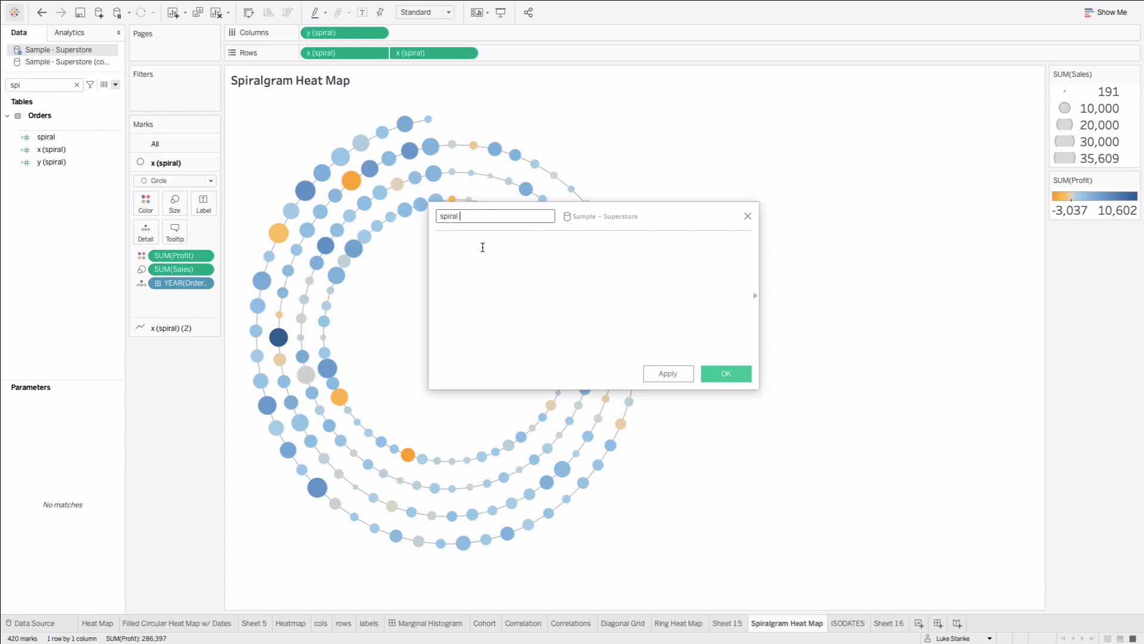
pyautogui.write('height')
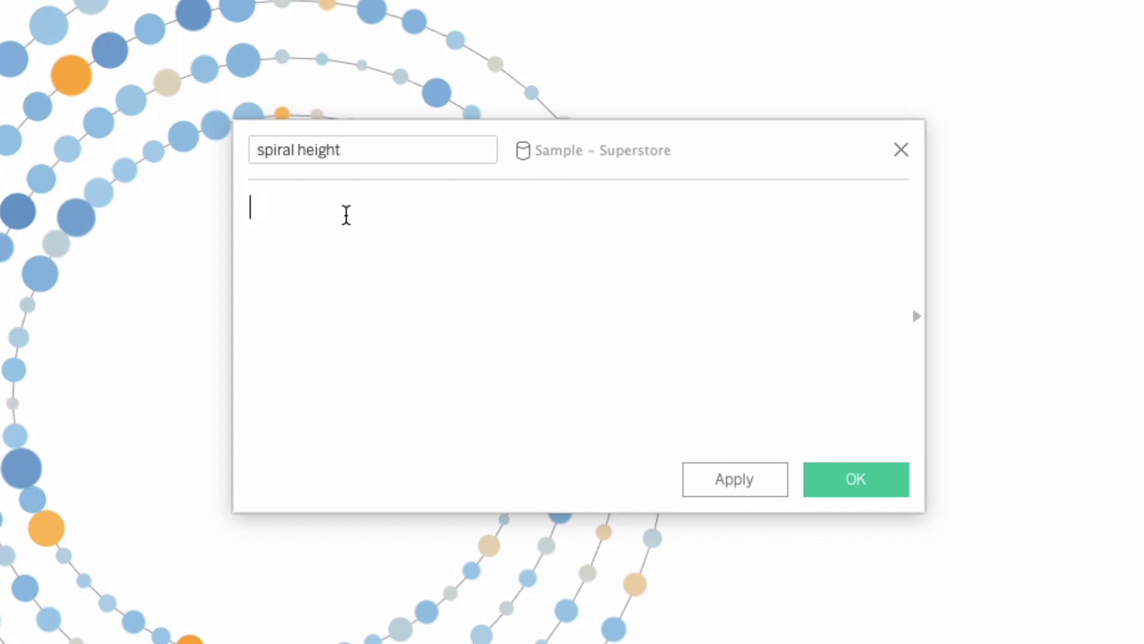
# Outline spiral height with // Year, // Week, // Overall comments and begin ISOYEAR
pyautogui.write('// Yea')
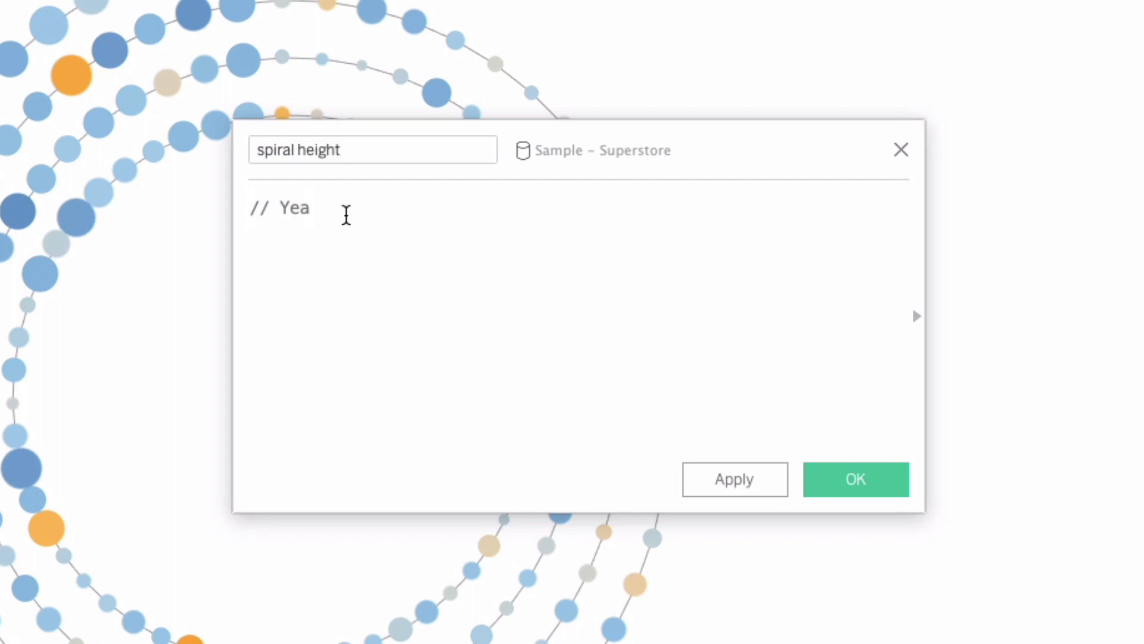
pyautogui.write('r')
pyautogui.write('// Week')
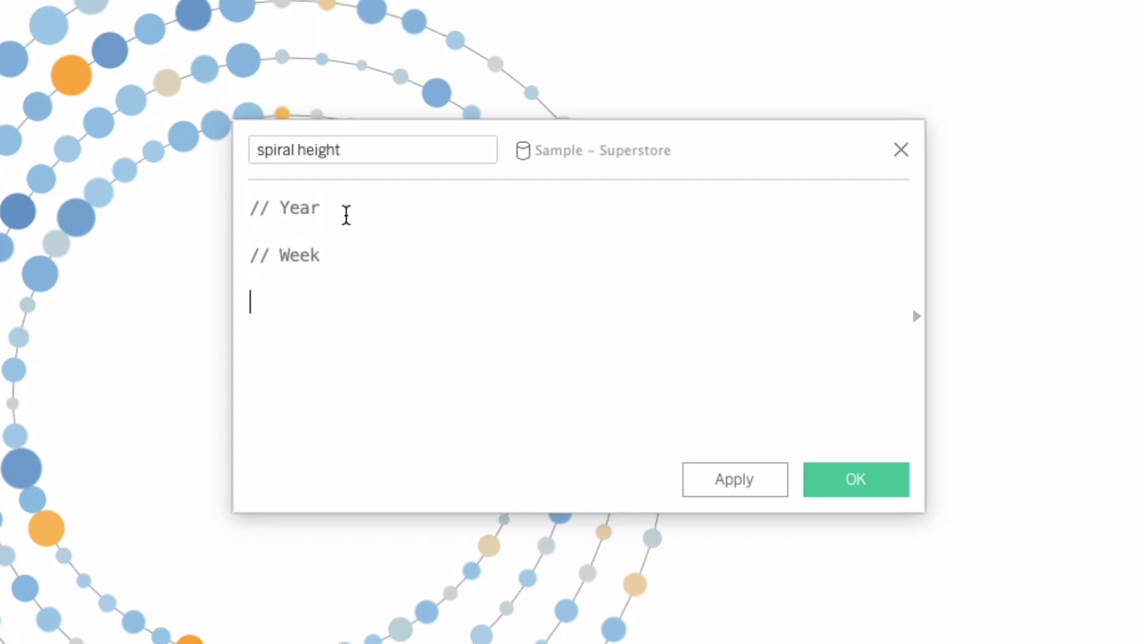
pyautogui.write('// Overall')
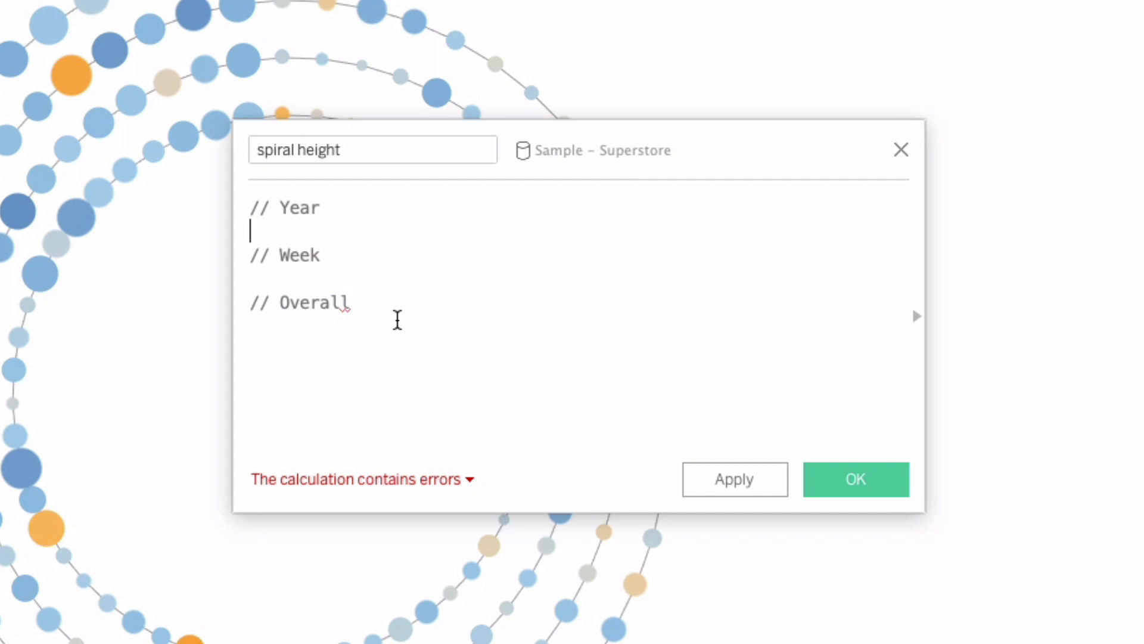
pyautogui.write('ISOYEAR(')
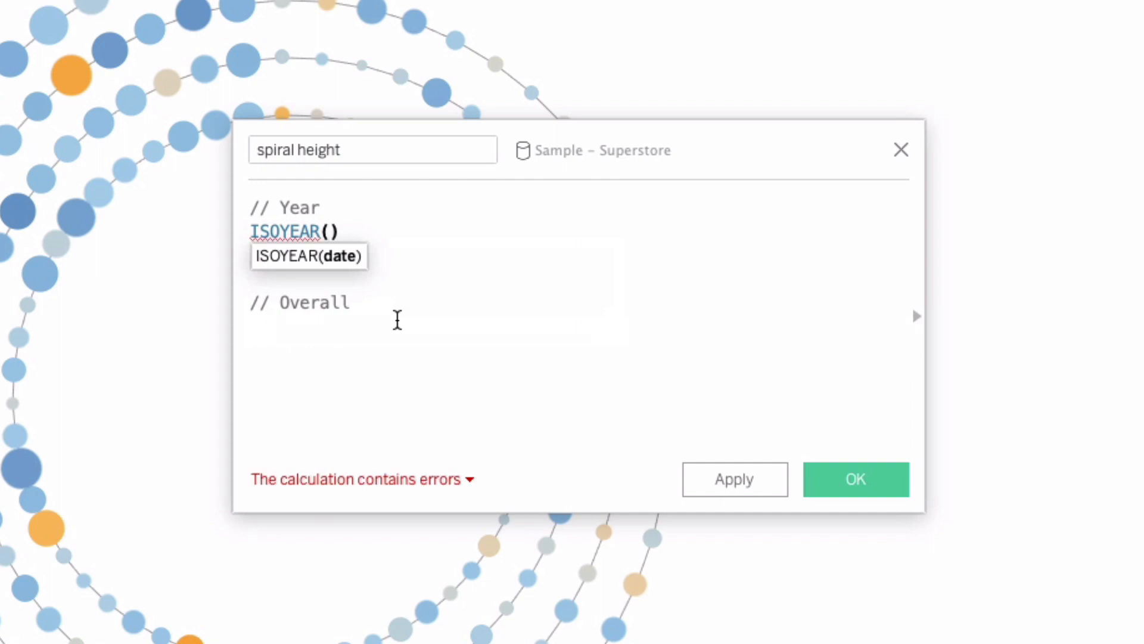
# Write the Year term ISOYEAR([Order Date]) - {MIN(ISOYEAR([Order Date]))}
pyautogui.write('Or')
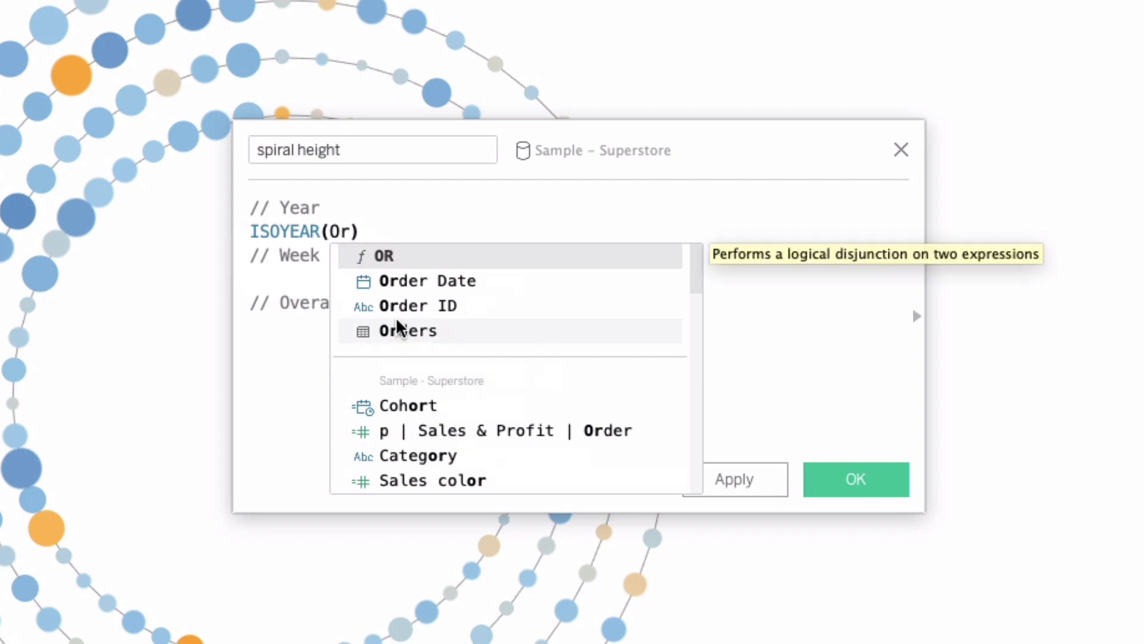
pyautogui.click(427, 282)
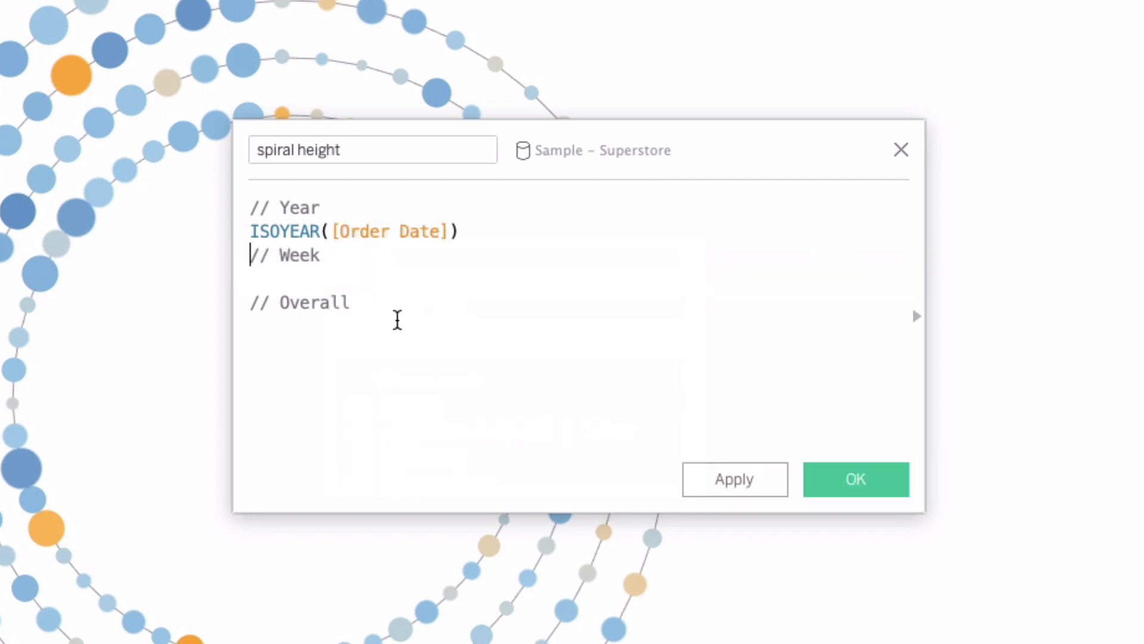
pyautogui.write('-')
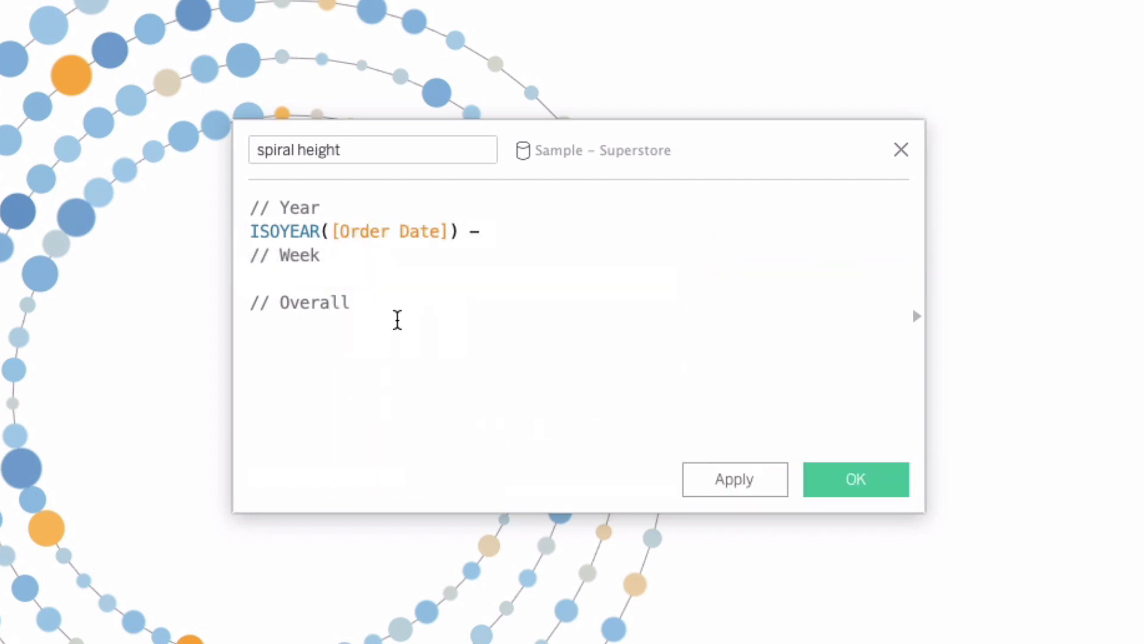
pyautogui.write('{FIXE')
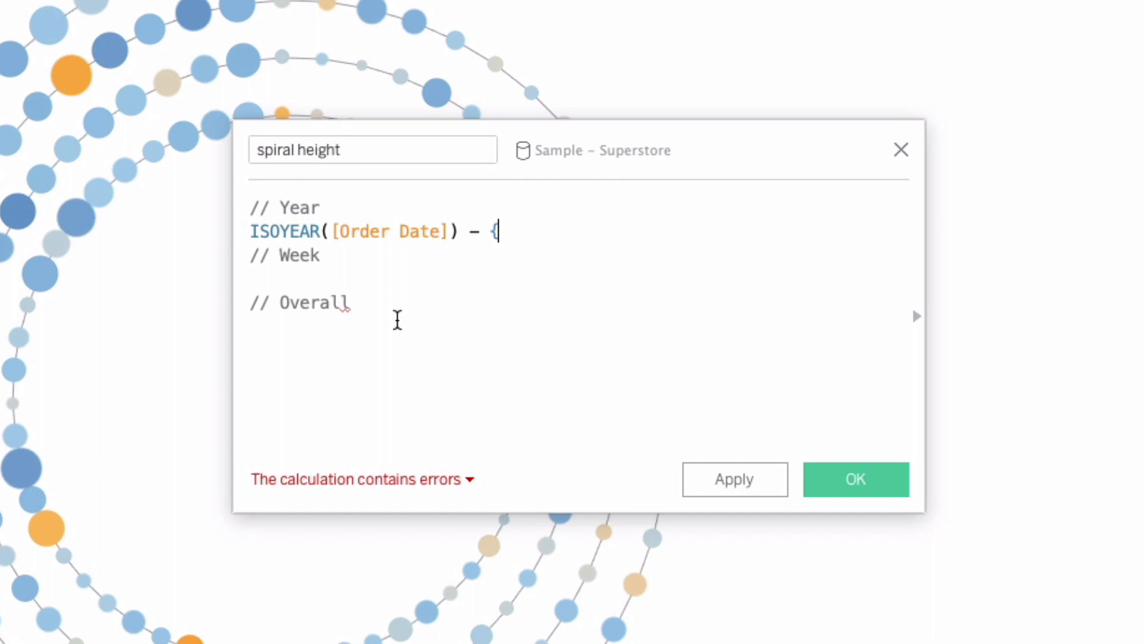
pyautogui.write('MIN')
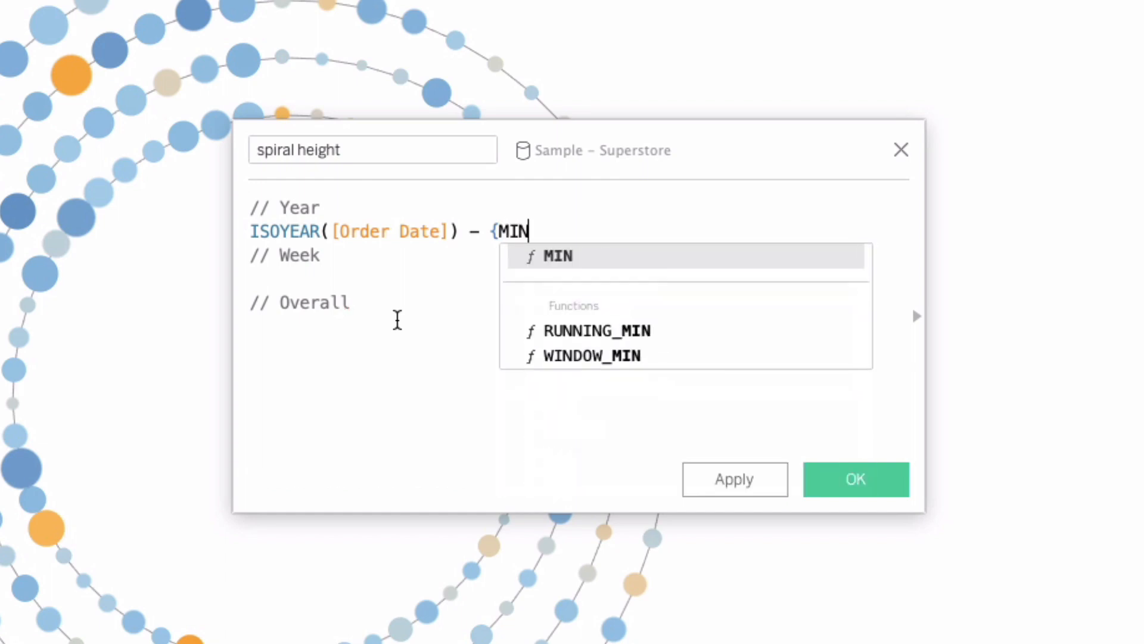
pyautogui.write('(ISOYEAR(Ord')
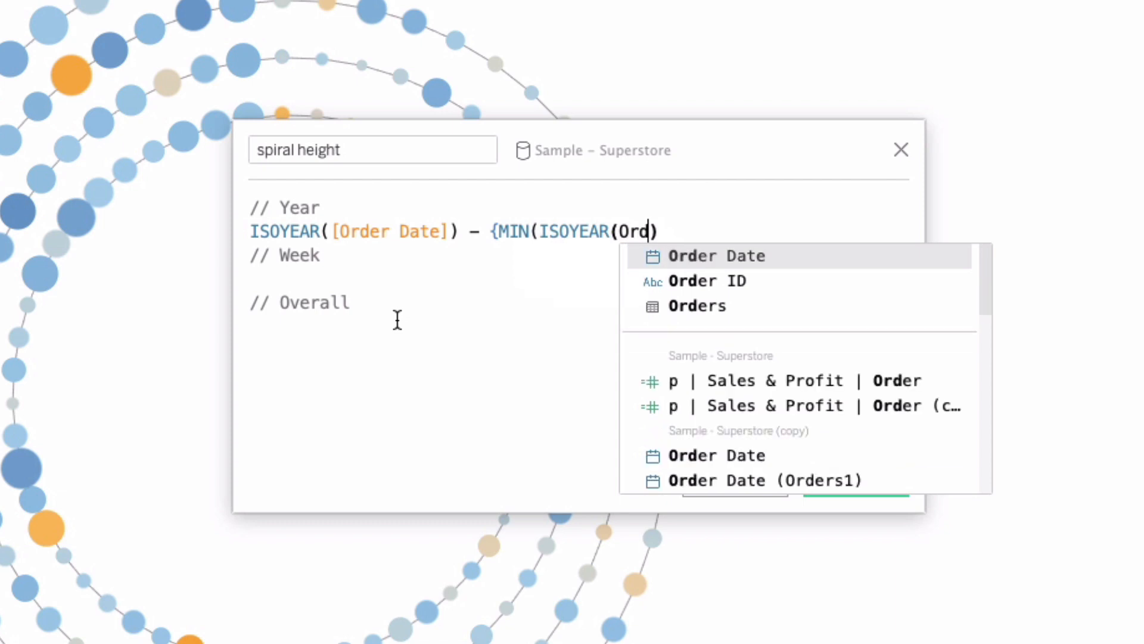
pyautogui.click(717, 255)
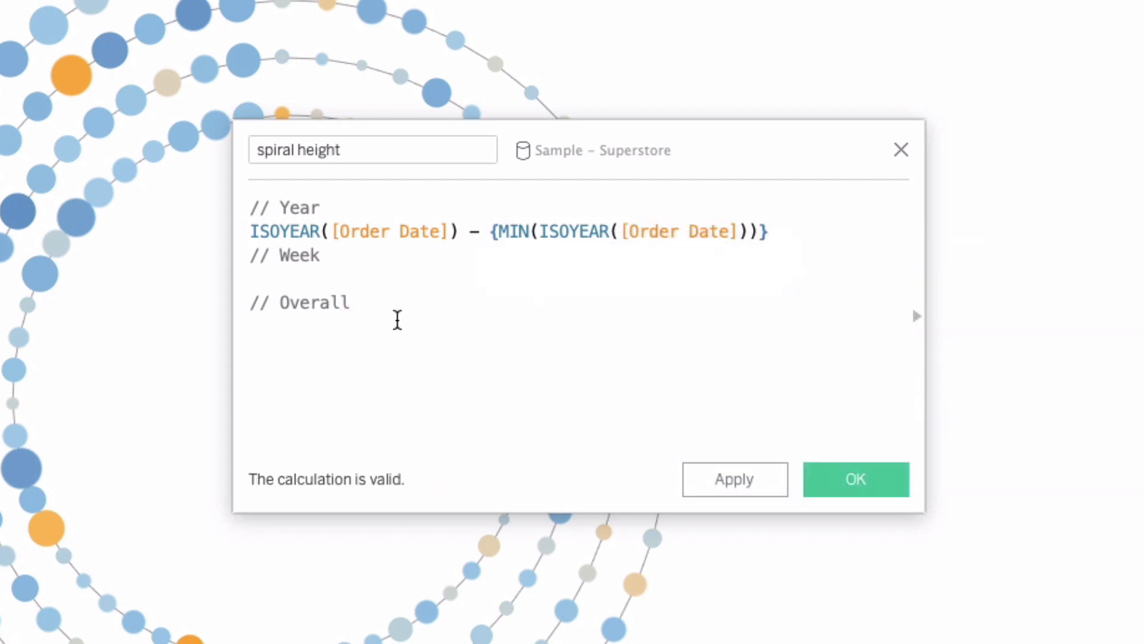
# Append + to the Year line and open a new line under the // Week comment
pyautogui.click(252, 230)
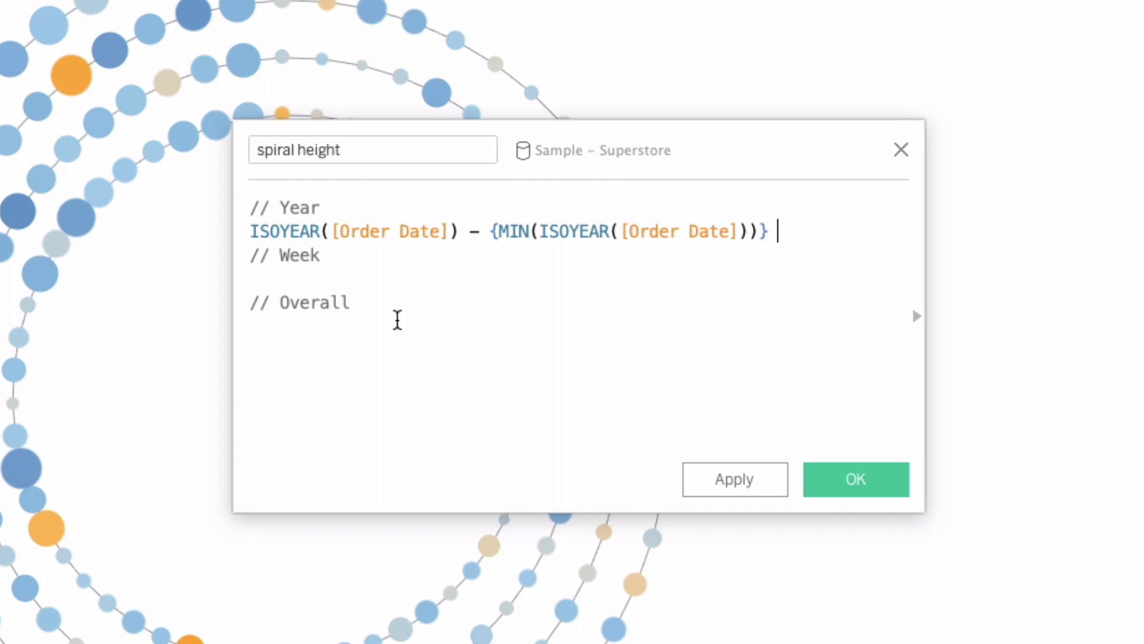
pyautogui.write('+')
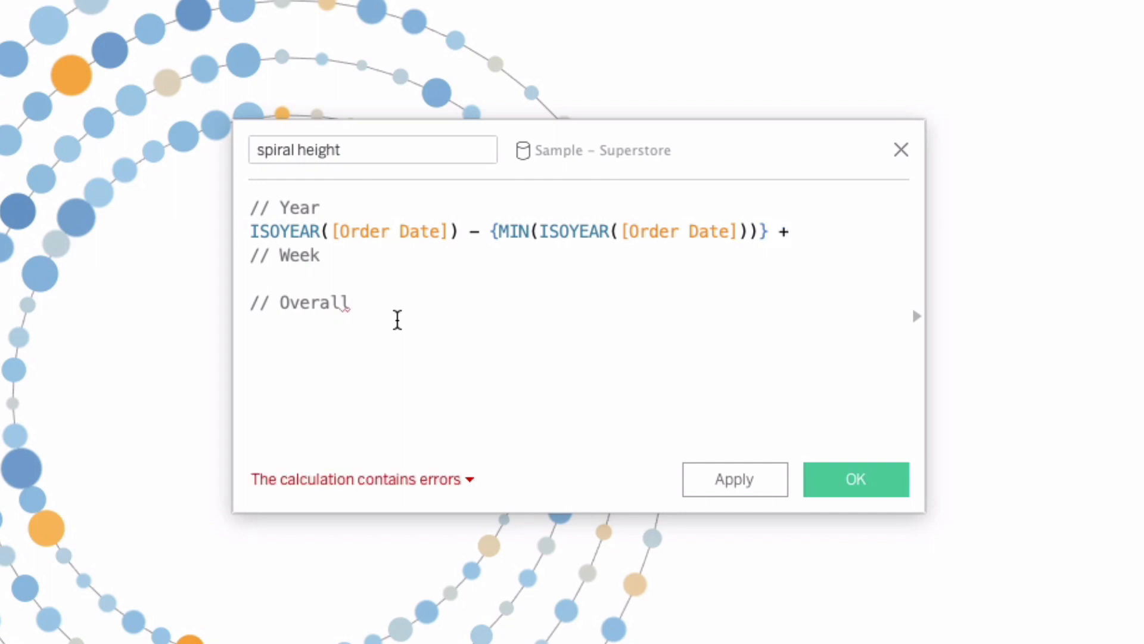
pyautogui.click(251, 255)
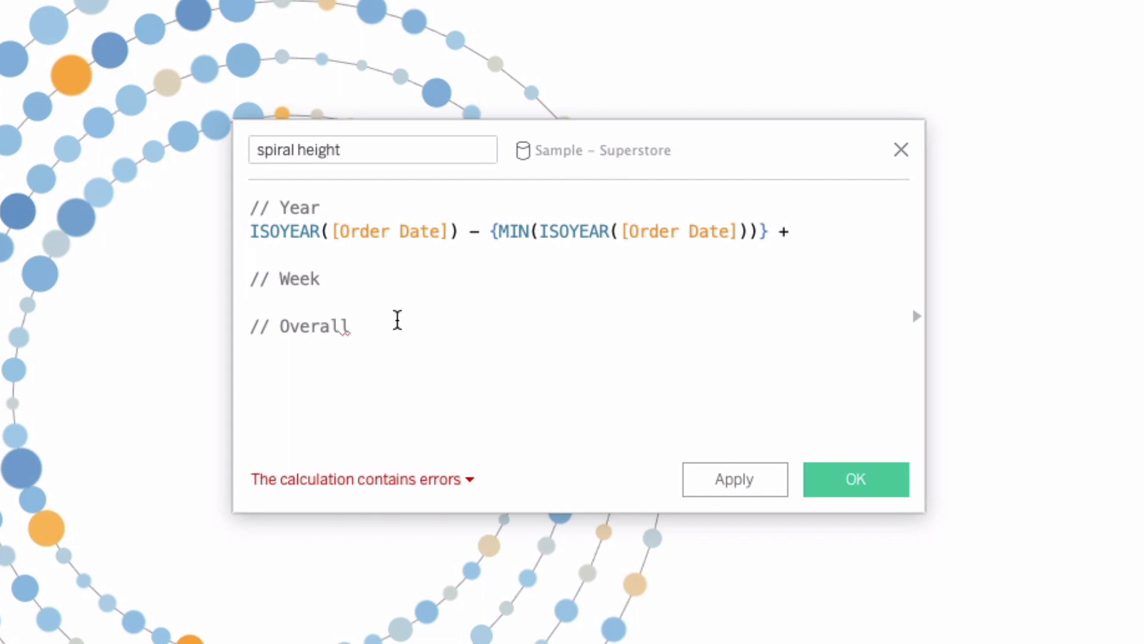
pyautogui.click(251, 231)
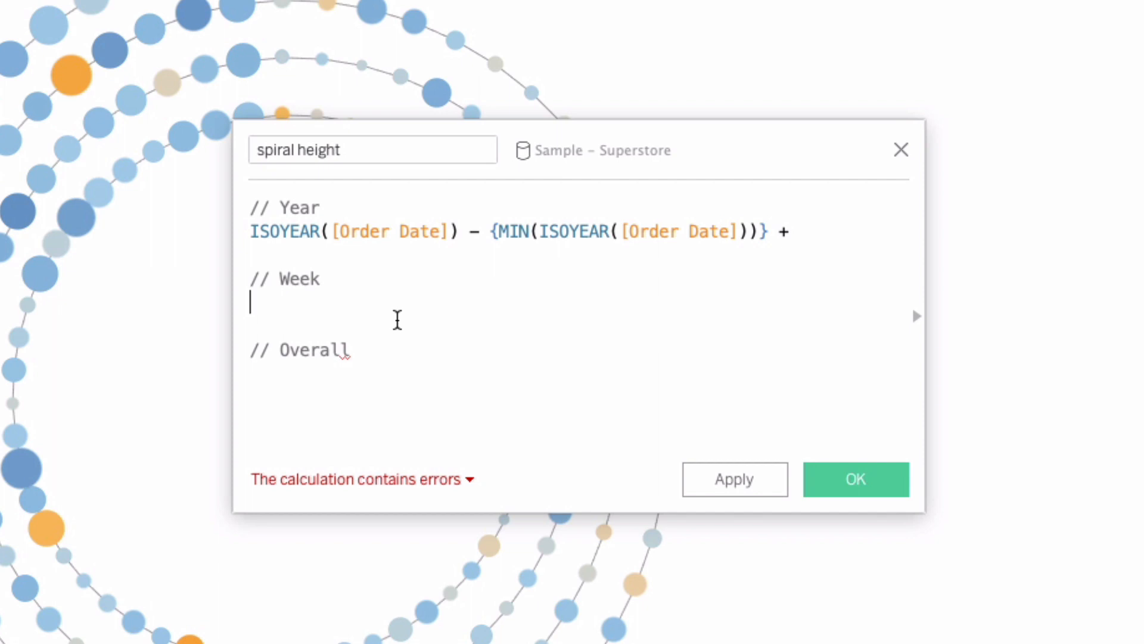
# Begin the Week term (ISOWEEK([Order Date]) - 1/ {
pyautogui.write('(')
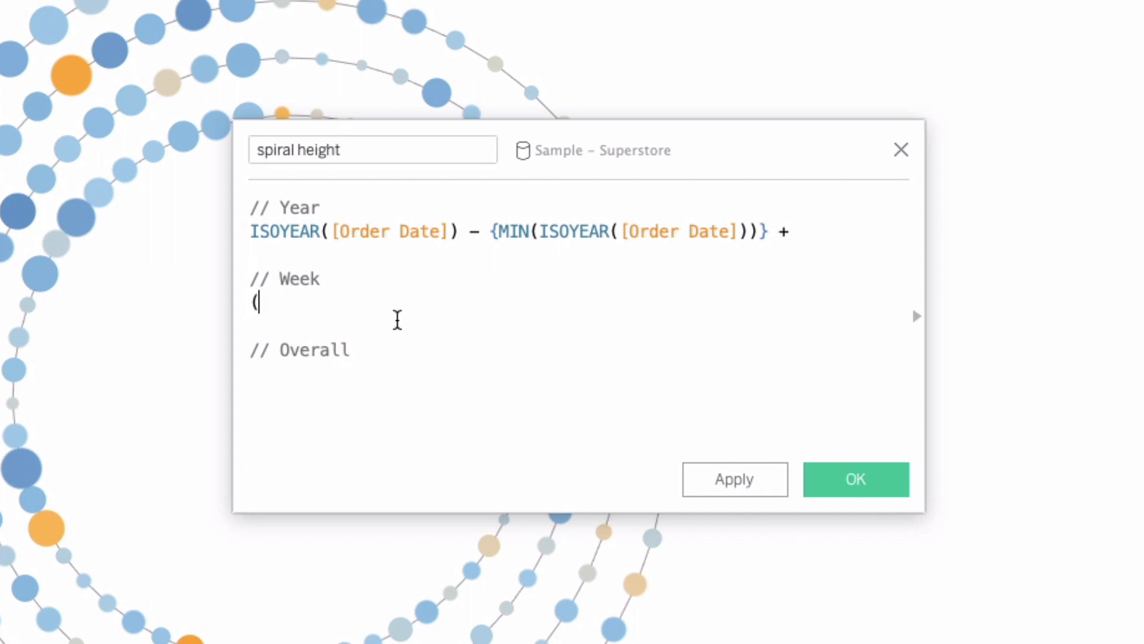
pyautogui.write('ISOWEE')
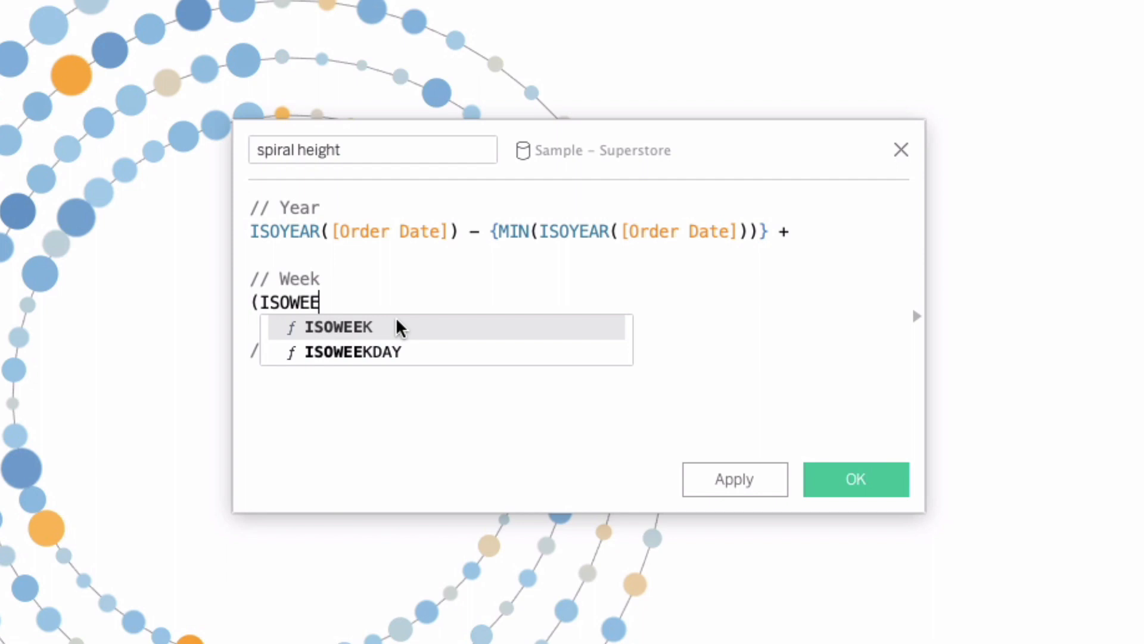
pyautogui.click(336, 327)
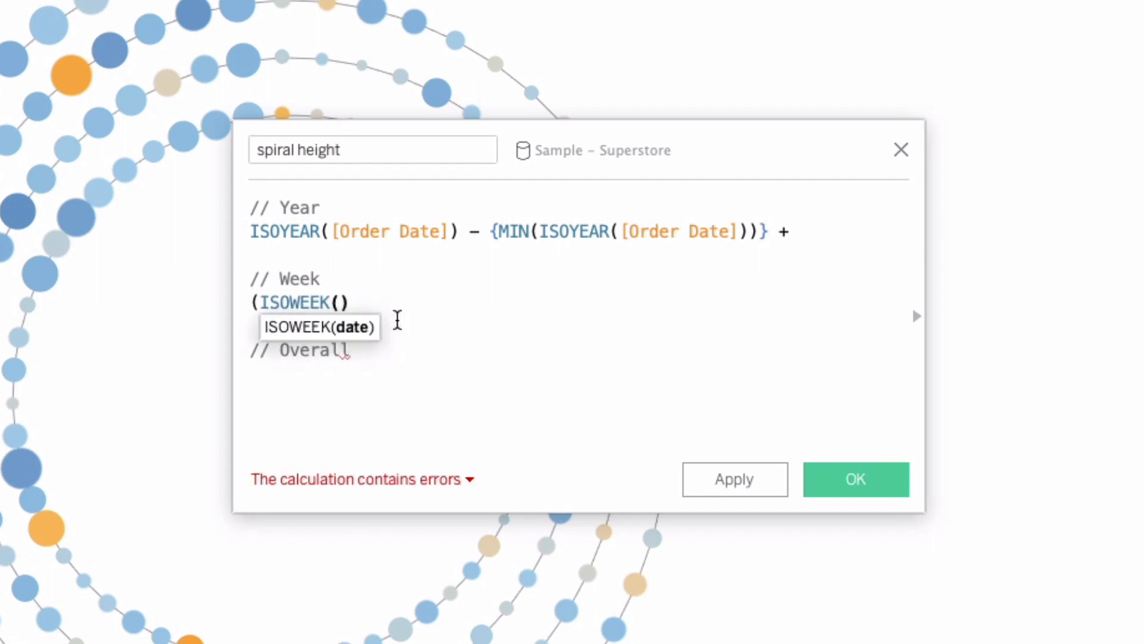
pyautogui.write('[Order Date]')
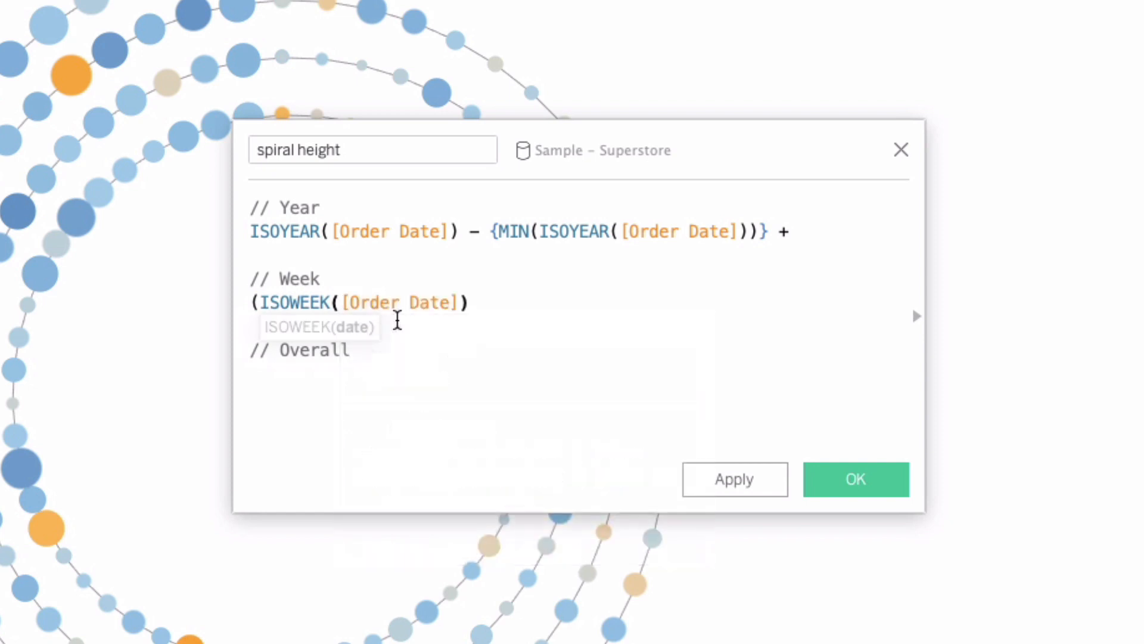
pyautogui.write('- 1/')
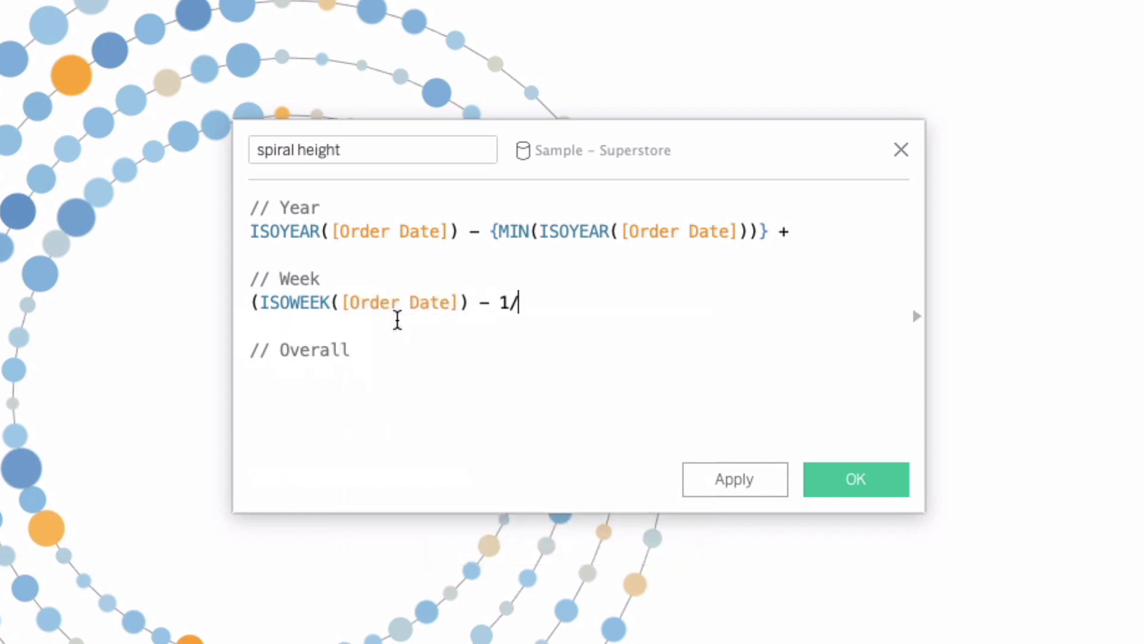
pyautogui.write('{')
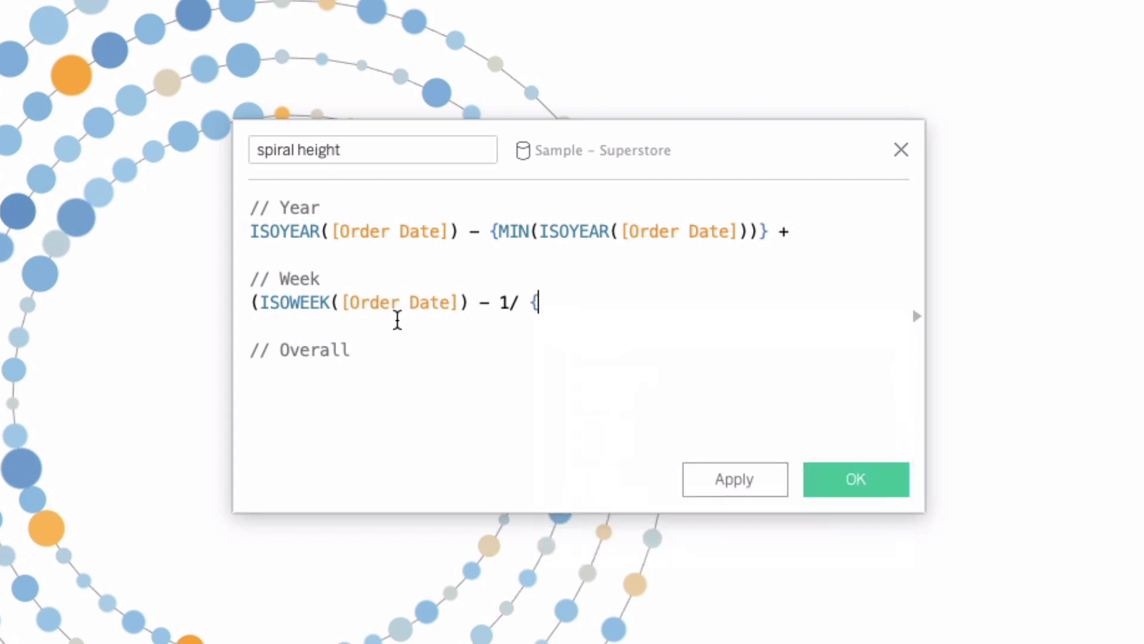
# Finish the Week divisor FIXED ISOYEAR([Order Date]) : MAX(ISOWEEK([Order Date]))}
pyautogui.write('FIXED')
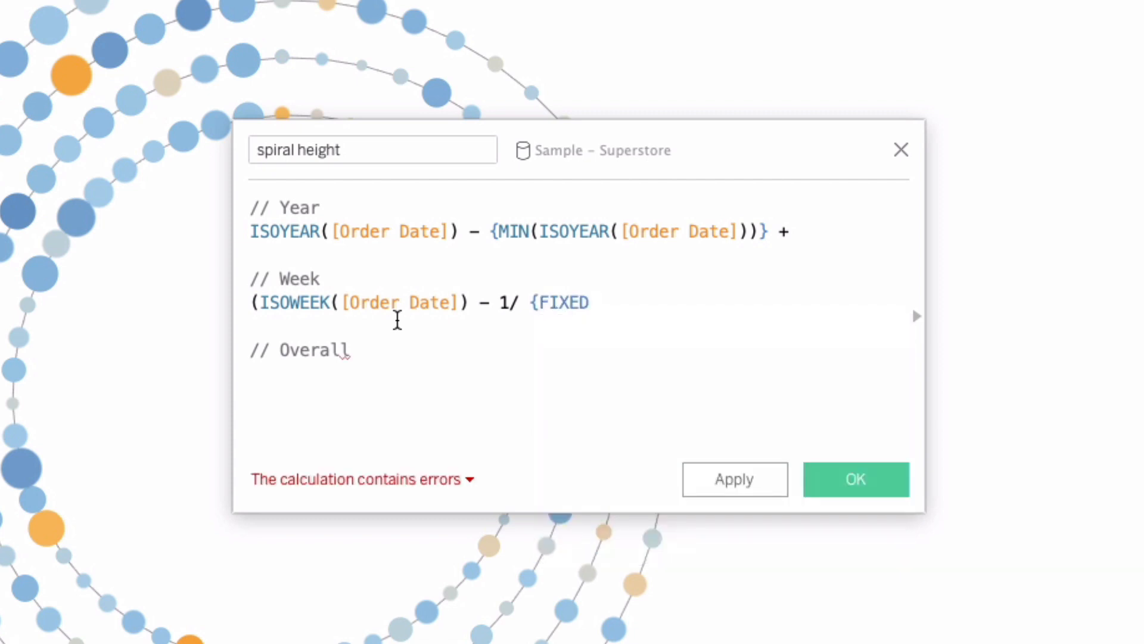
pyautogui.write('ISOYE')
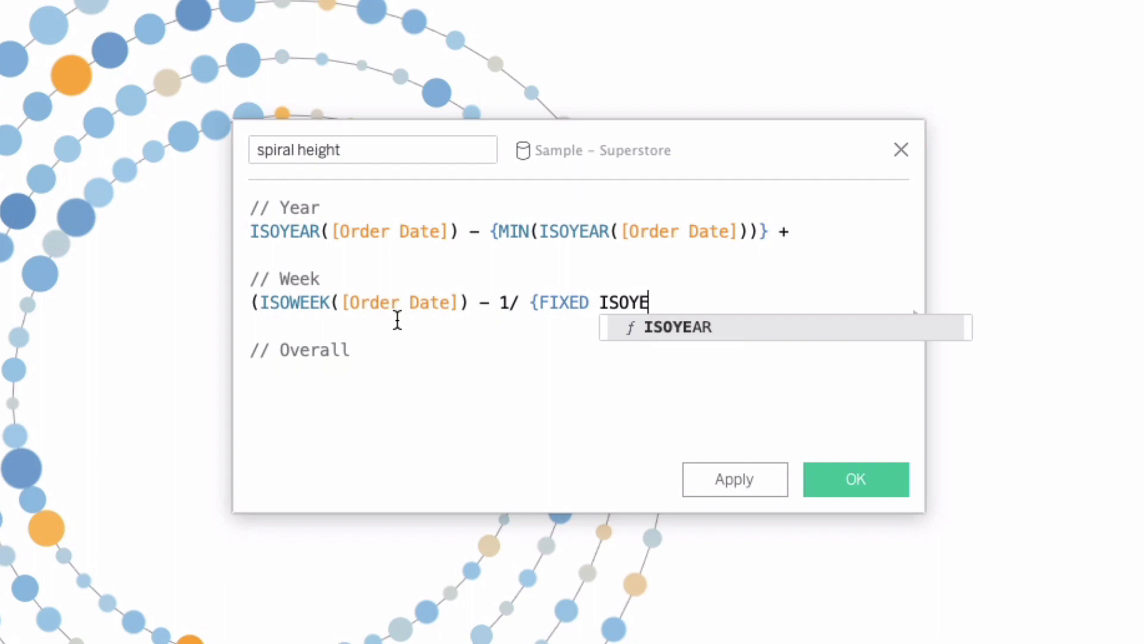
pyautogui.write('AR(Ord')
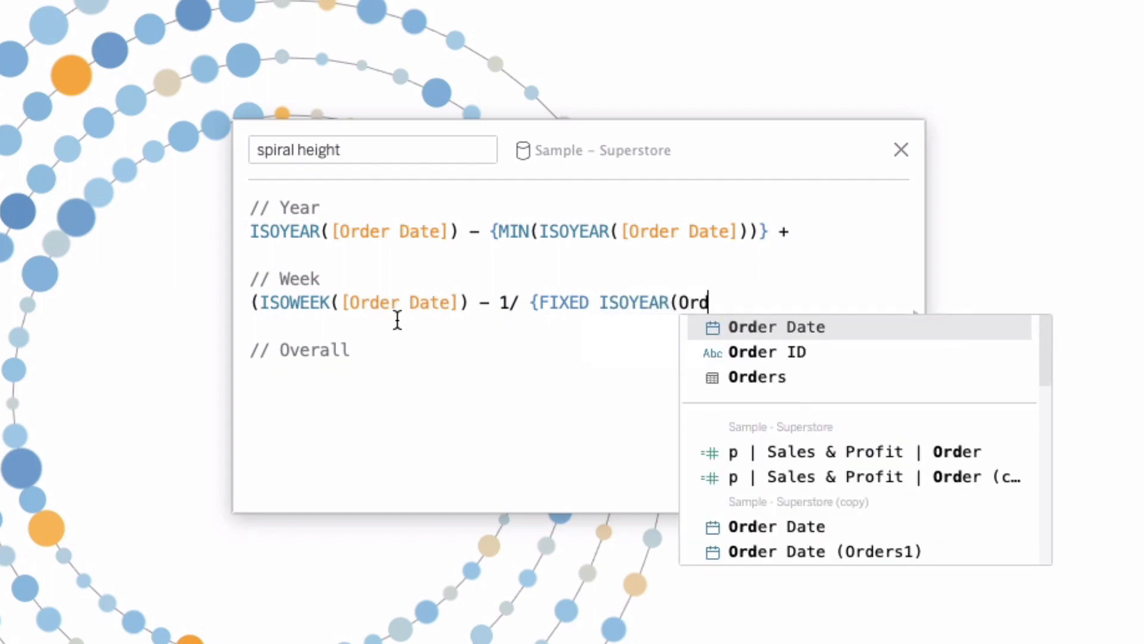
pyautogui.click(776, 327)
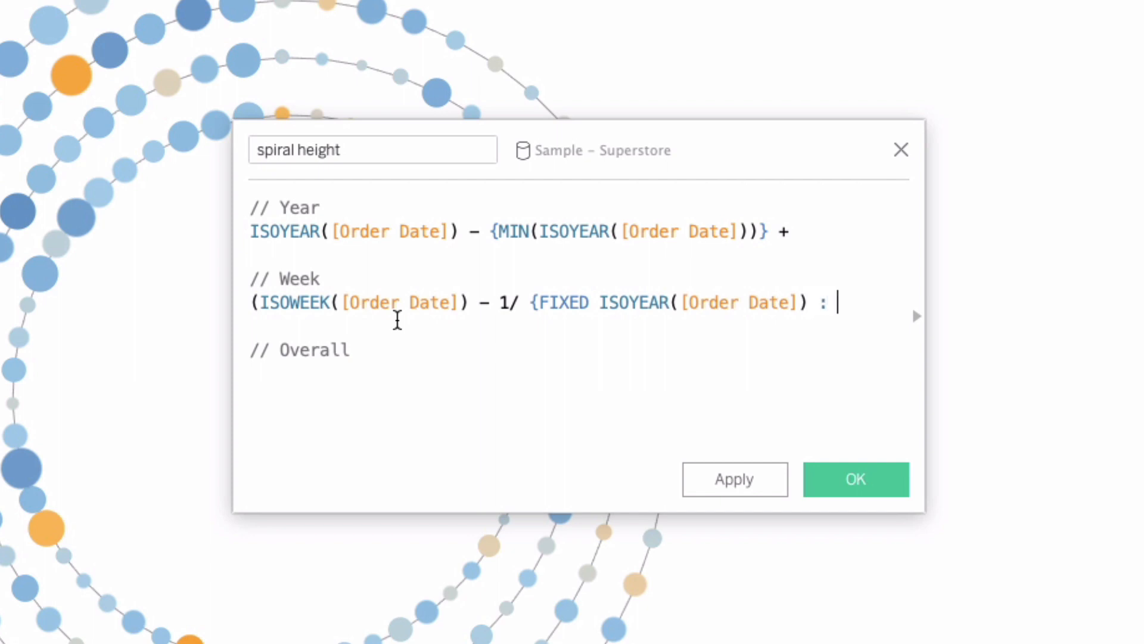
pyautogui.write('MAX')
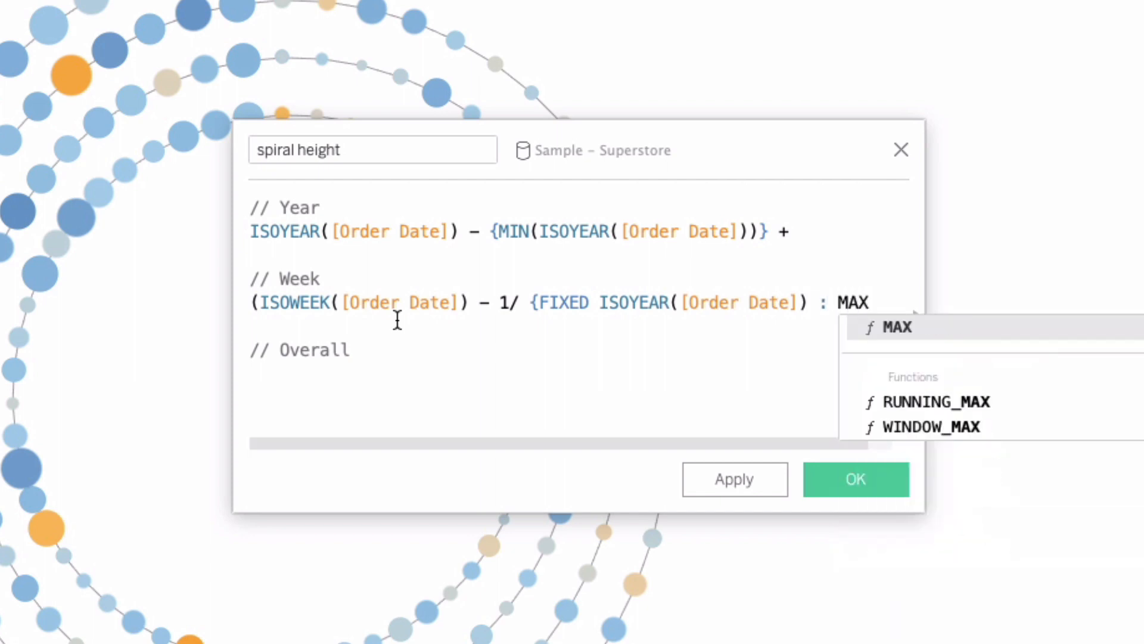
pyautogui.write('(ISOWE')
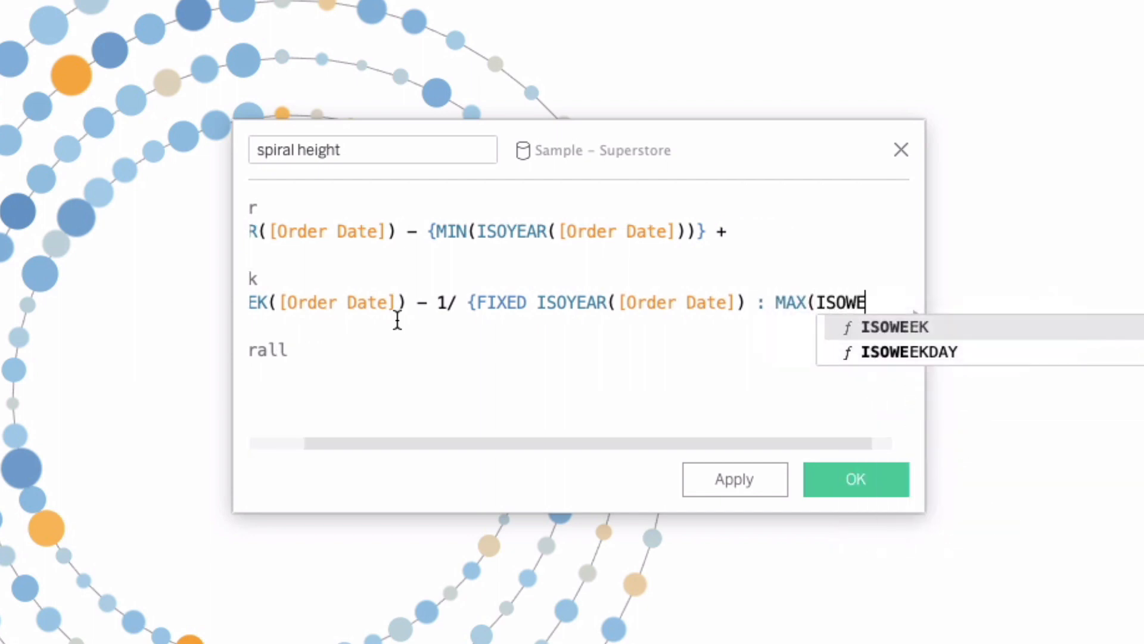
pyautogui.click(892, 326)
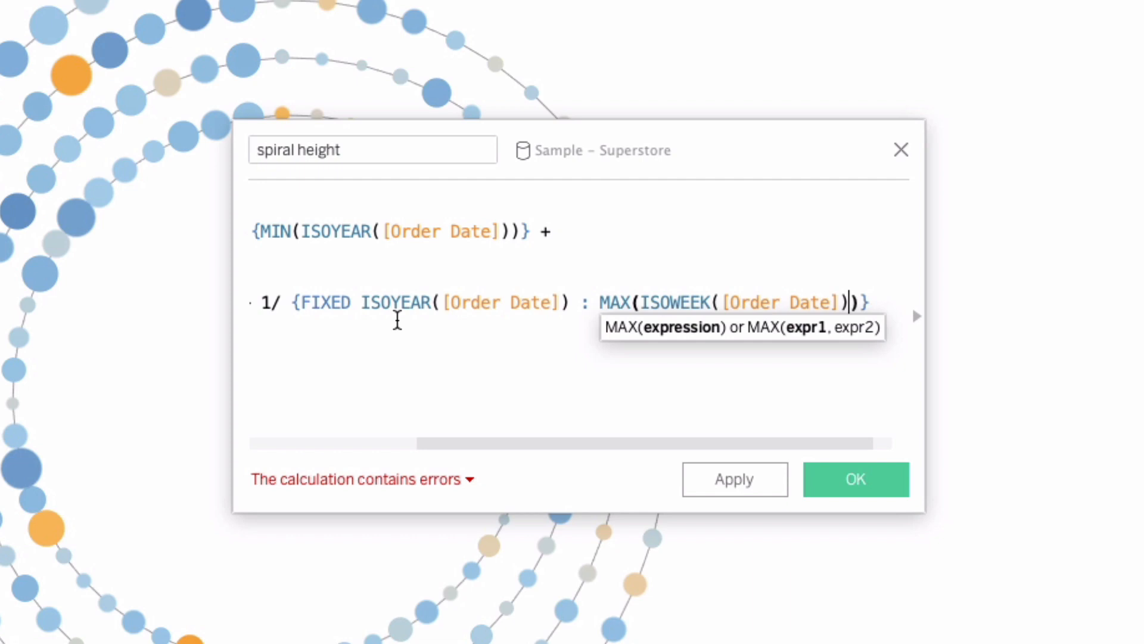
pyautogui.write(') -')
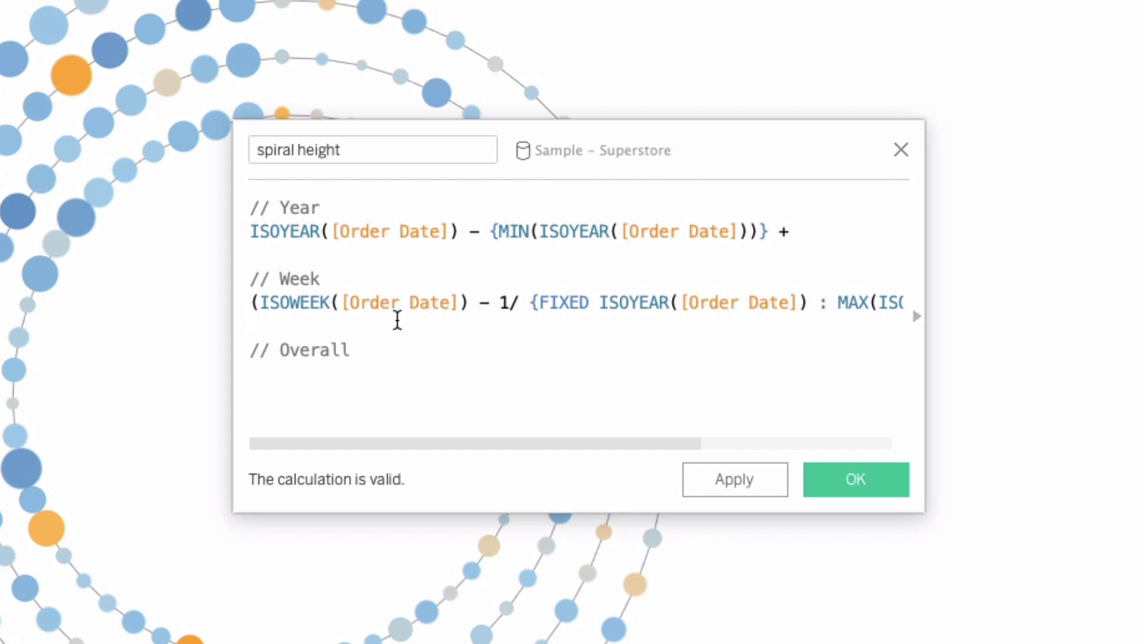
pyautogui.moveTo(333, 304)
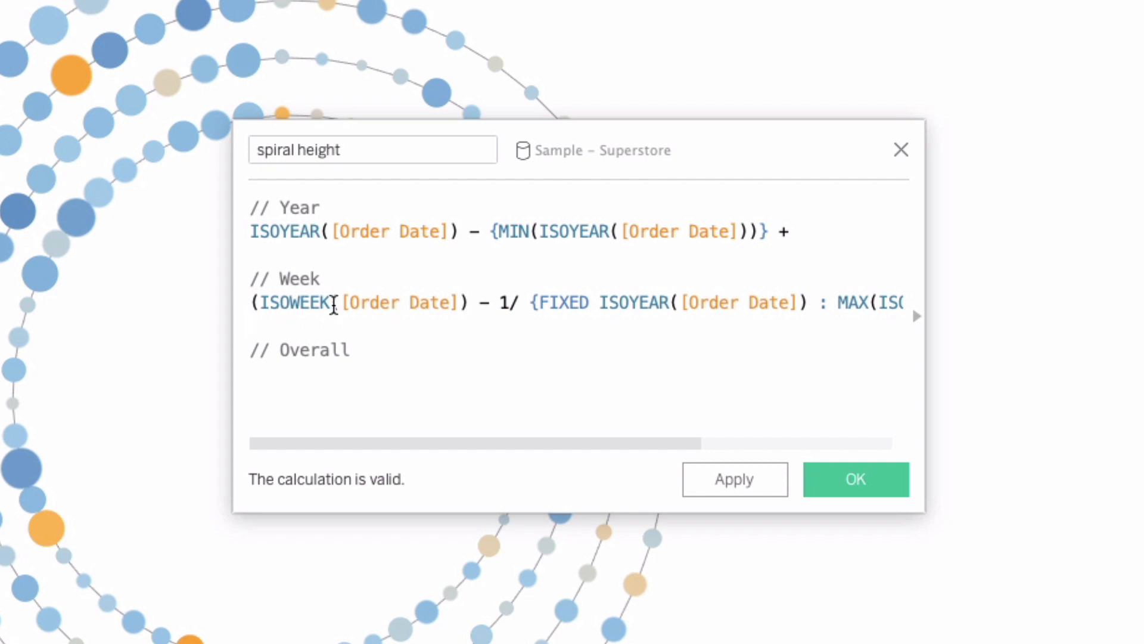
pyautogui.moveTo(386, 236)
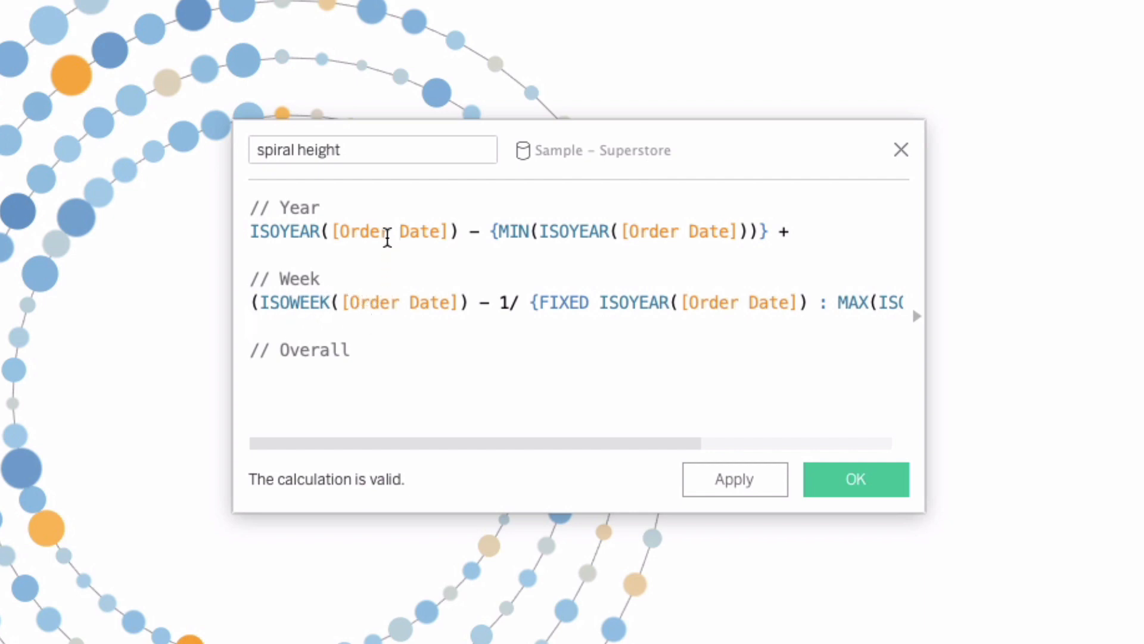
pyautogui.moveTo(313, 364)
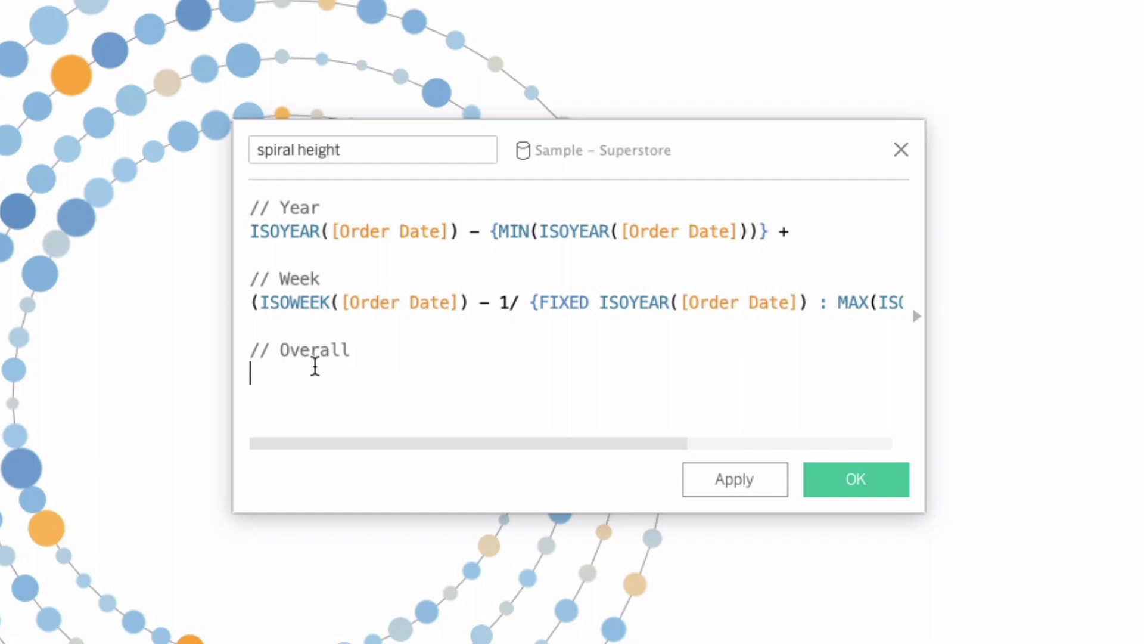
# Enter 4 as the Overall term of the spiral height calculation
pyautogui.write('4')
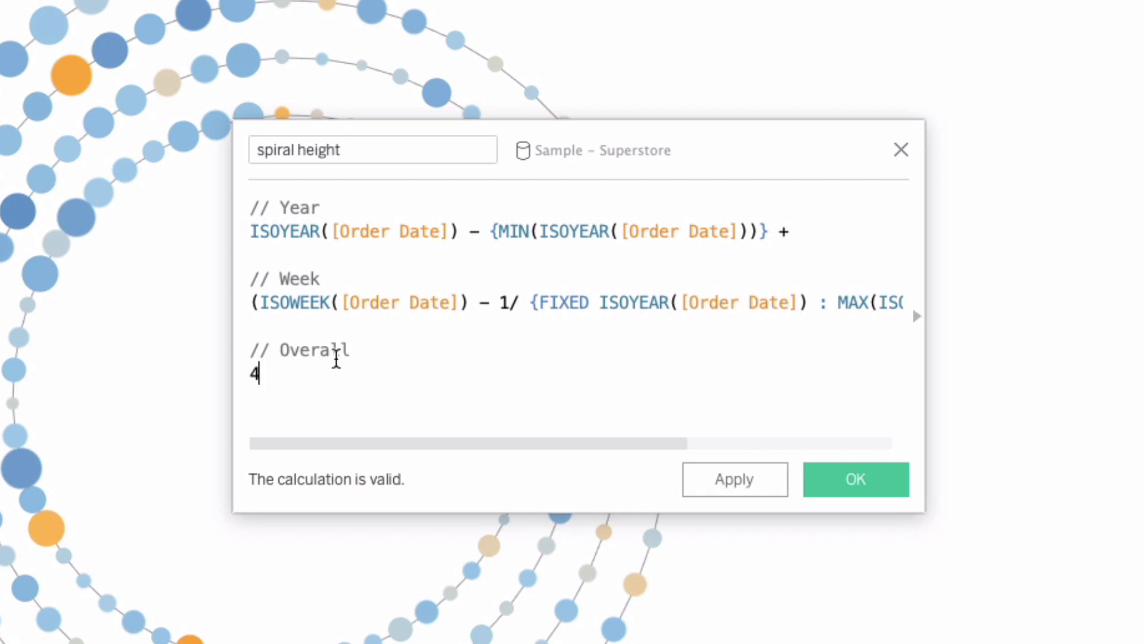
pyautogui.moveTo(338, 354)
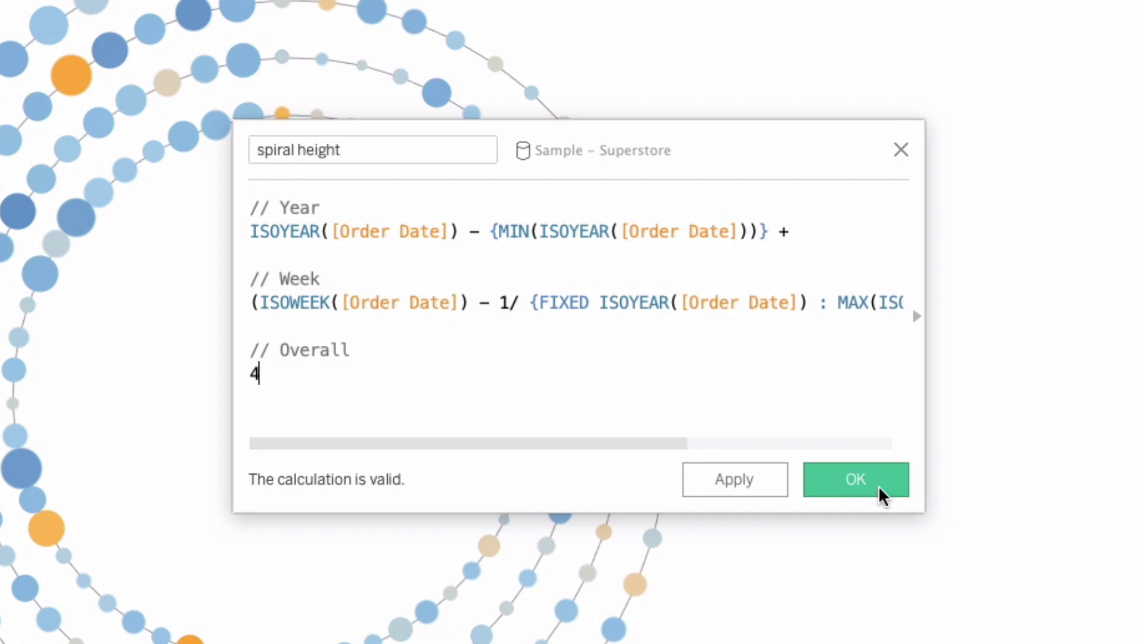
pyautogui.moveTo(734, 480)
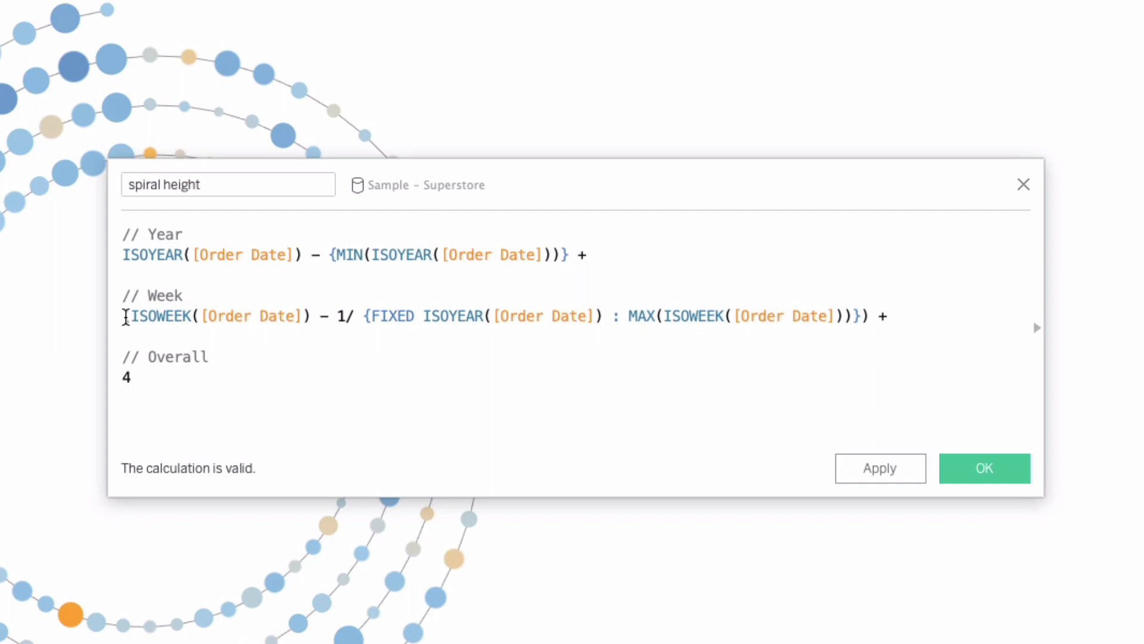
# Parenthesize ISOWEEK([Order Date]) - 1, append +, and save the spiral height calculation
pyautogui.moveTo(124, 315); pyautogui.dragTo(313, 315)
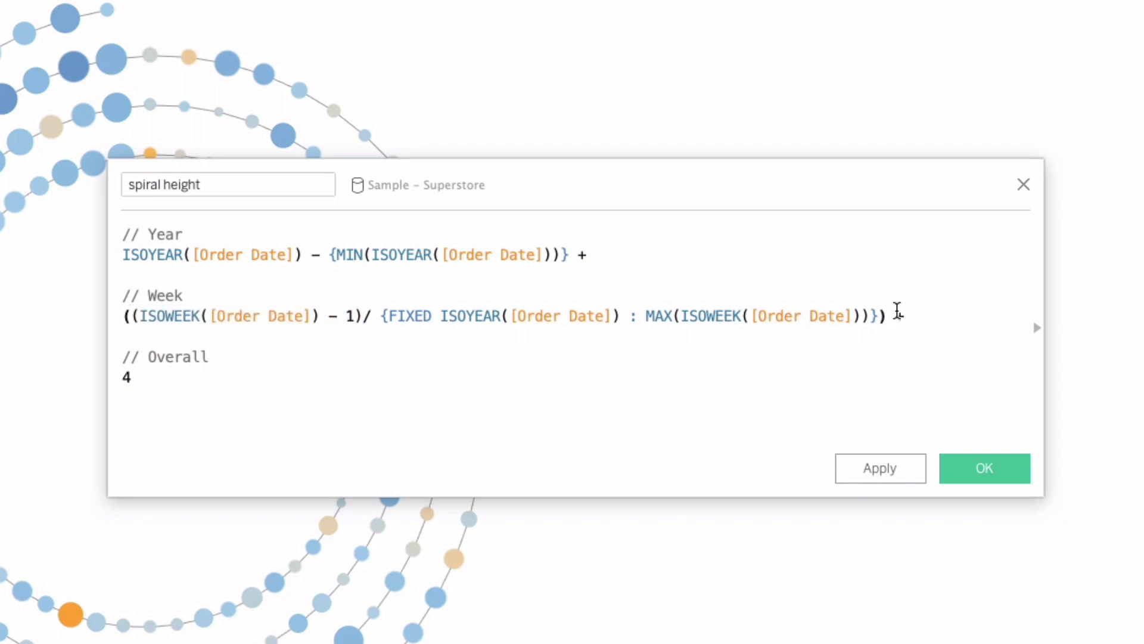
pyautogui.write('+')
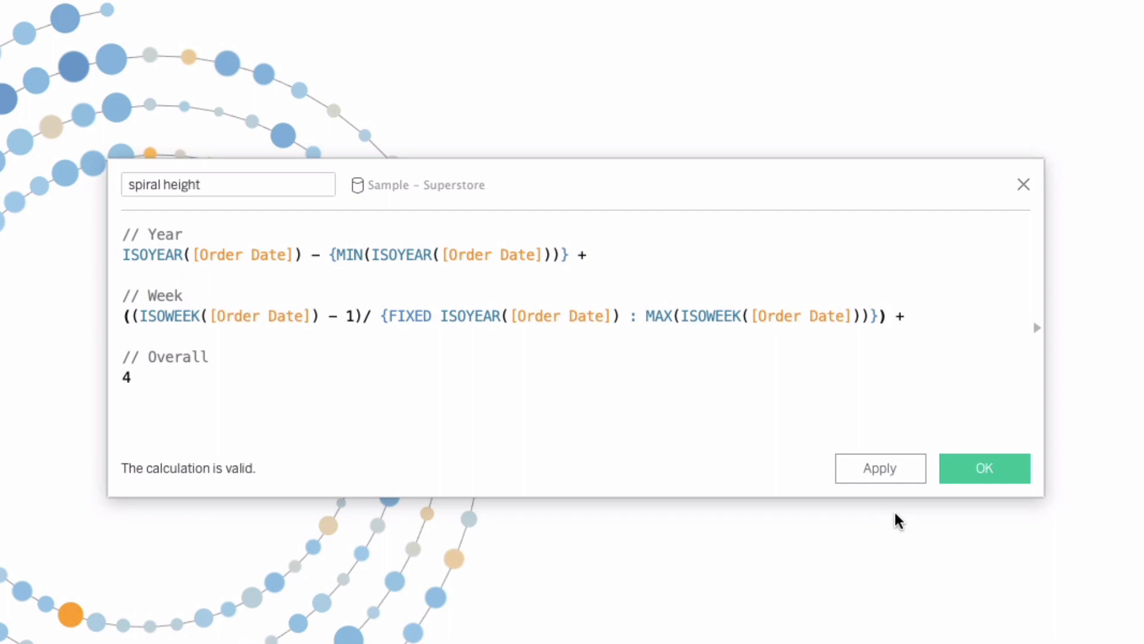
pyautogui.moveTo(984, 467)
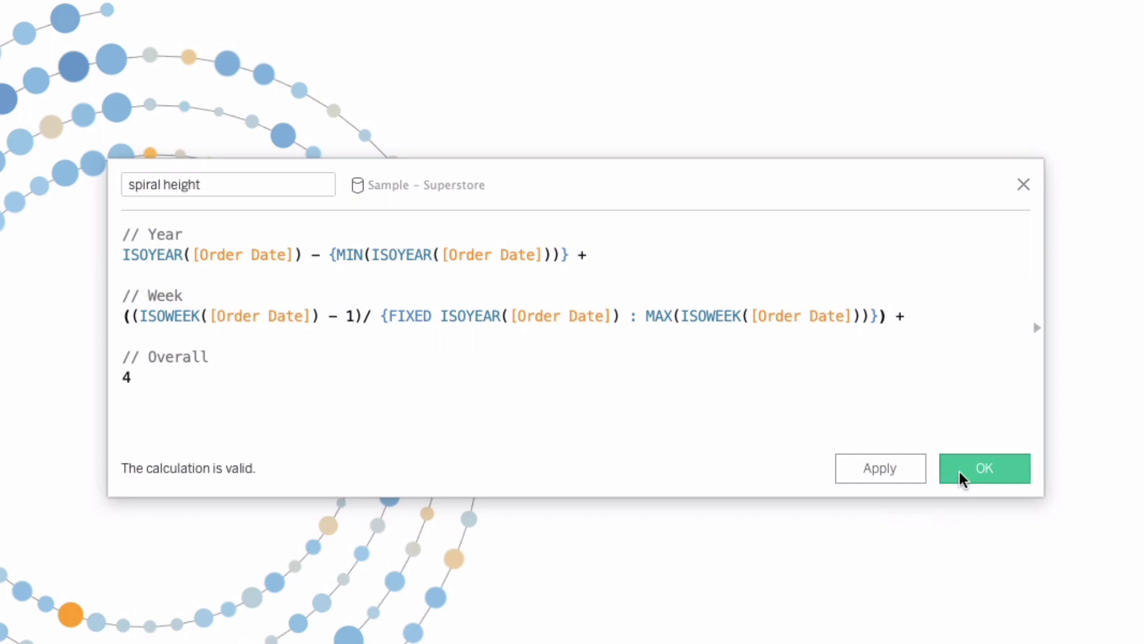
pyautogui.moveTo(985, 467)
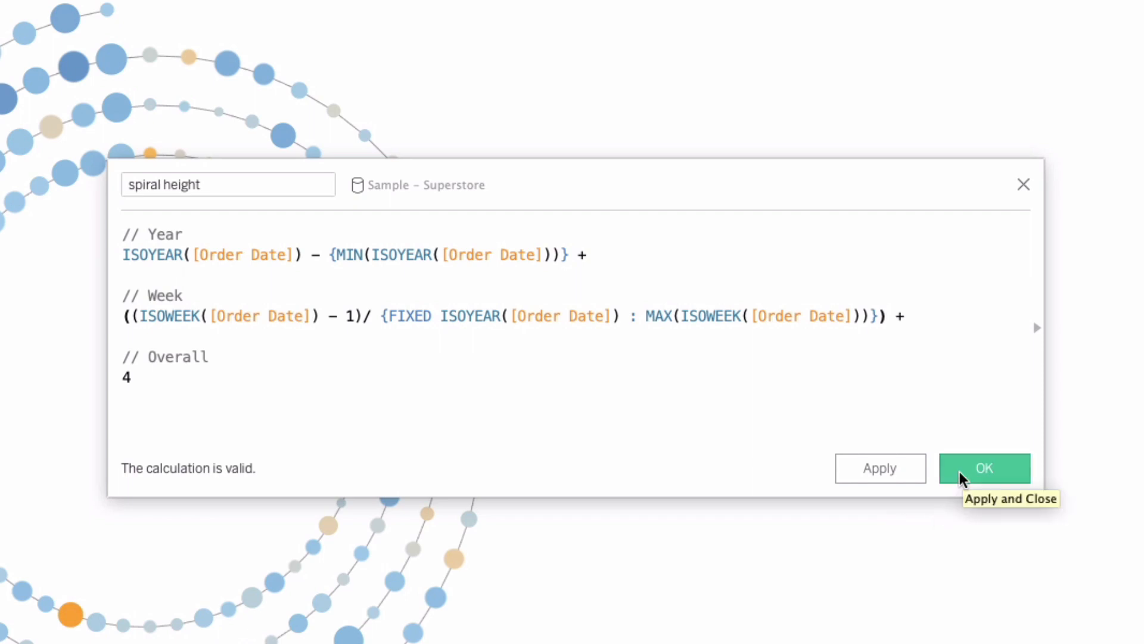
pyautogui.click(985, 467)
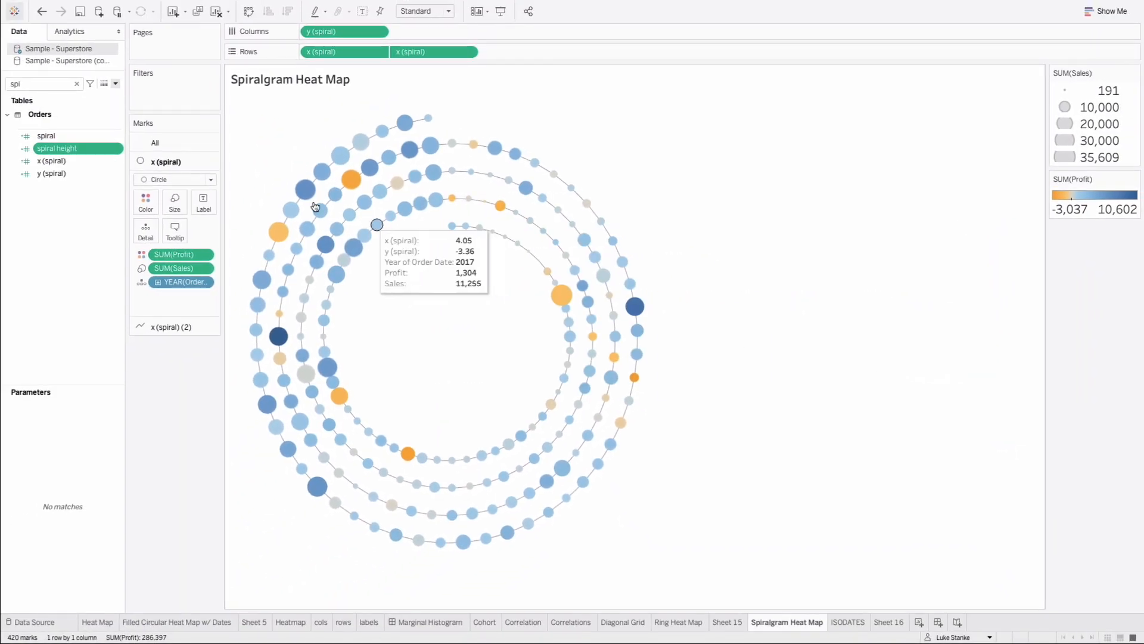
# On blank Sheet 16, narrow the Data pane to 'spi' and select spiral height
pyautogui.click(52, 161)
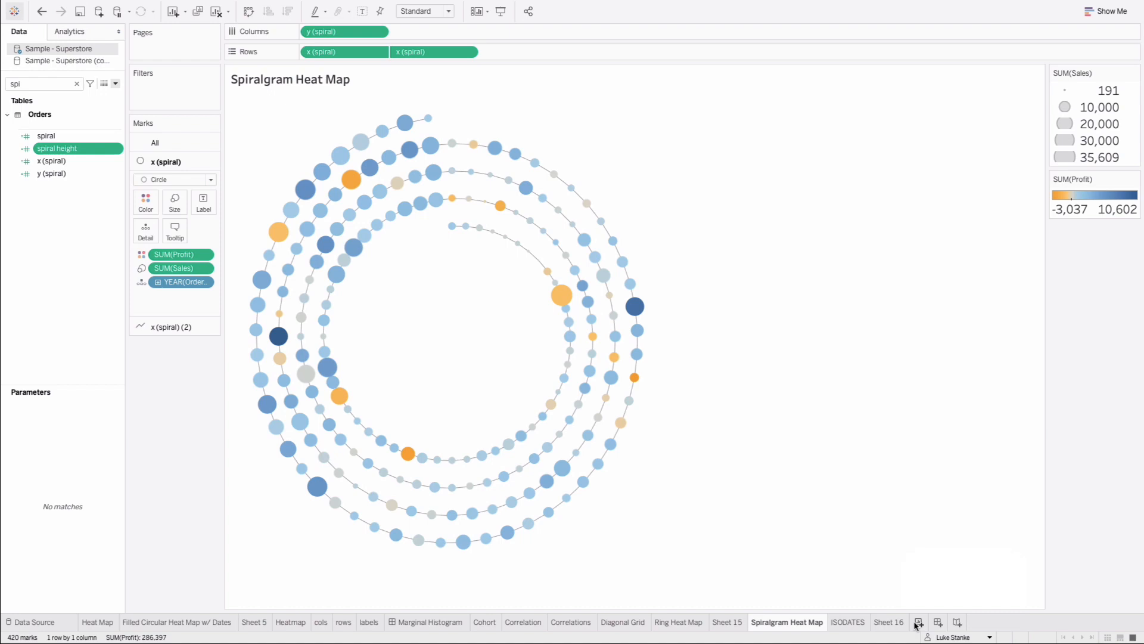
pyautogui.click(889, 622)
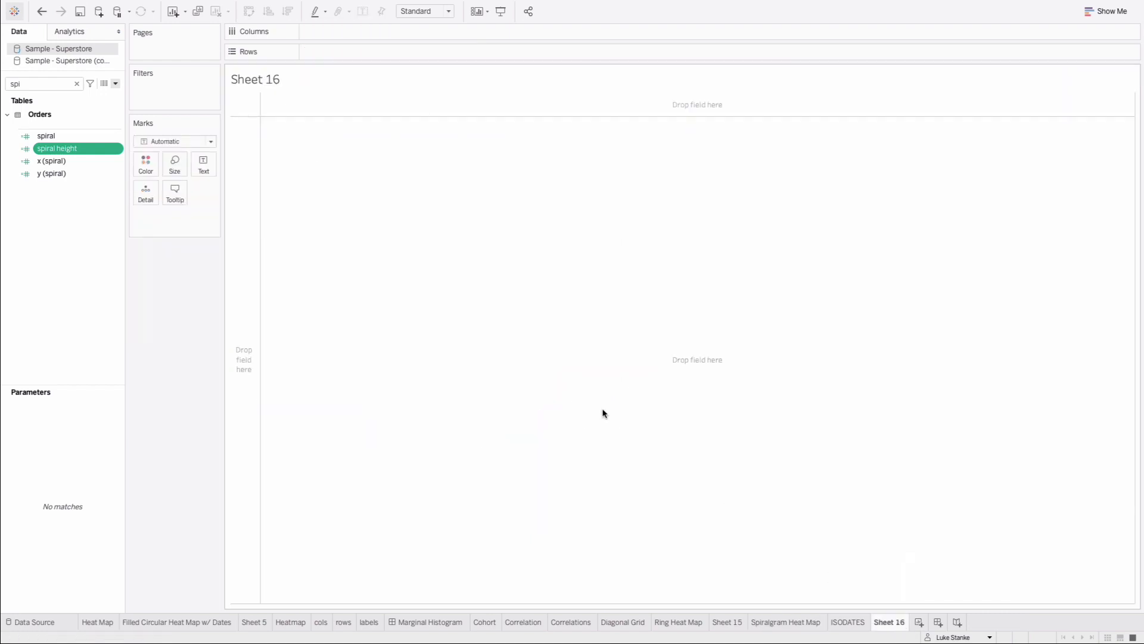
# Create calculated field 'x spiral' = [spiral height] * COS([radians])
pyautogui.click(114, 83)
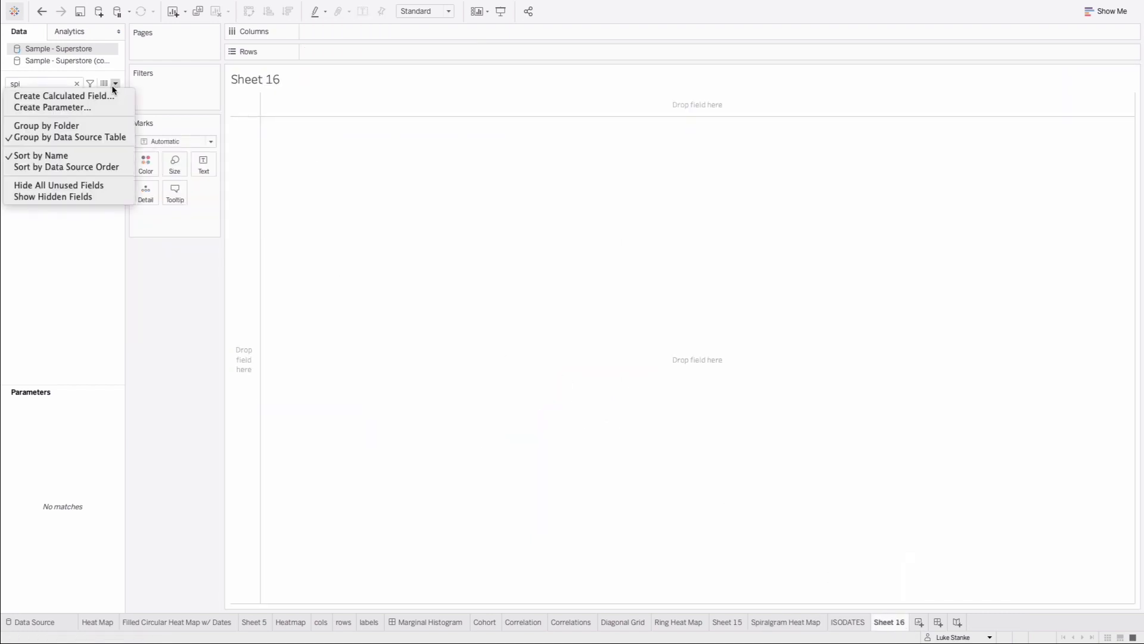
pyautogui.click(63, 95)
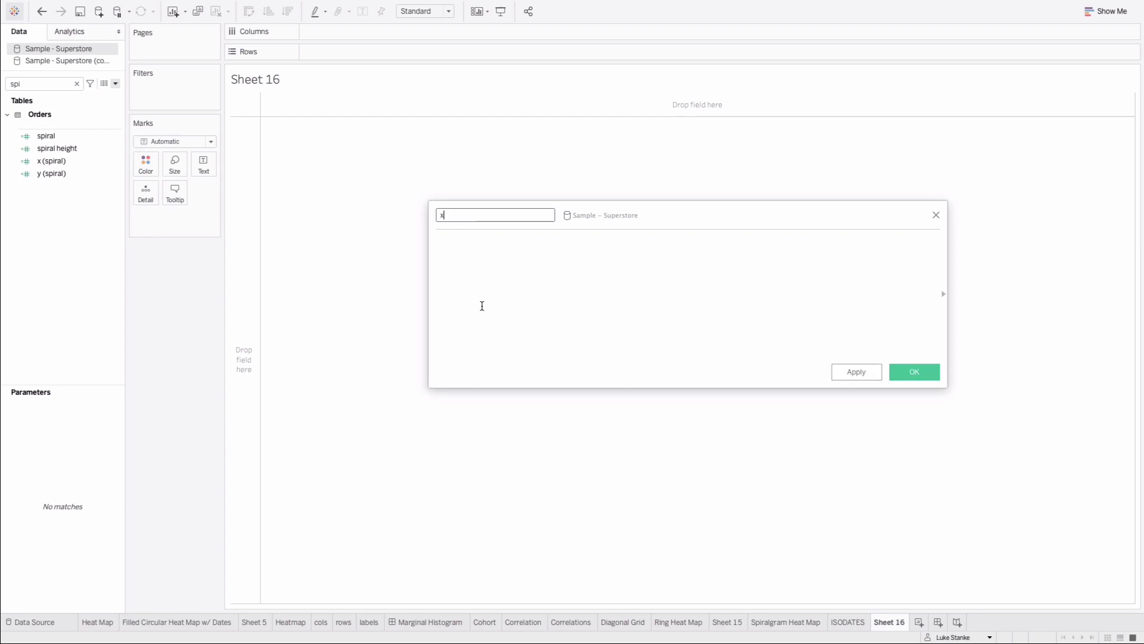
pyautogui.write('spiral')
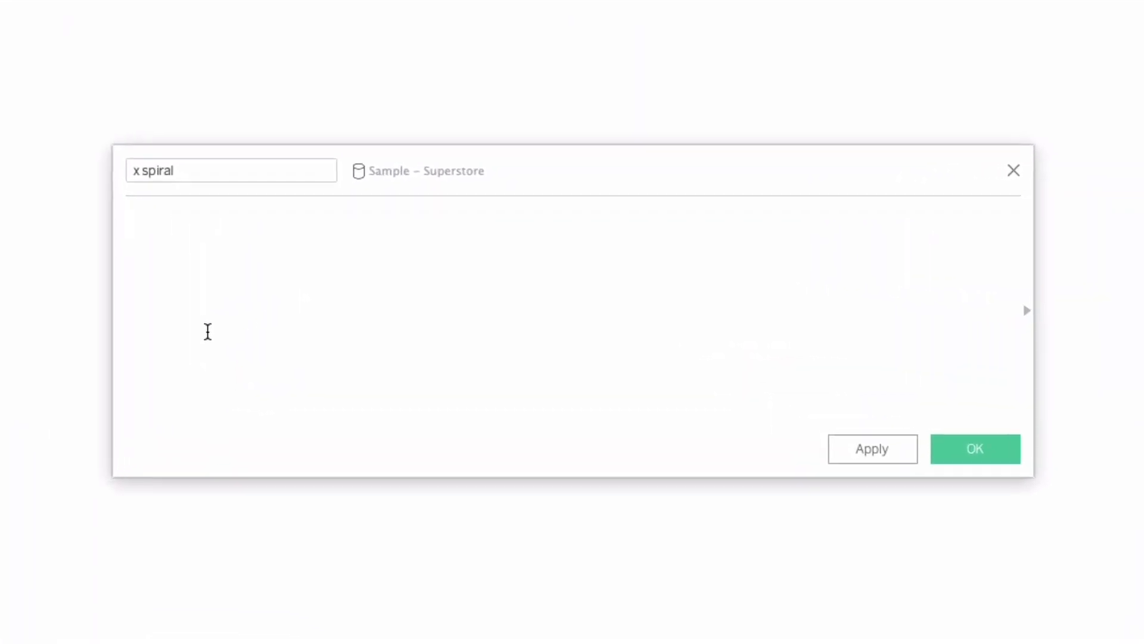
pyautogui.write('spiral height] *')
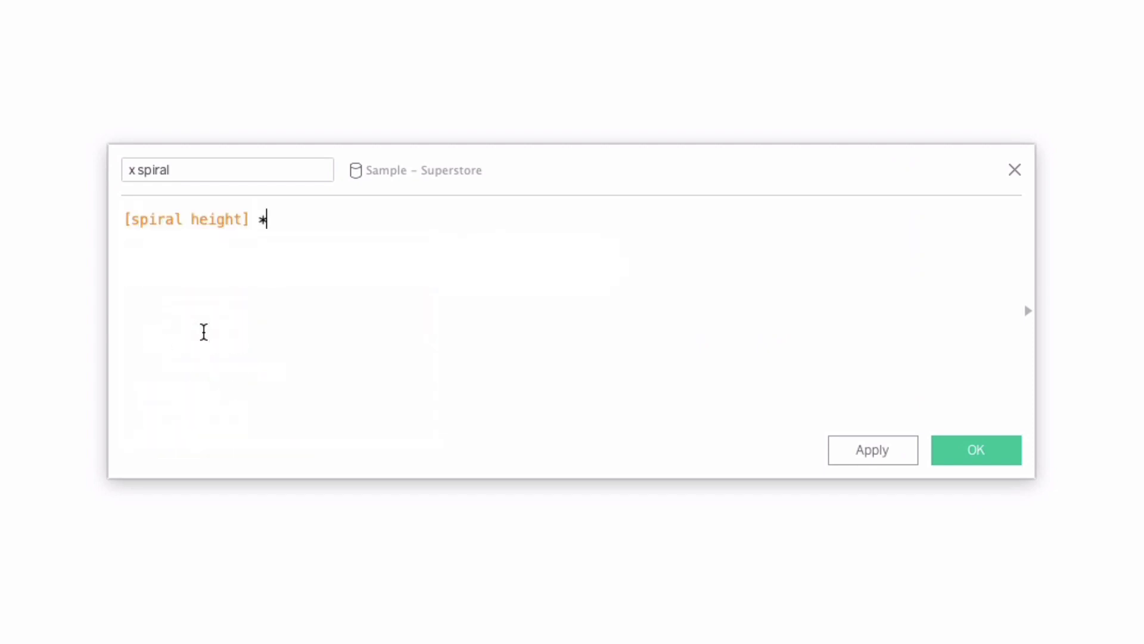
pyautogui.write('COS(')
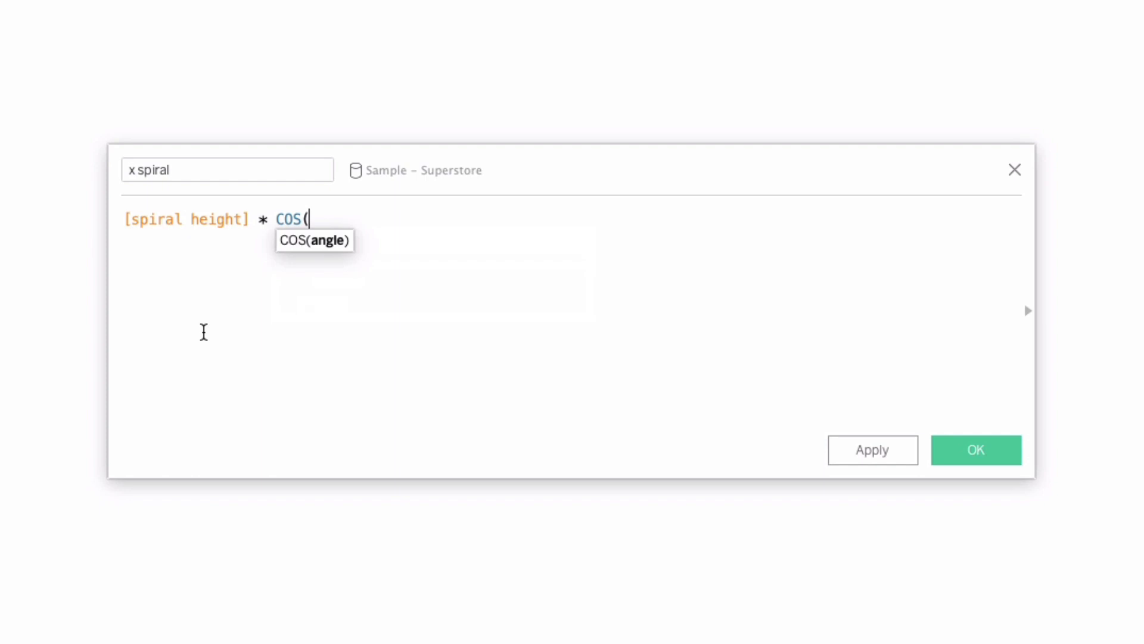
pyautogui.write('radians  ]')
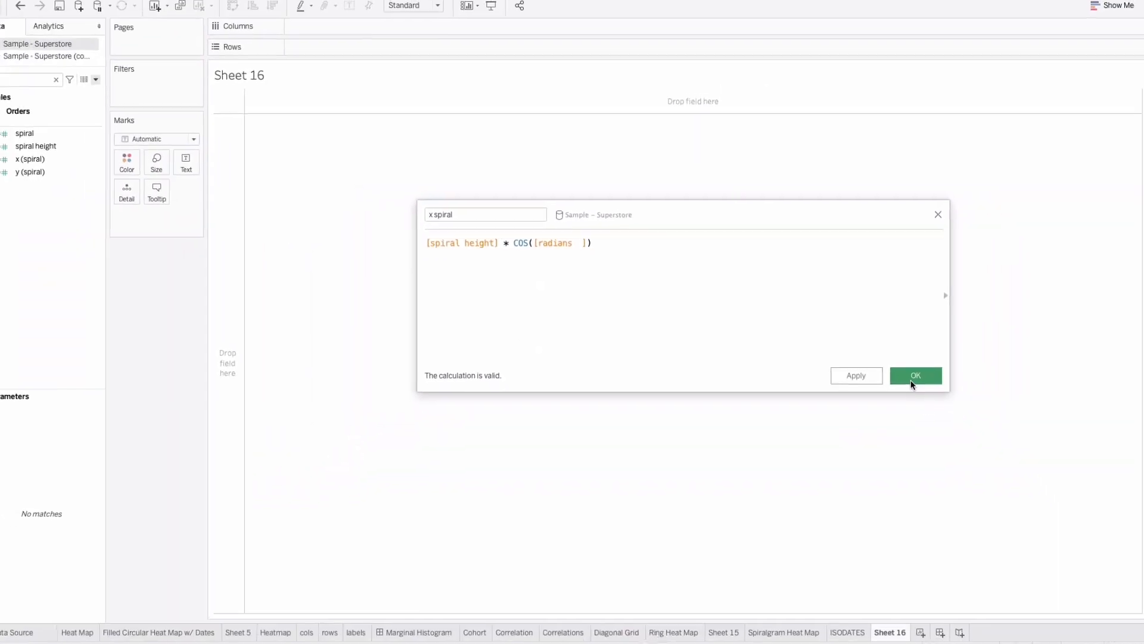
pyautogui.click(916, 376)
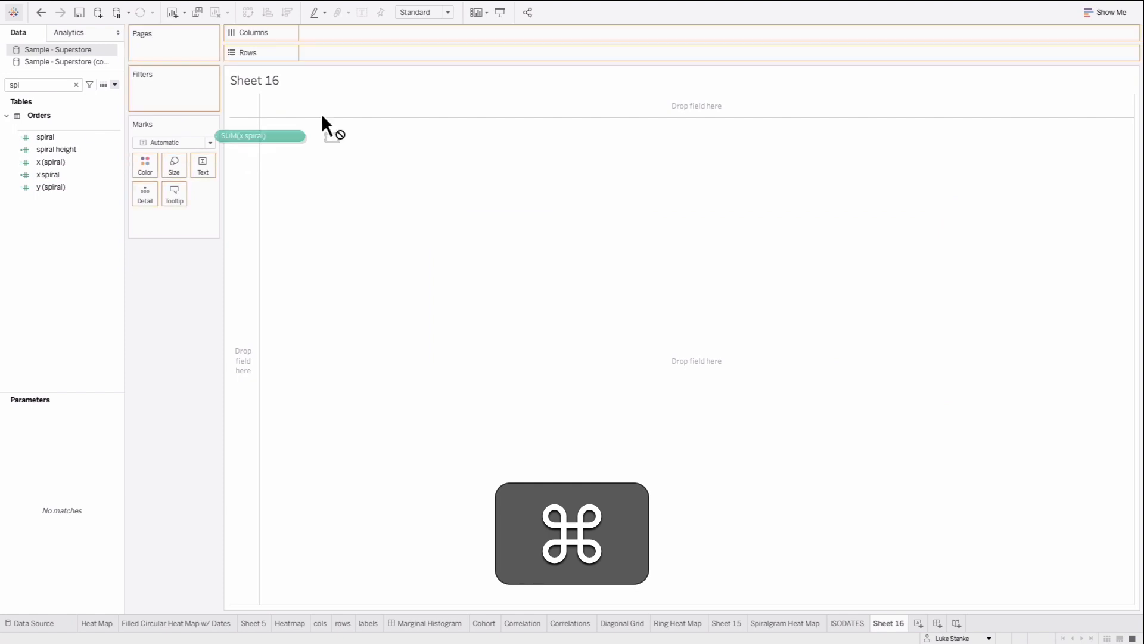
# Put x spiral on Columns as unaggregated values rather than SUM
pyautogui.moveTo(262, 136); pyautogui.dragTo(344, 32)
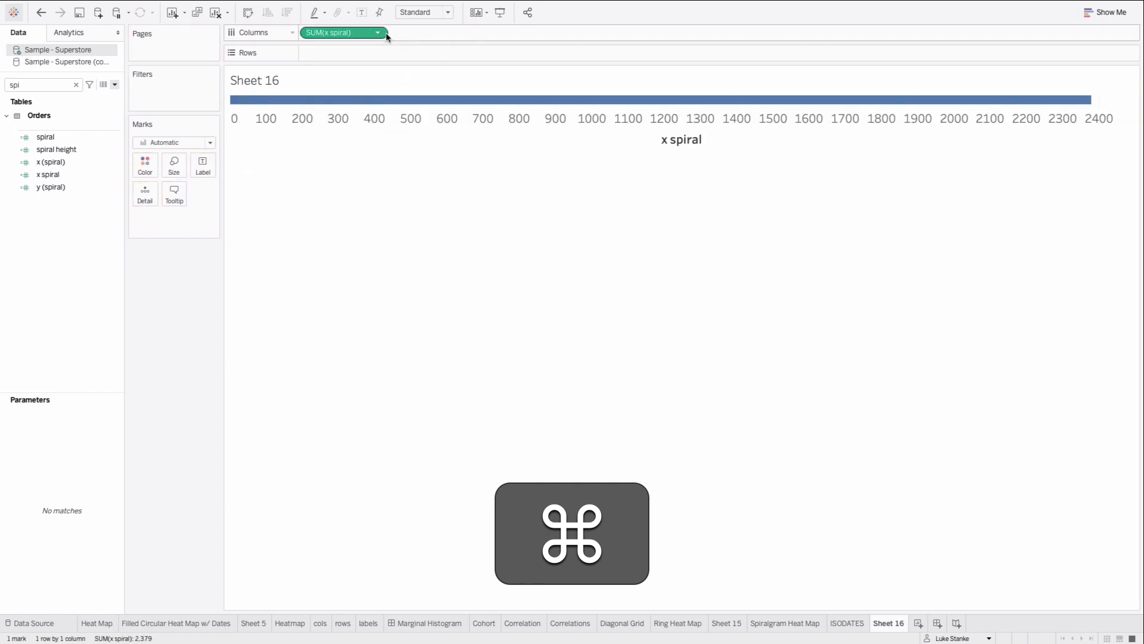
pyautogui.click(377, 32)
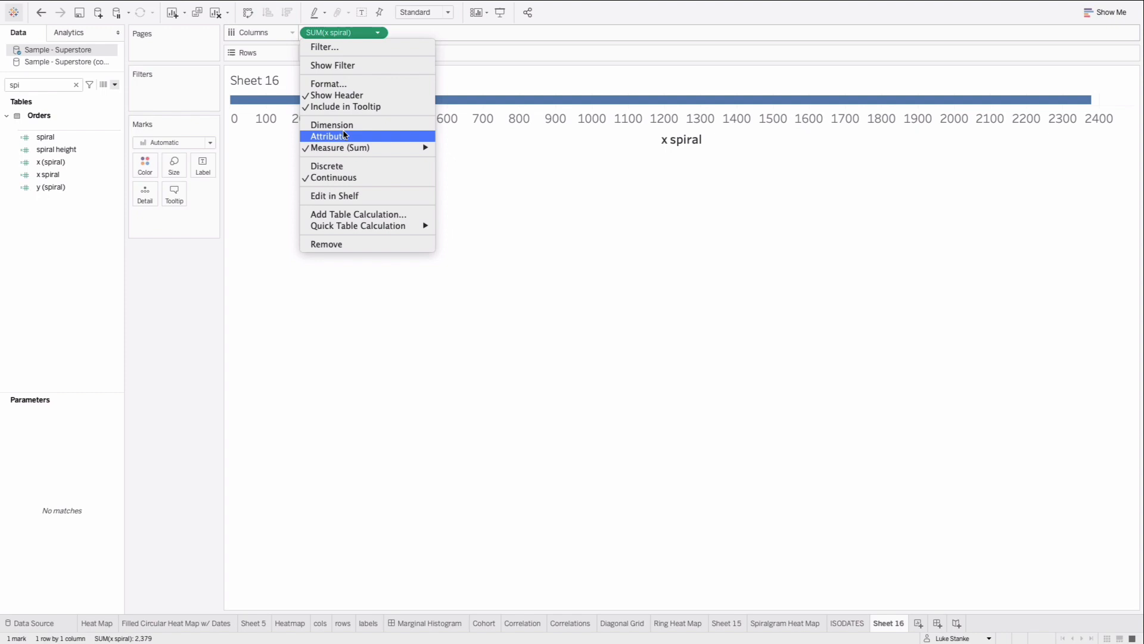
pyautogui.click(332, 125)
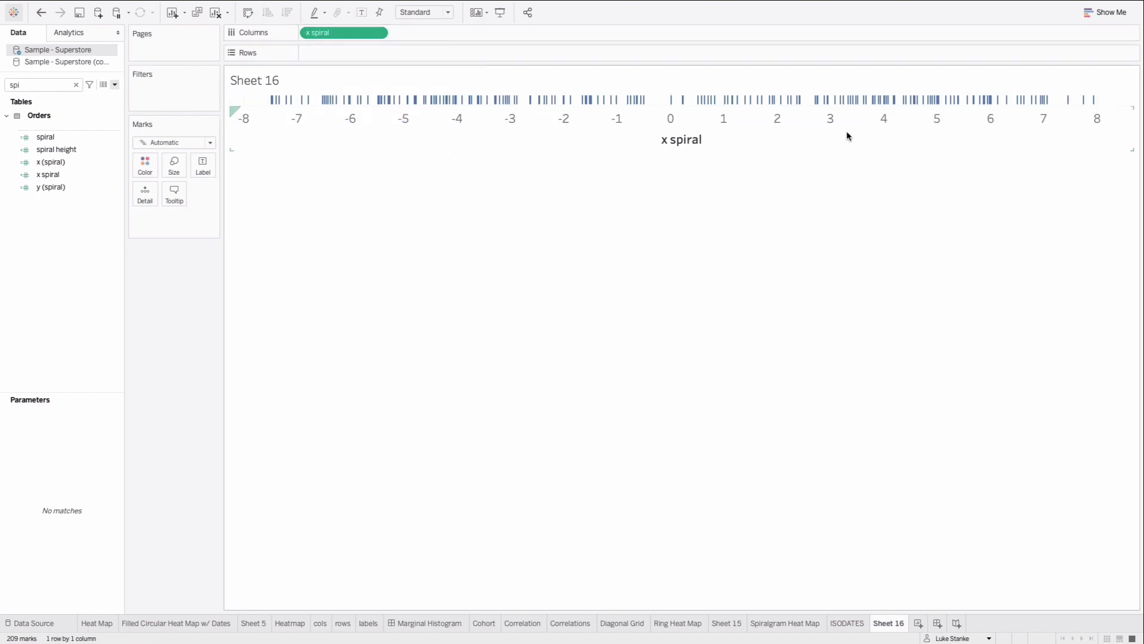
pyautogui.moveTo(377, 136)
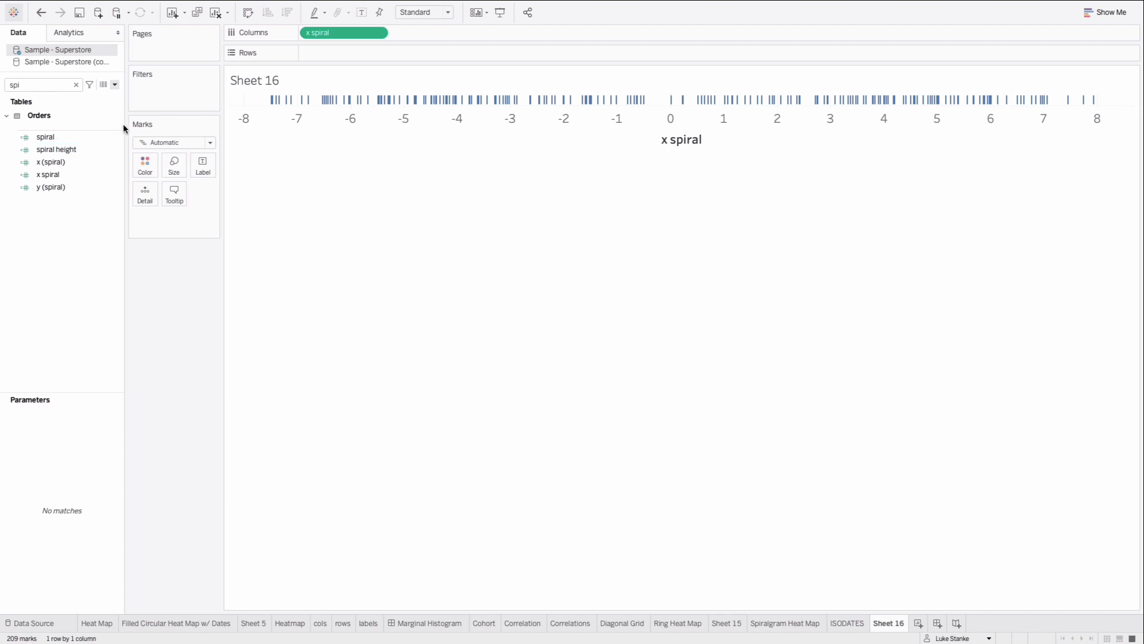
# Create calculated field 'y spiral' = [spiral height] * SIN([radians])
pyautogui.click(115, 85)
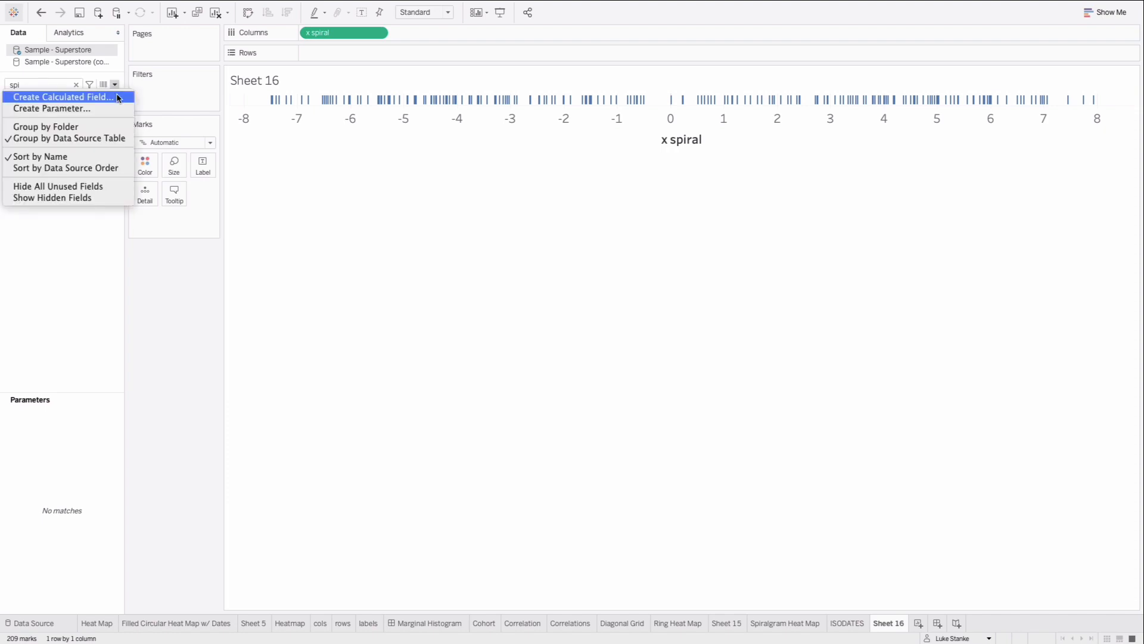
pyautogui.click(66, 97)
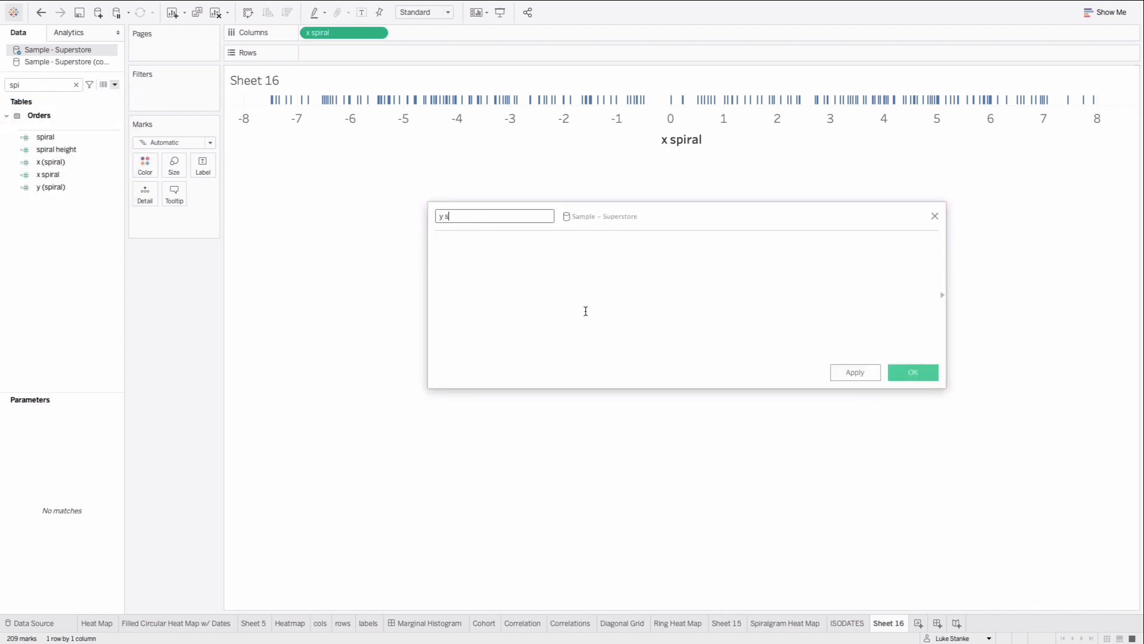
pyautogui.write('piral')
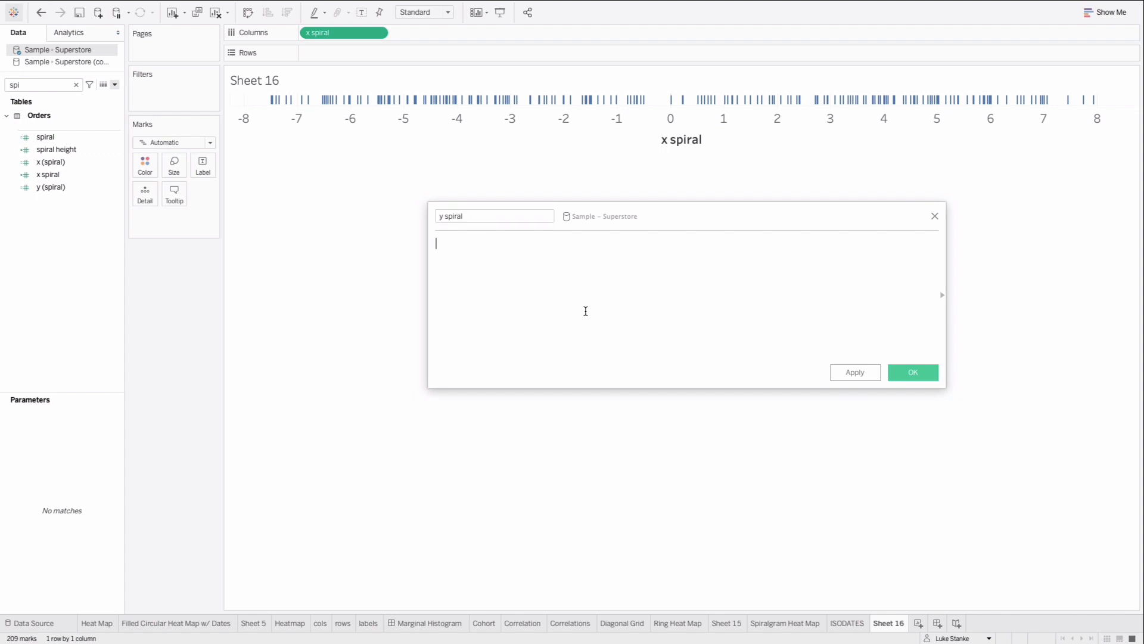
pyautogui.write('[spiral height] * COS([radians ])')
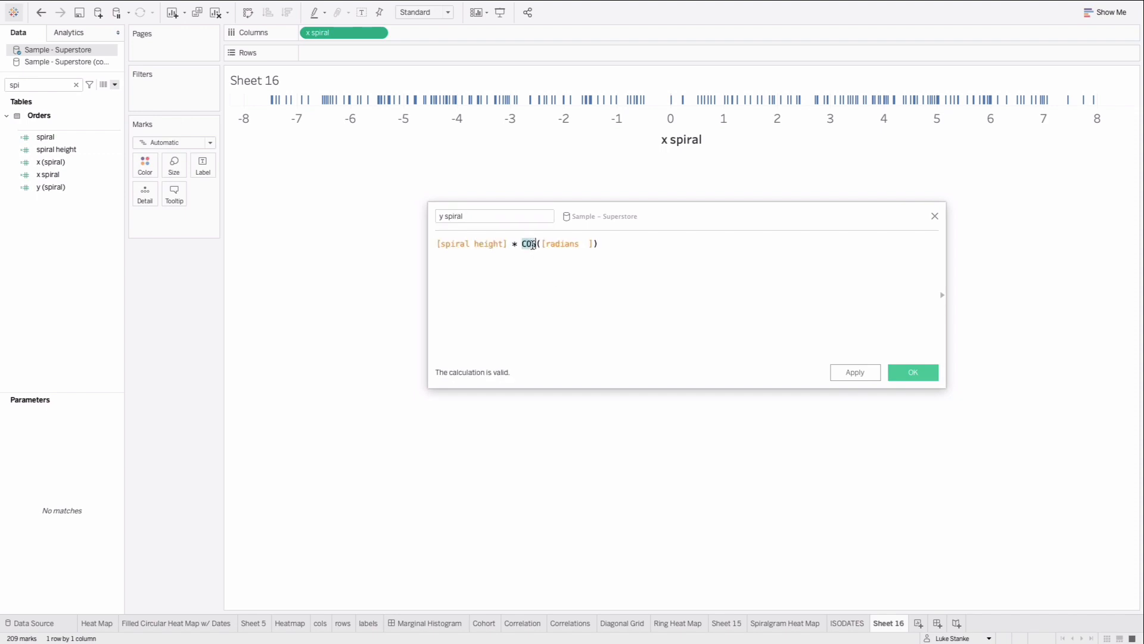
pyautogui.write('SIN')
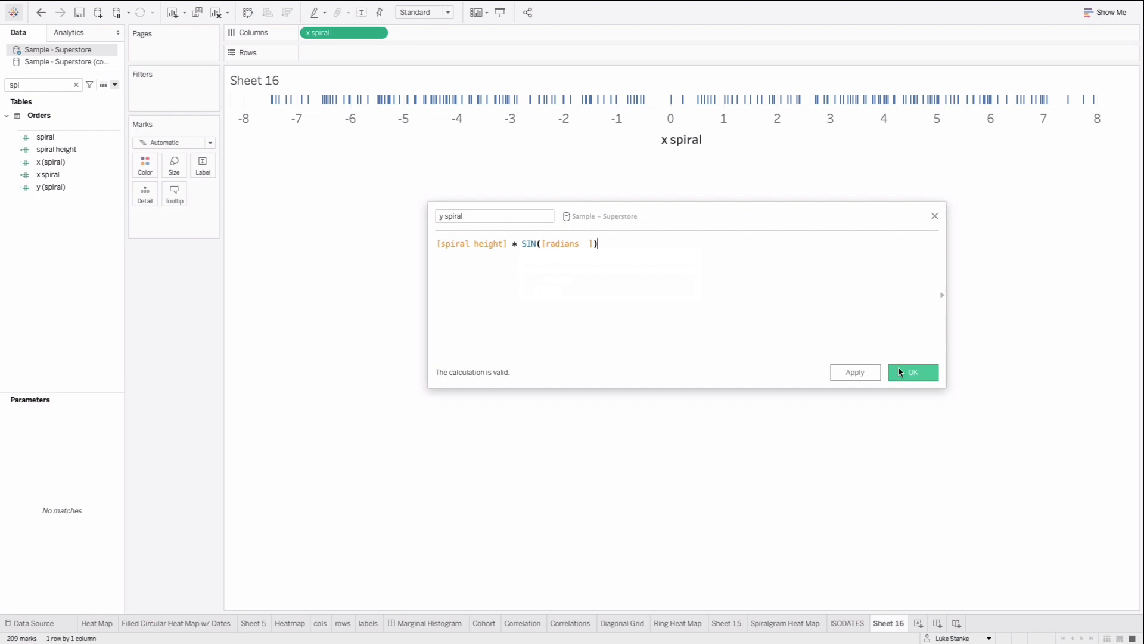
pyautogui.click(913, 372)
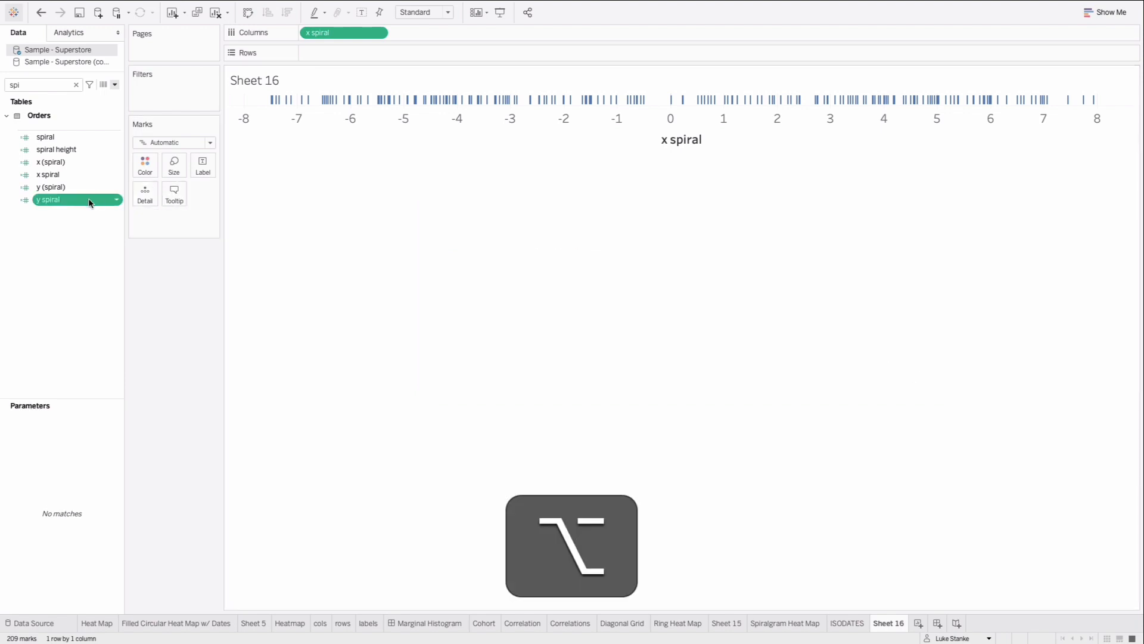
# Put y spiral on Rows unaggregated so the points form a spiral
pyautogui.moveTo(47, 199); pyautogui.dragTo(344, 52)
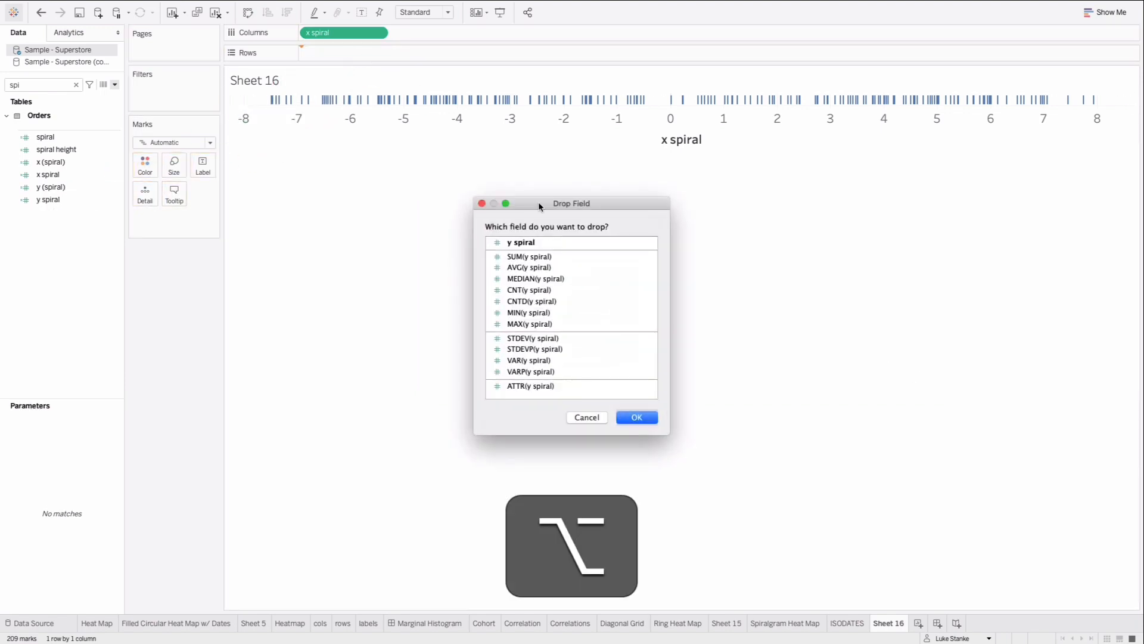
pyautogui.click(521, 242)
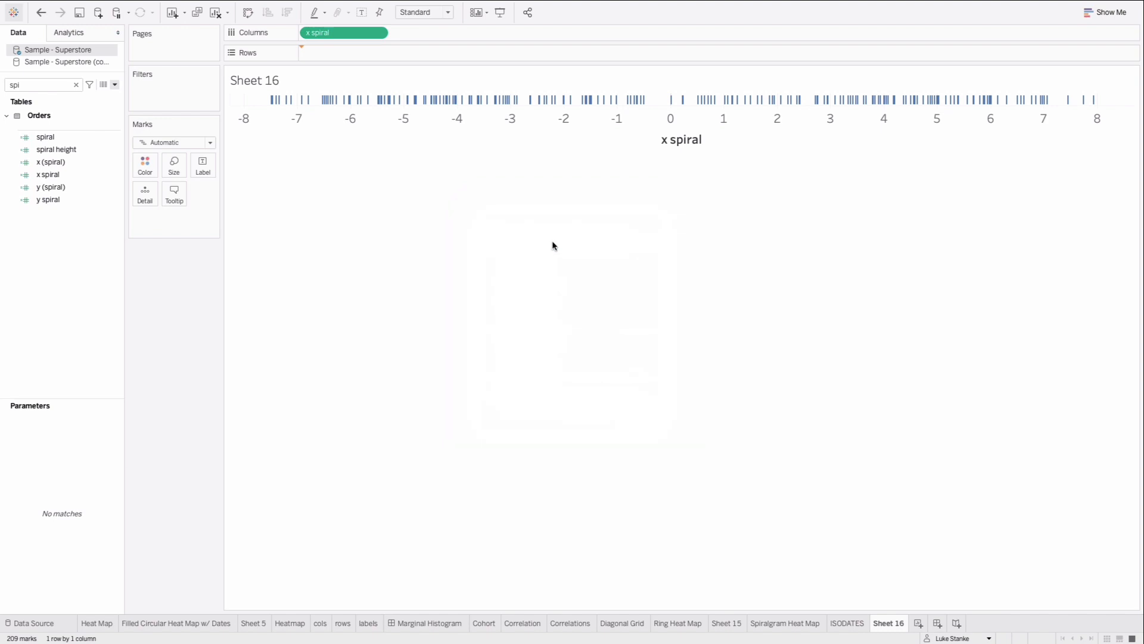
pyautogui.moveTo(47, 199); pyautogui.dragTo(344, 52)
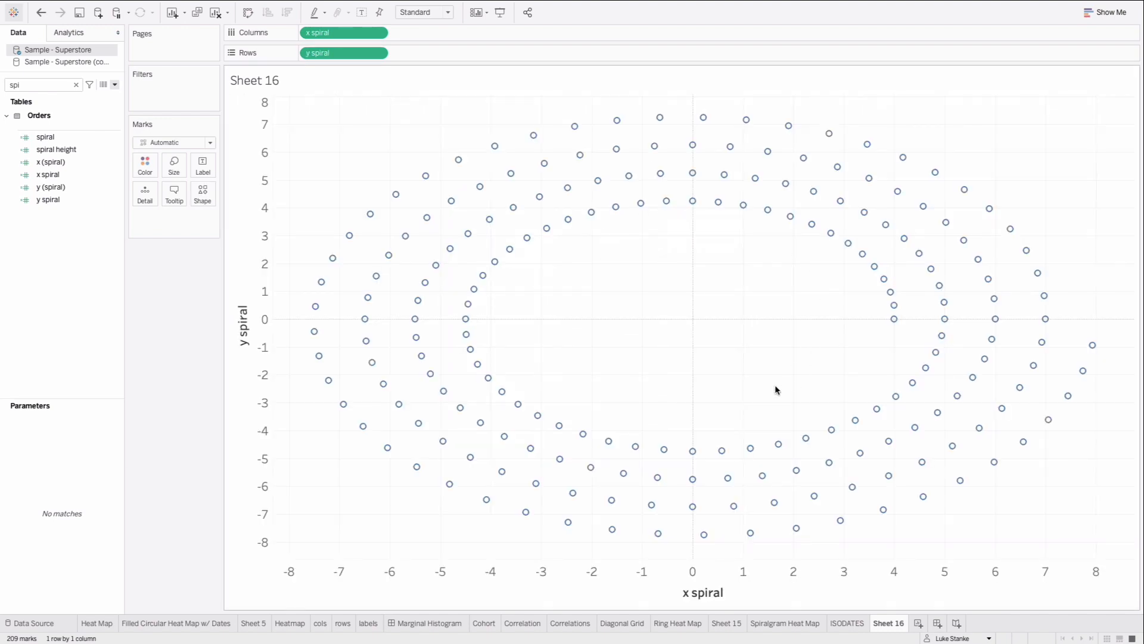
pyautogui.moveTo(1077, 331)
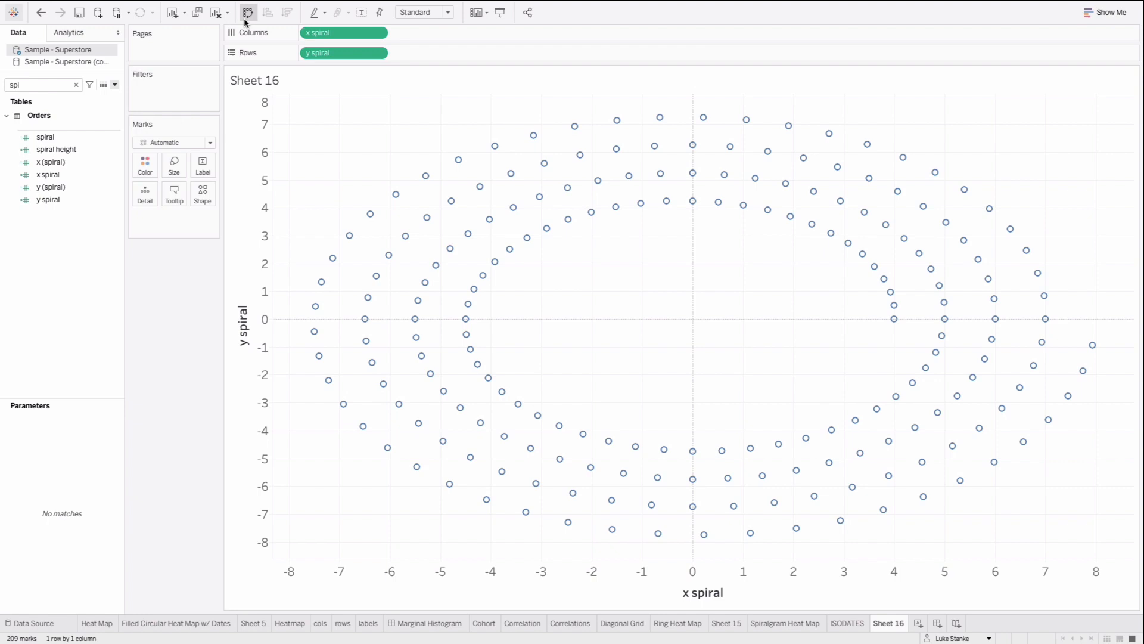
# Swap rows and columns so y spiral is on Columns and x spiral on Rows
pyautogui.click(248, 12)
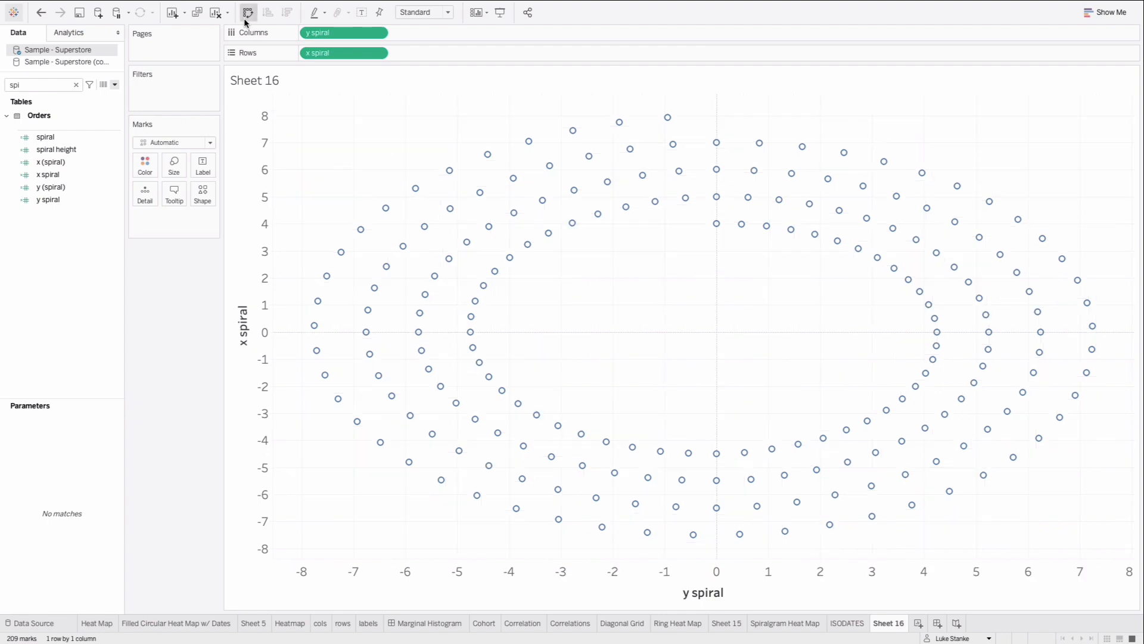
pyautogui.click(248, 12)
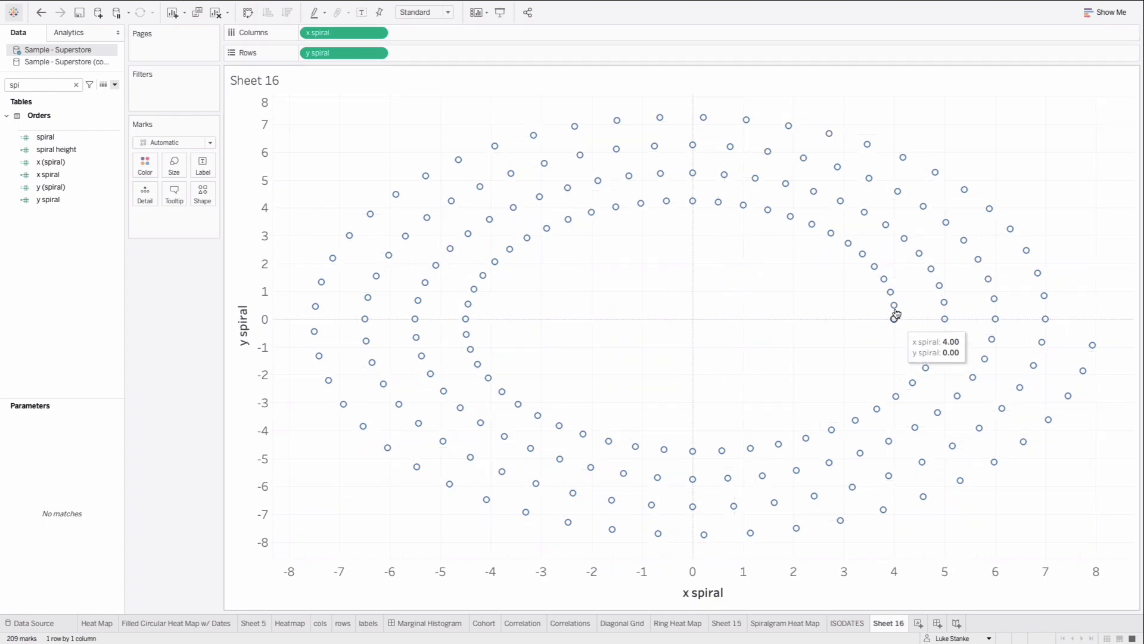
pyautogui.moveTo(633, 197)
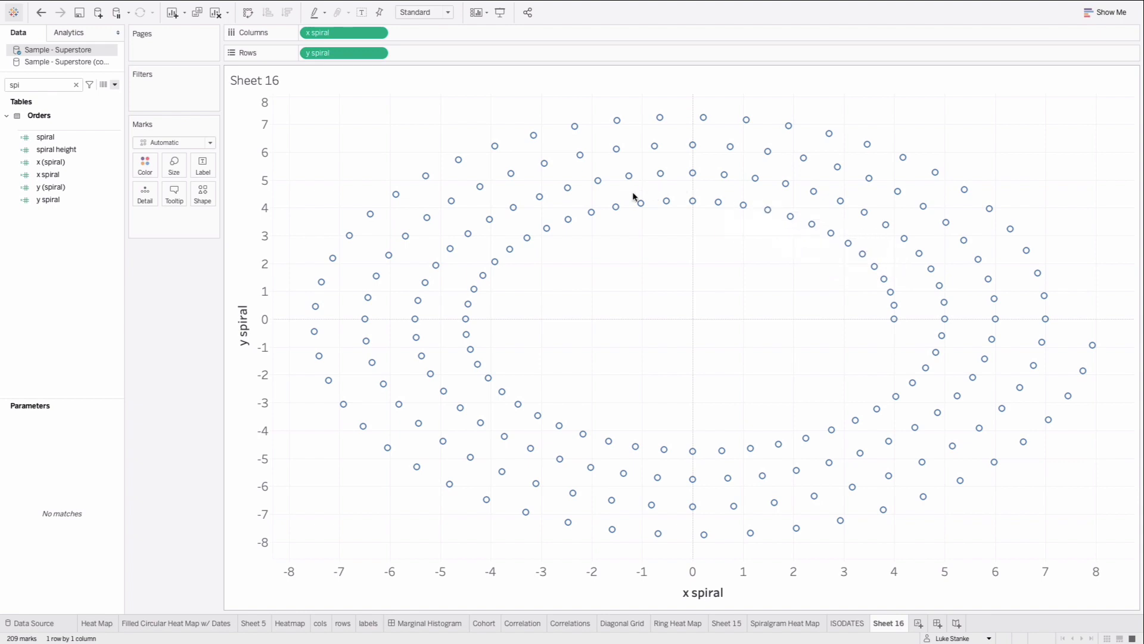
pyautogui.moveTo(703, 396)
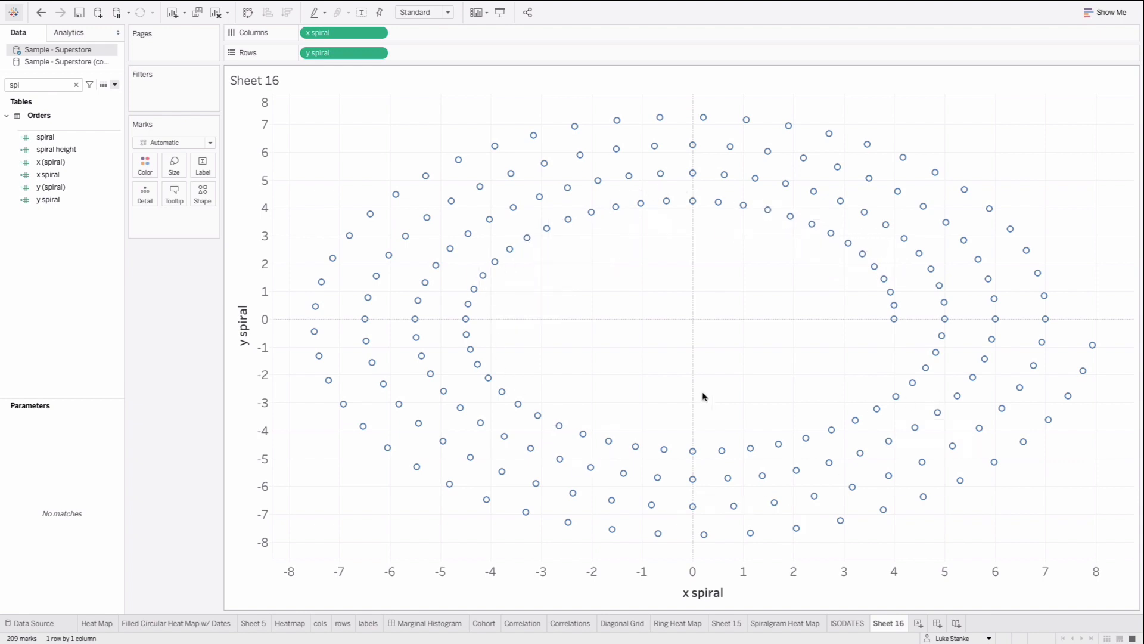
pyautogui.moveTo(691, 202)
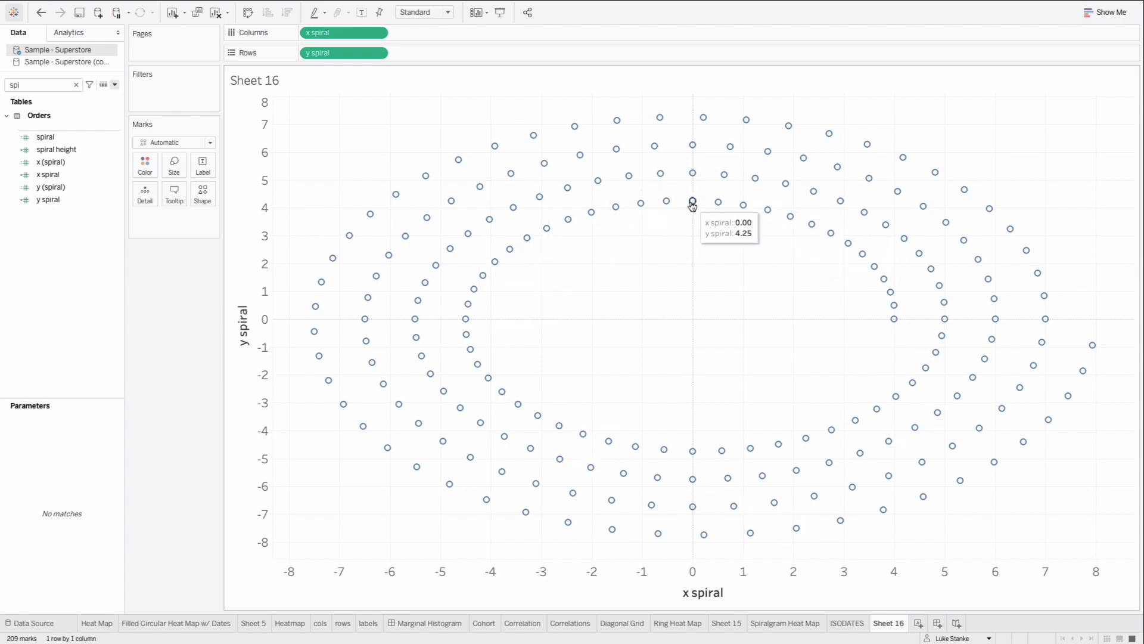
pyautogui.moveTo(282, 136)
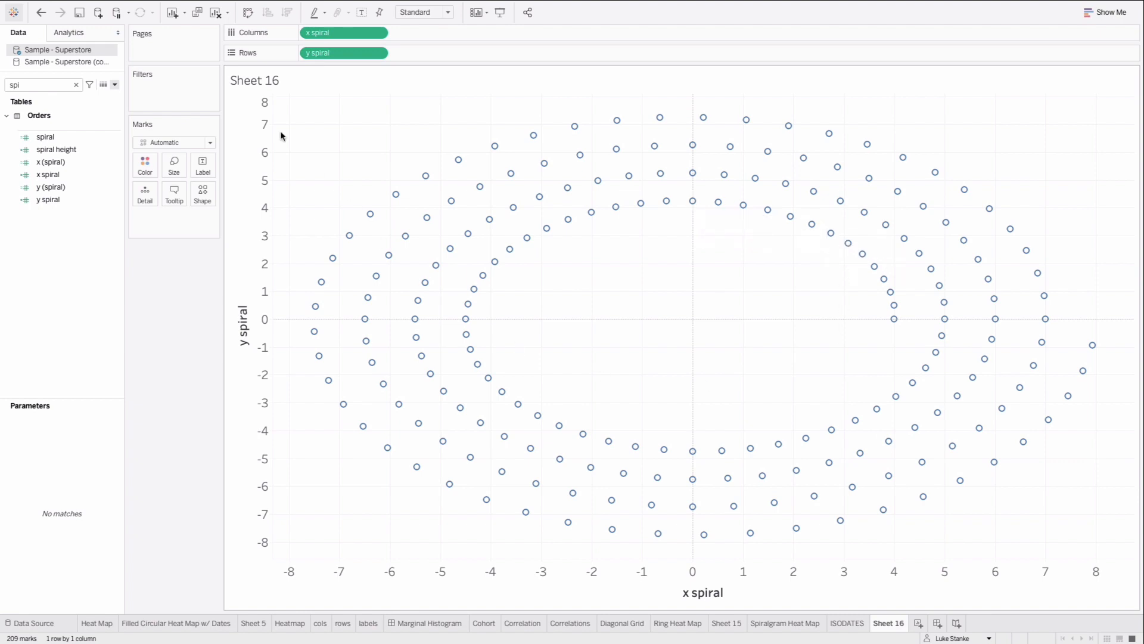
pyautogui.moveTo(249, 14)
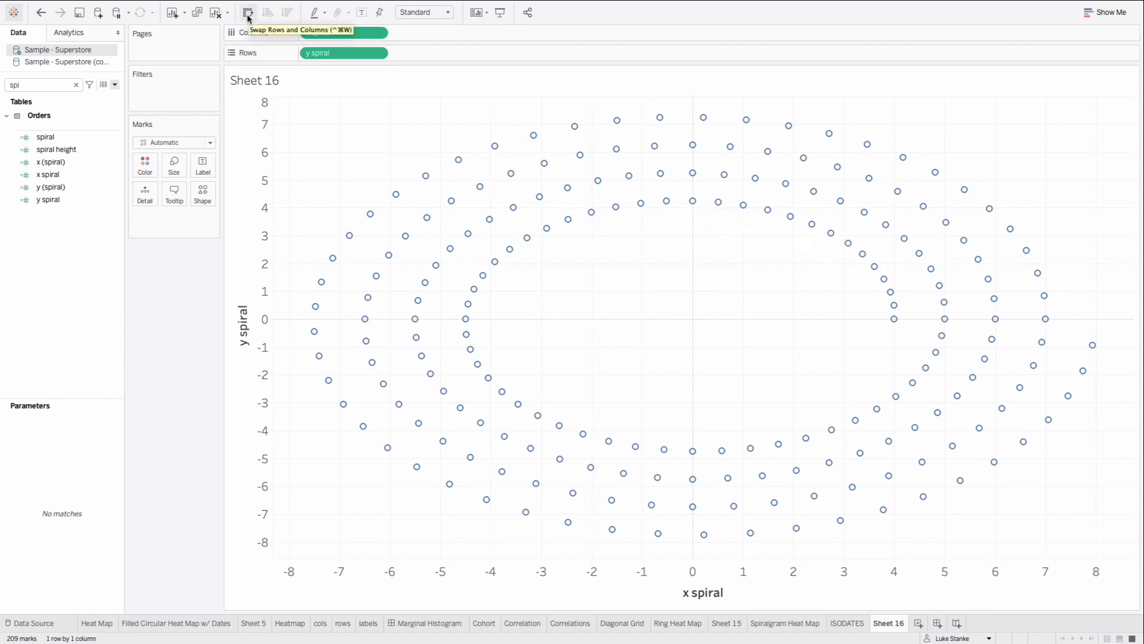
pyautogui.click(248, 12)
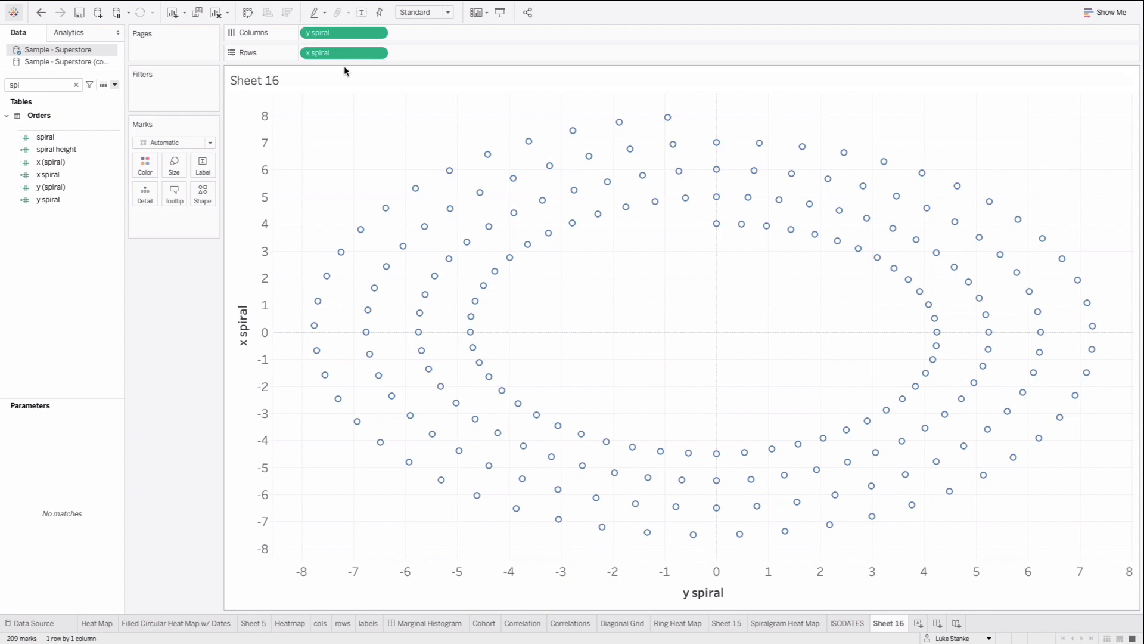
pyautogui.moveTo(320, 210)
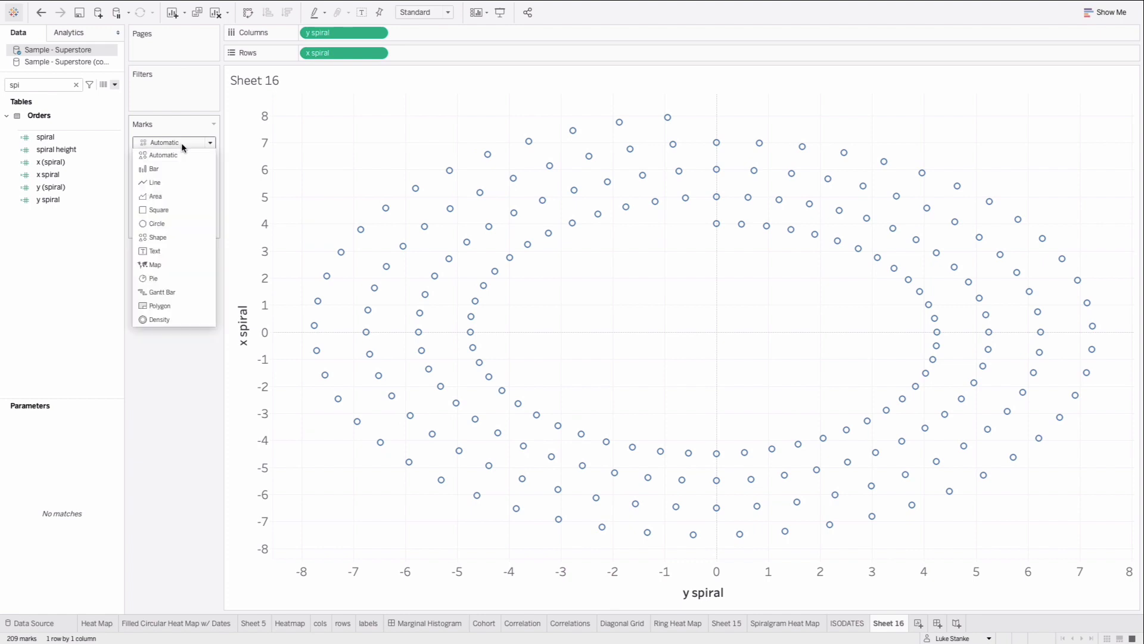
pyautogui.moveTo(155, 223)
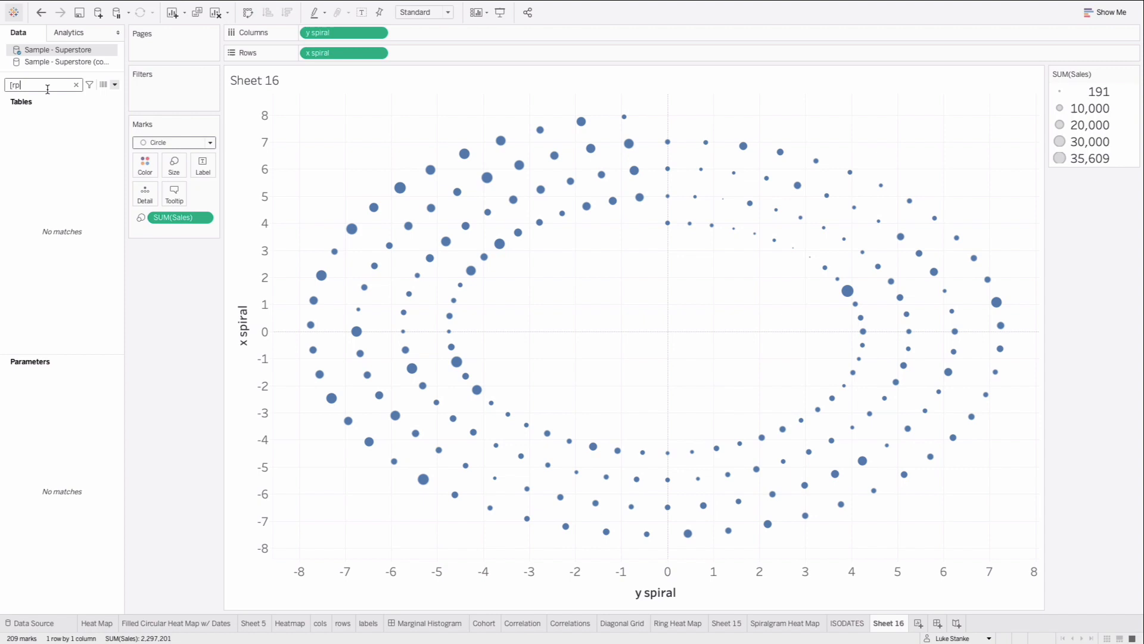
# Colour the sales-sized circles by Profit Ratio
pyautogui.write('pro')
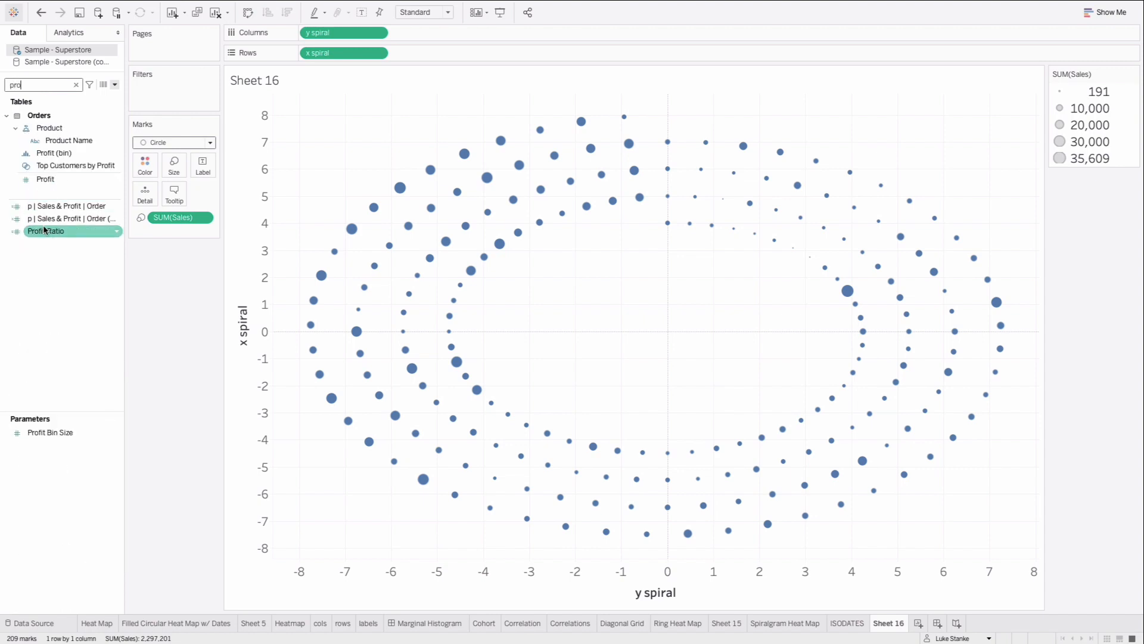
pyautogui.moveTo(45, 230); pyautogui.dragTo(144, 159)
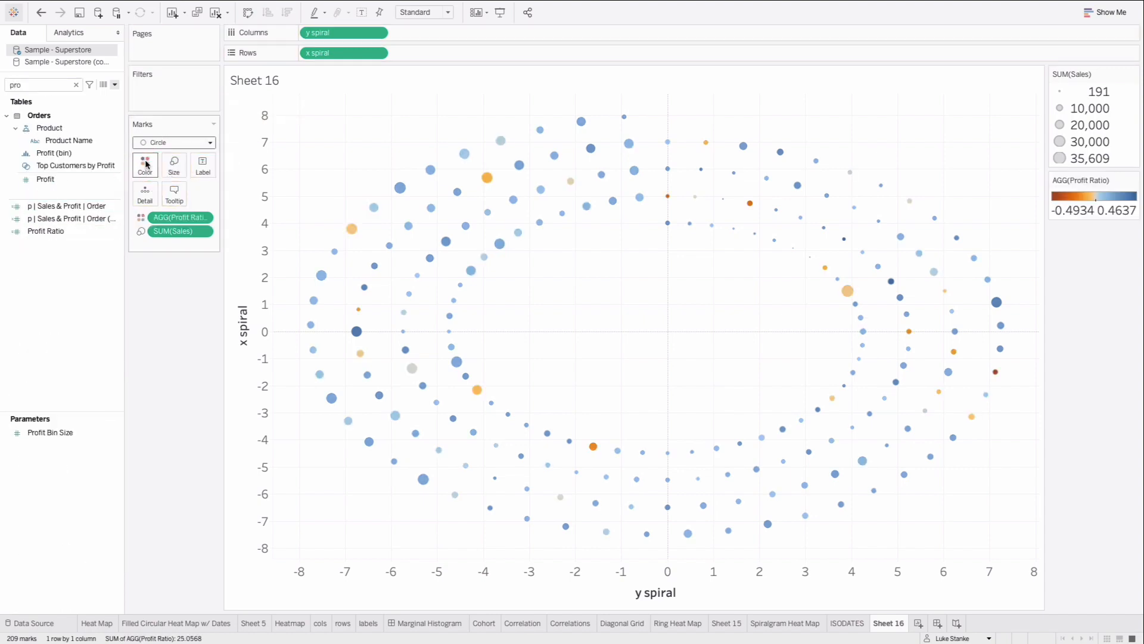
pyautogui.moveTo(577, 304)
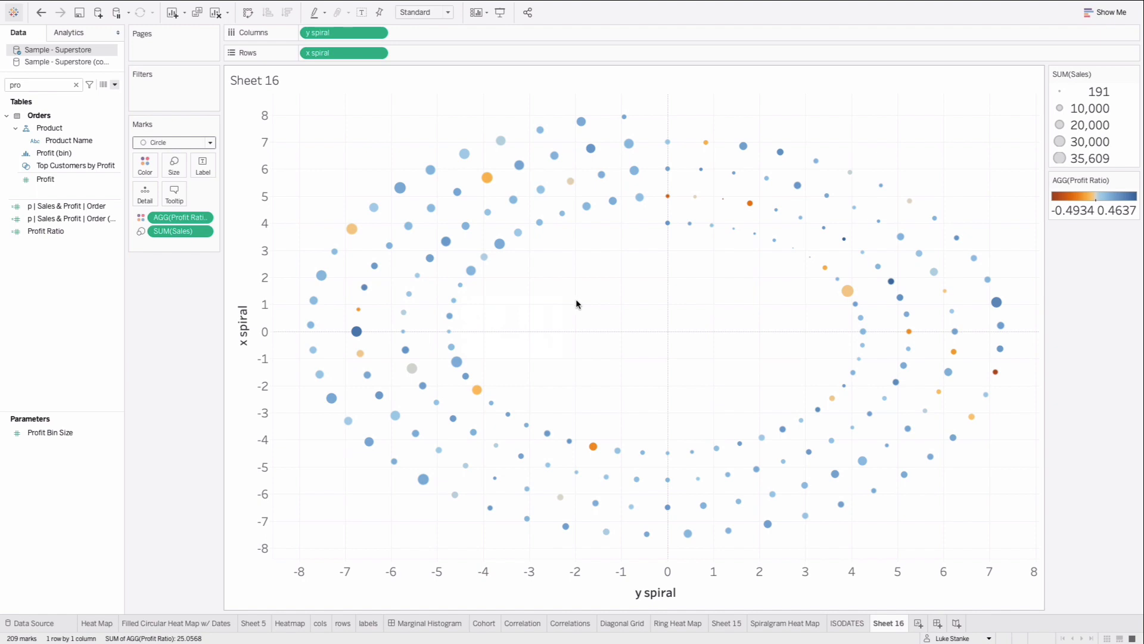
# In Format Lines, set grid lines, zero lines, axis rulers and axis ticks to None
pyautogui.rightClick(577, 304)
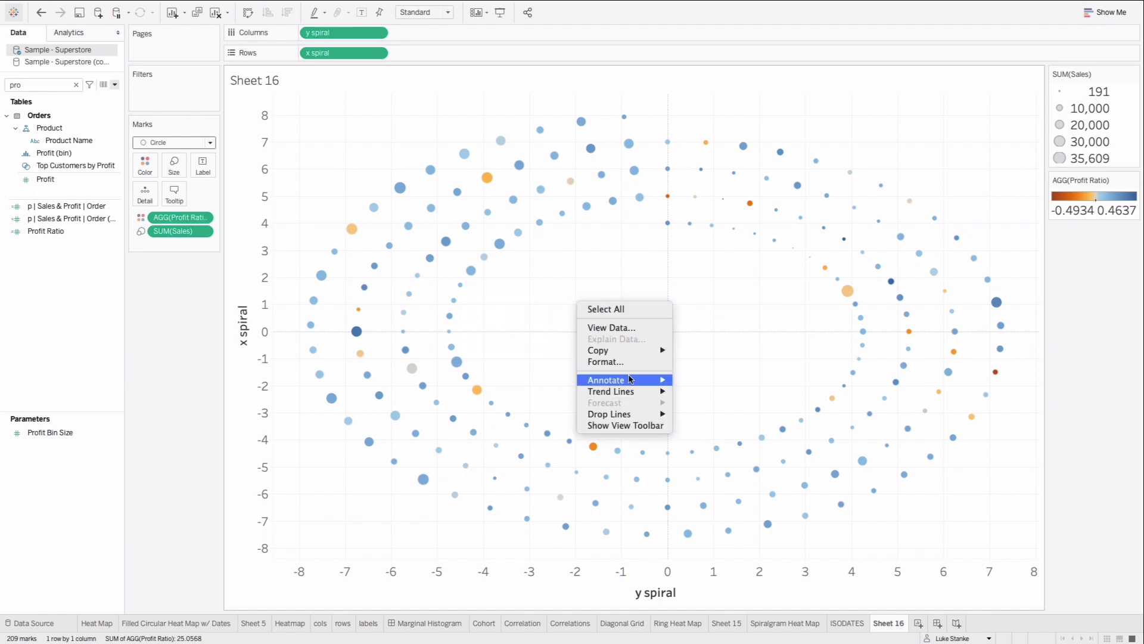
pyautogui.moveTo(605, 361)
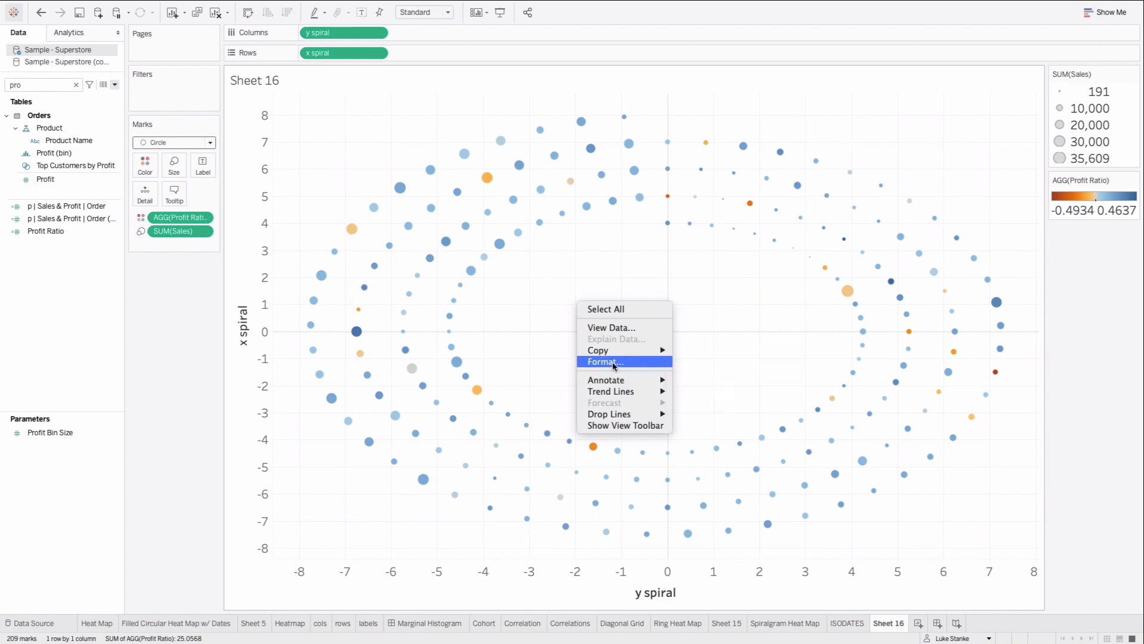
pyautogui.click(605, 361)
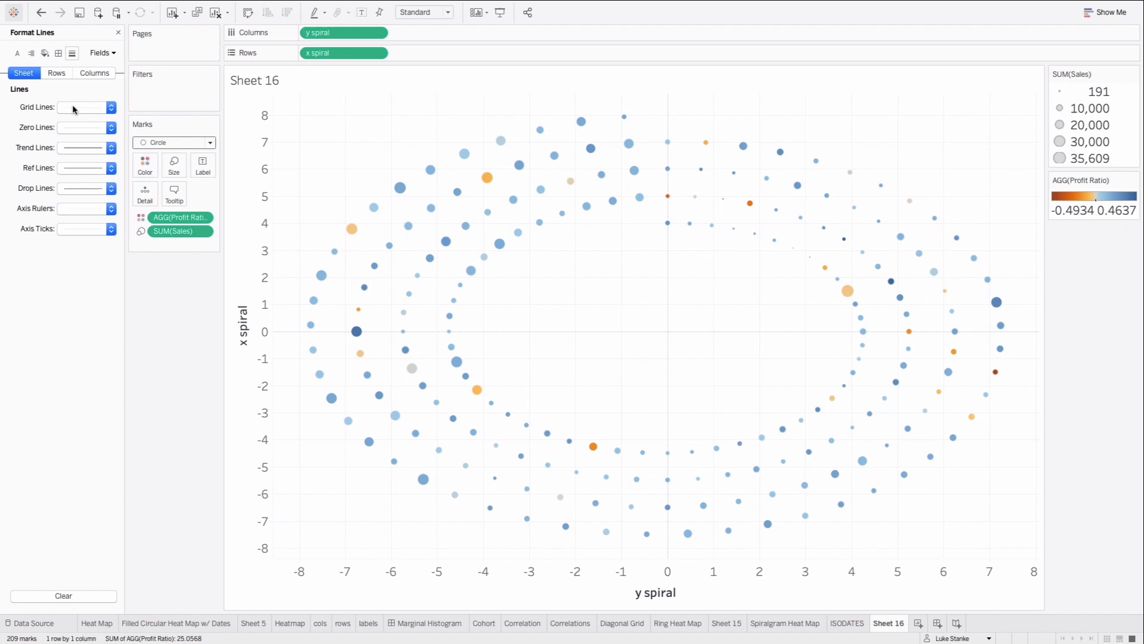
pyautogui.click(83, 107)
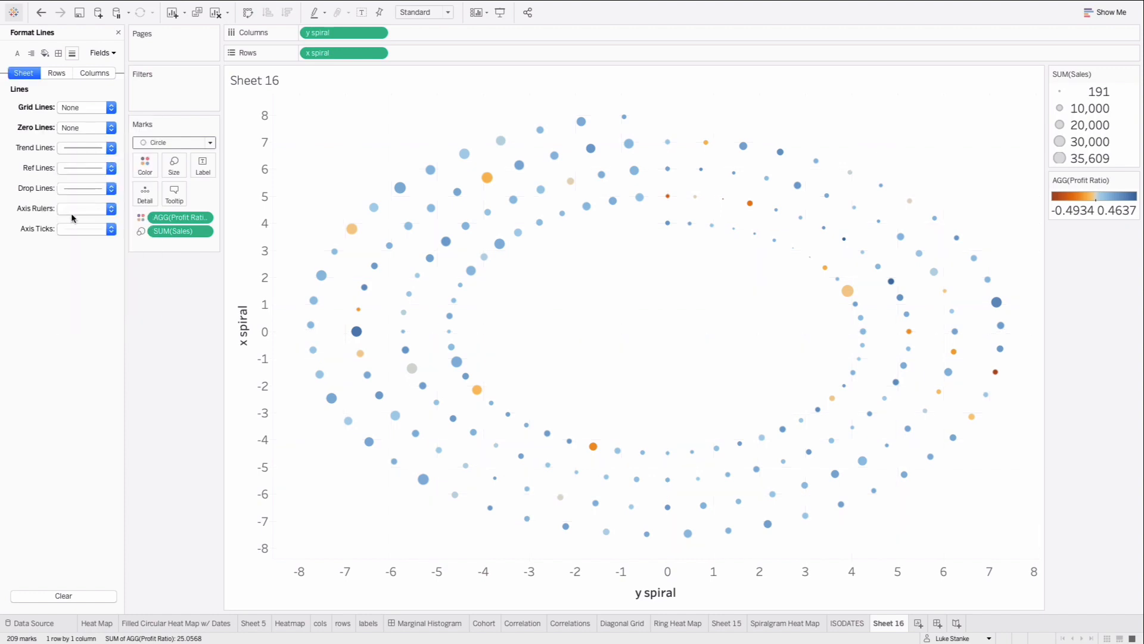
pyautogui.click(79, 208)
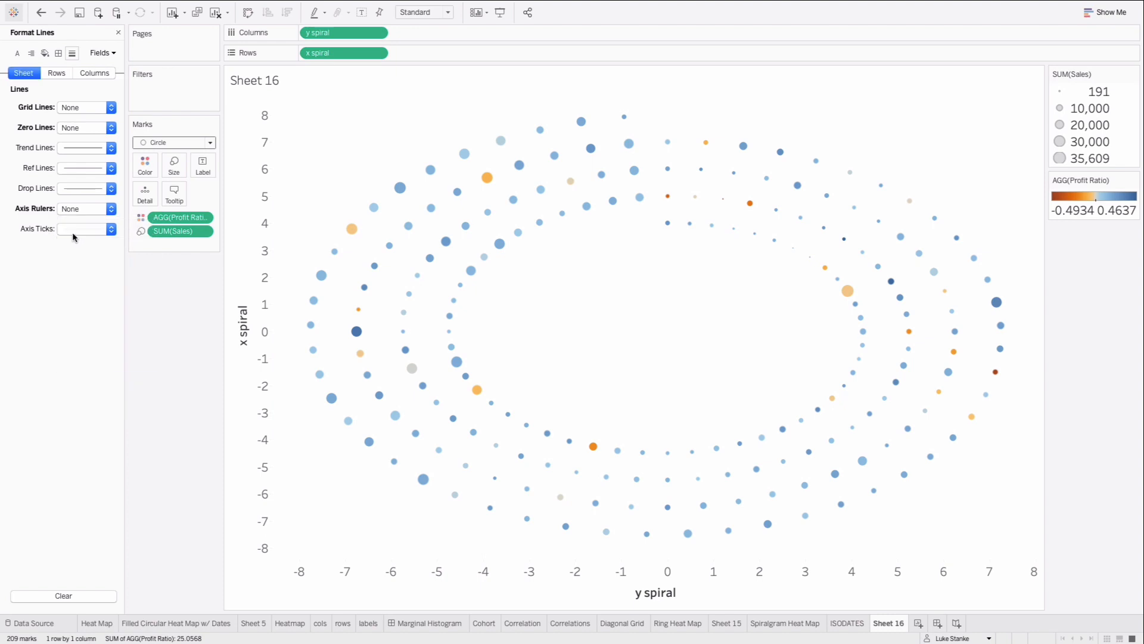
pyautogui.click(110, 229)
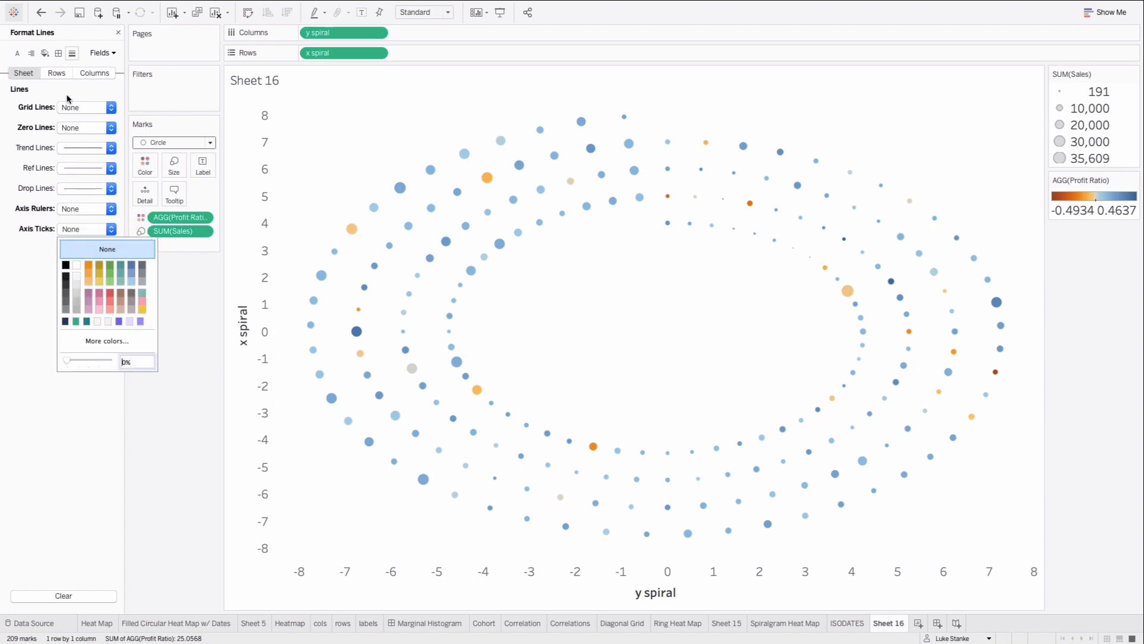
pyautogui.moveTo(62, 73)
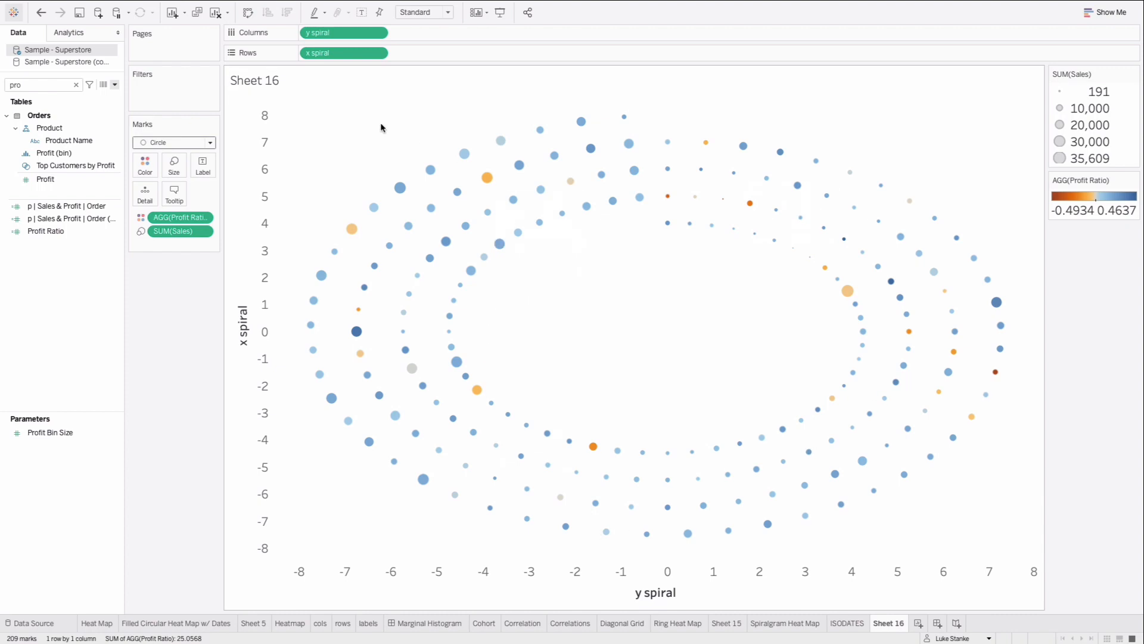
pyautogui.moveTo(609, 372)
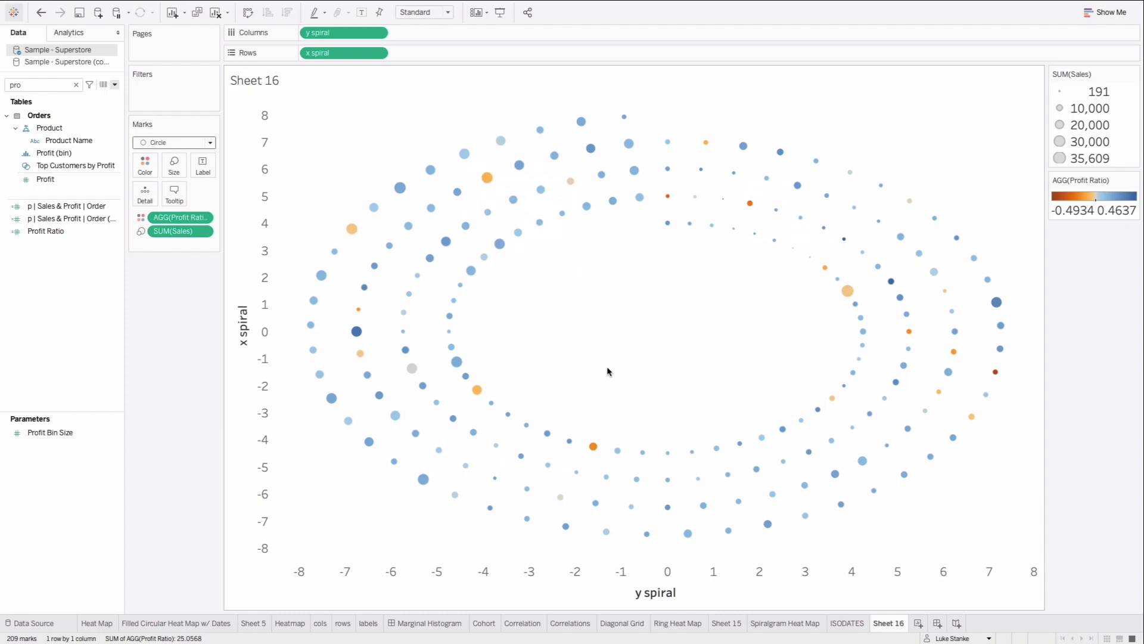
pyautogui.moveTo(862, 460)
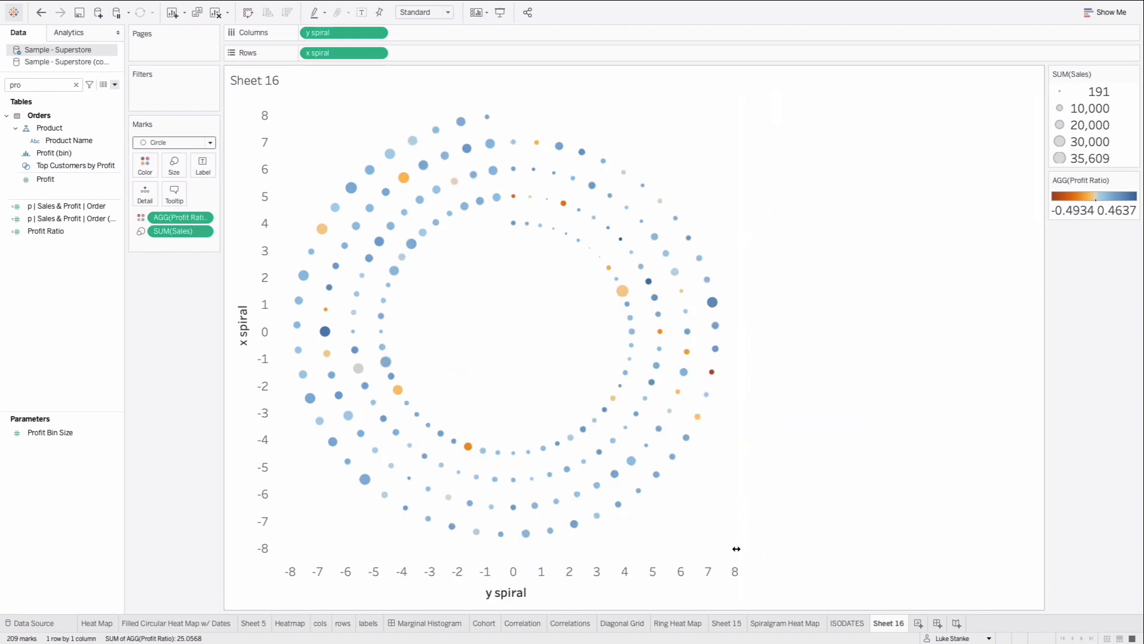
pyautogui.moveTo(629, 332)
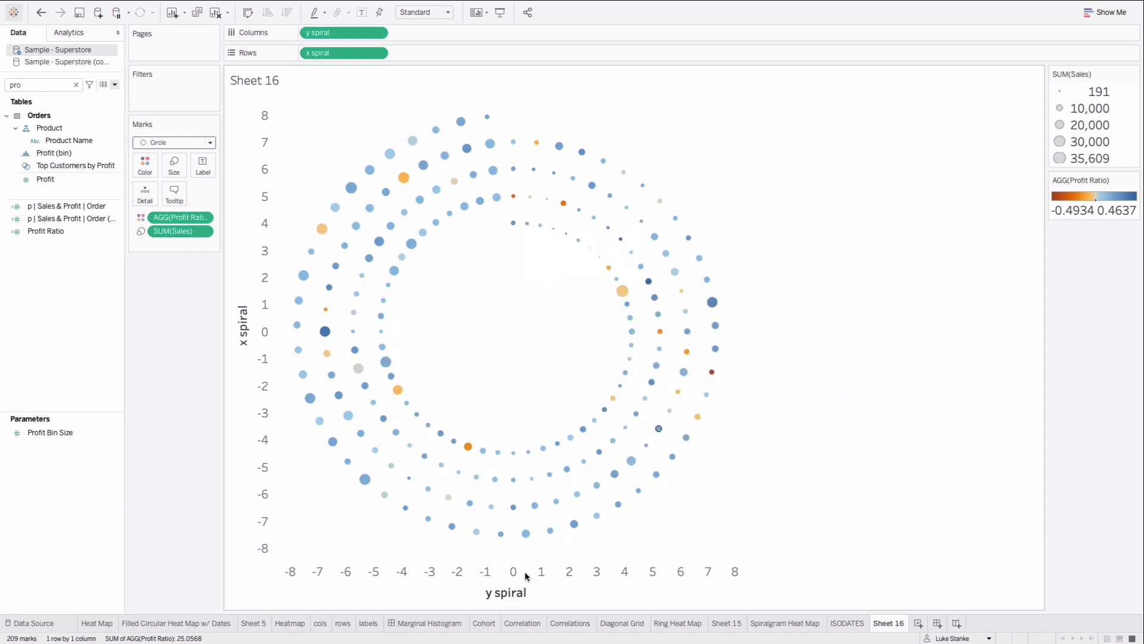
pyautogui.moveTo(788, 499)
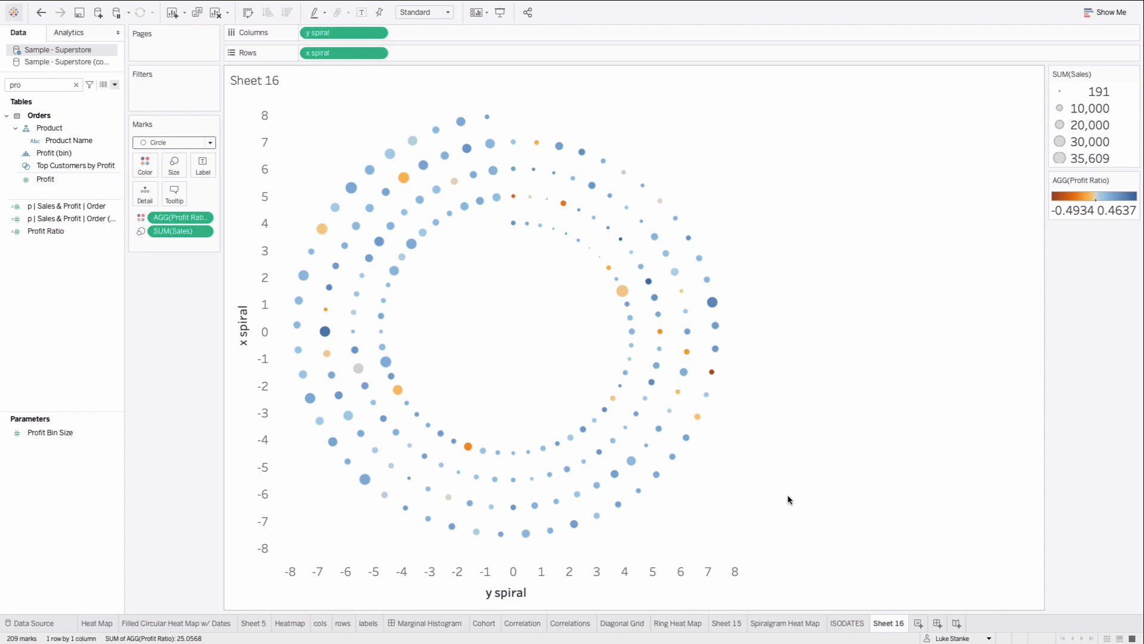
pyautogui.moveTo(356, 227)
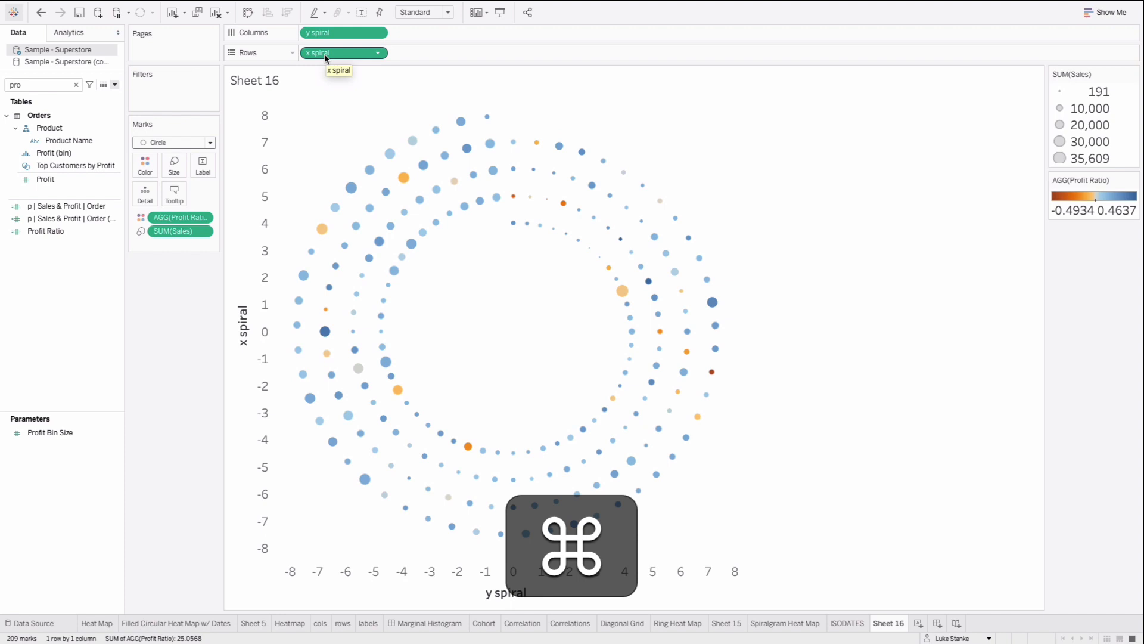
# Duplicate x spiral on Rows as a synchronized dual axis
pyautogui.moveTo(343, 52); pyautogui.dragTo(429, 54)
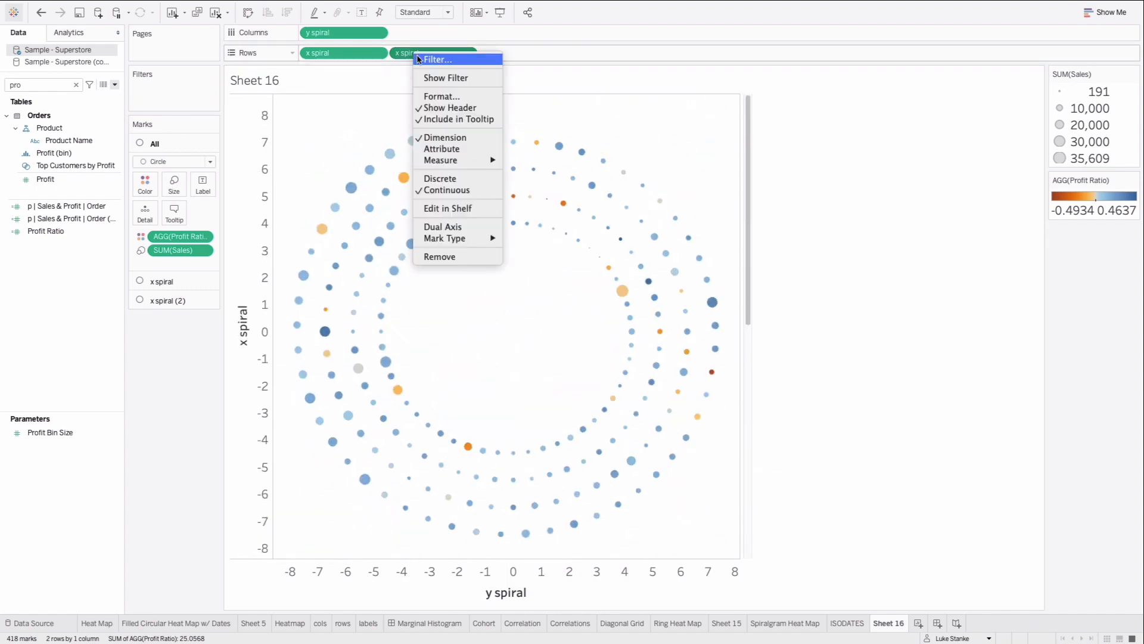
pyautogui.moveTo(444, 227)
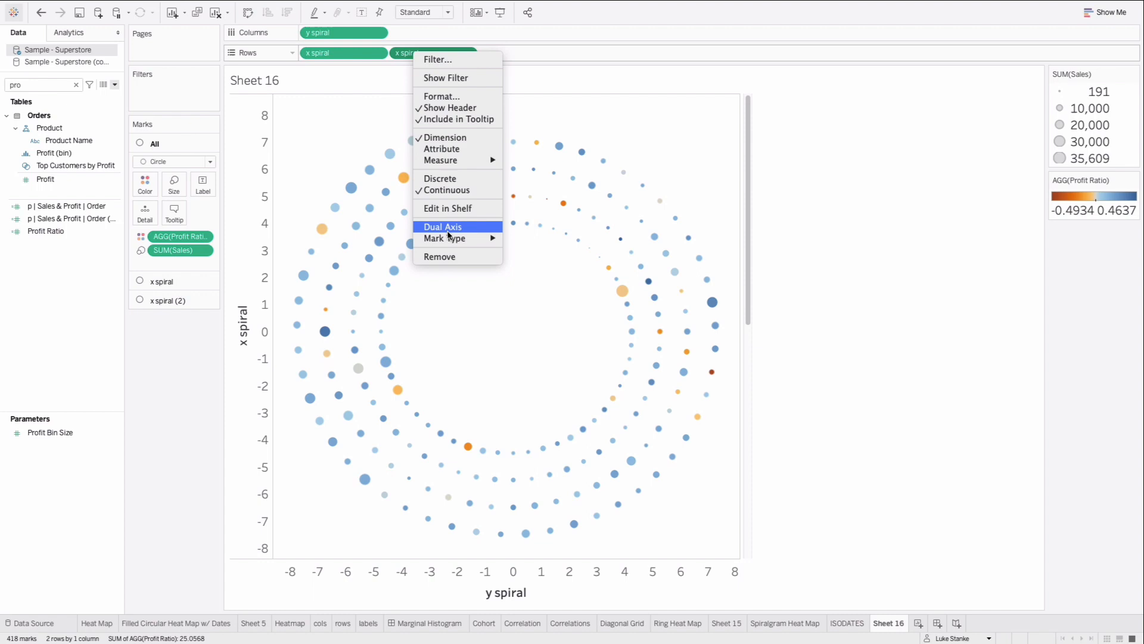
pyautogui.click(443, 226)
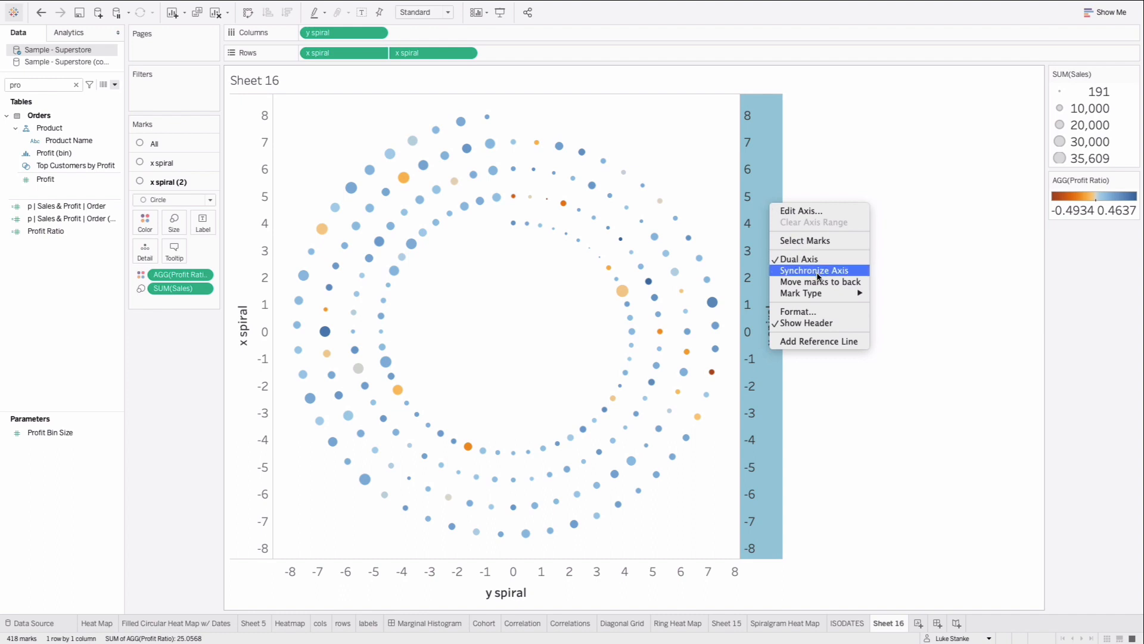
pyautogui.click(813, 271)
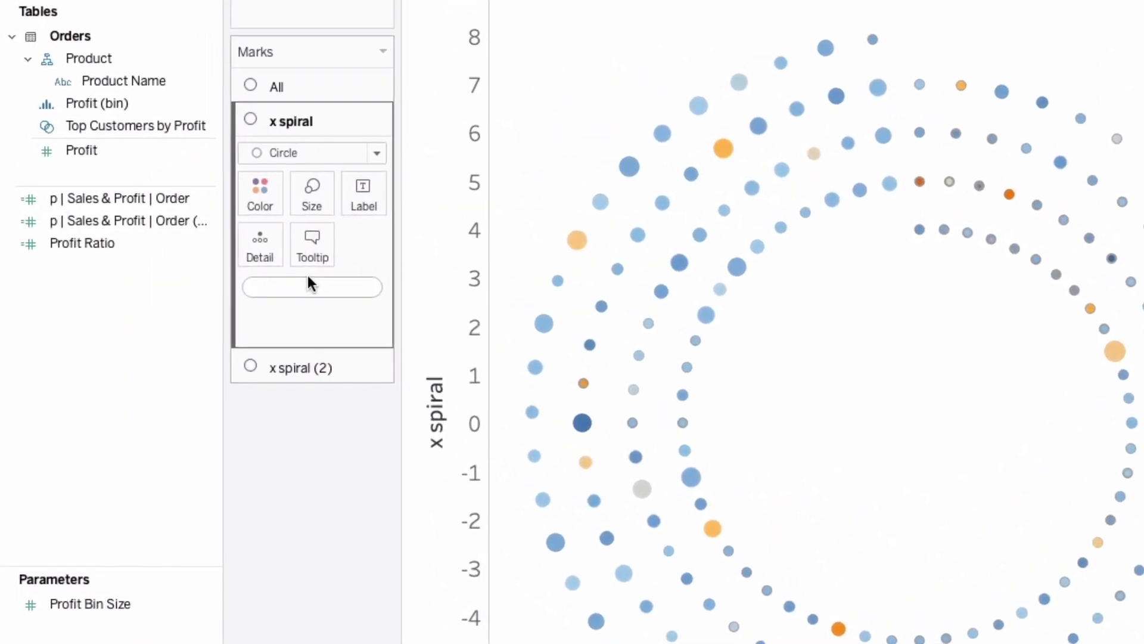
pyautogui.write('DATE')
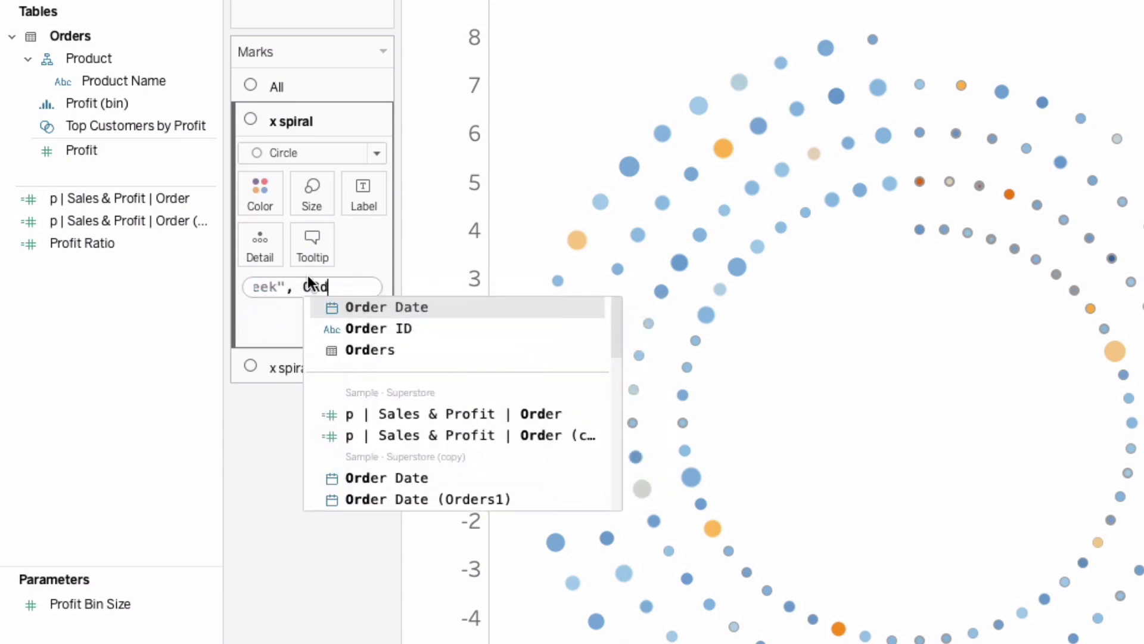
pyautogui.click(388, 306)
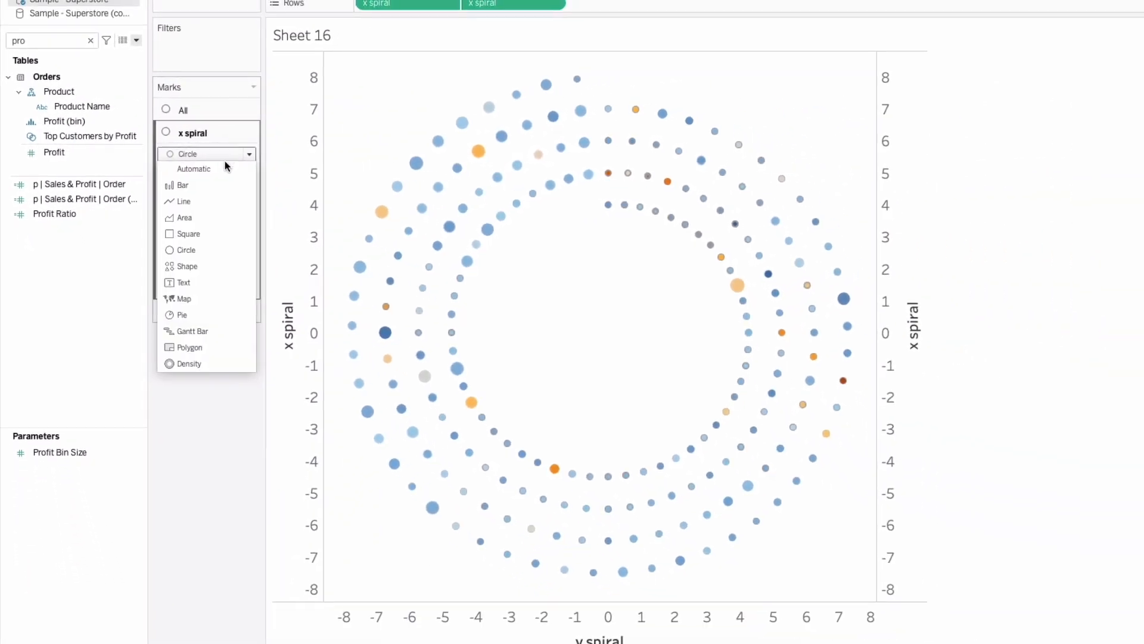
pyautogui.moveTo(184, 249)
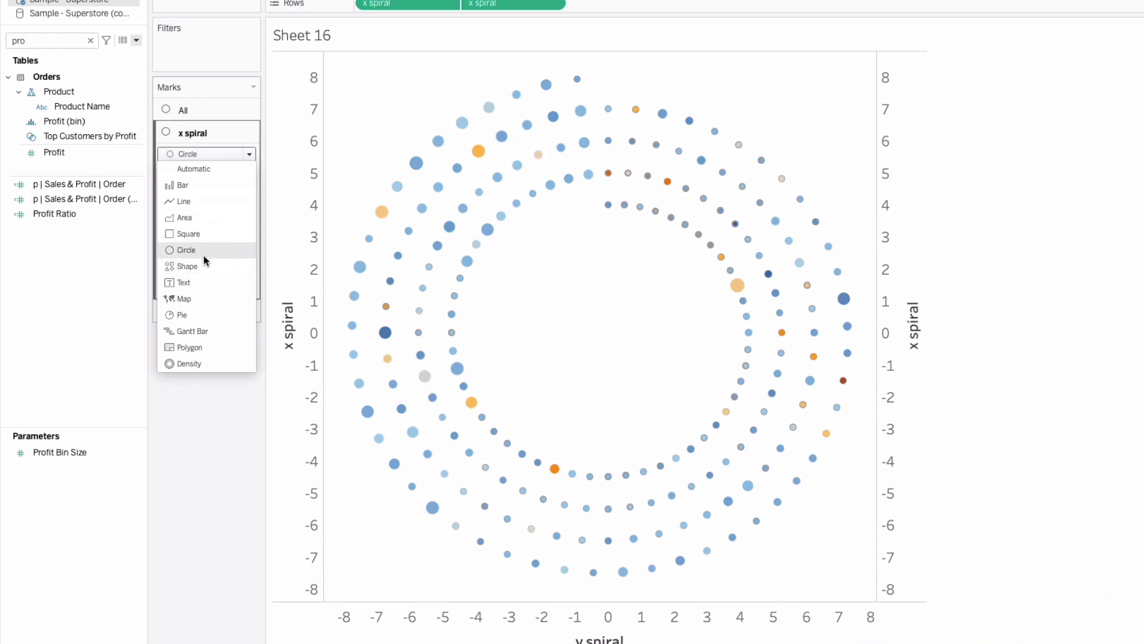
pyautogui.click(183, 201)
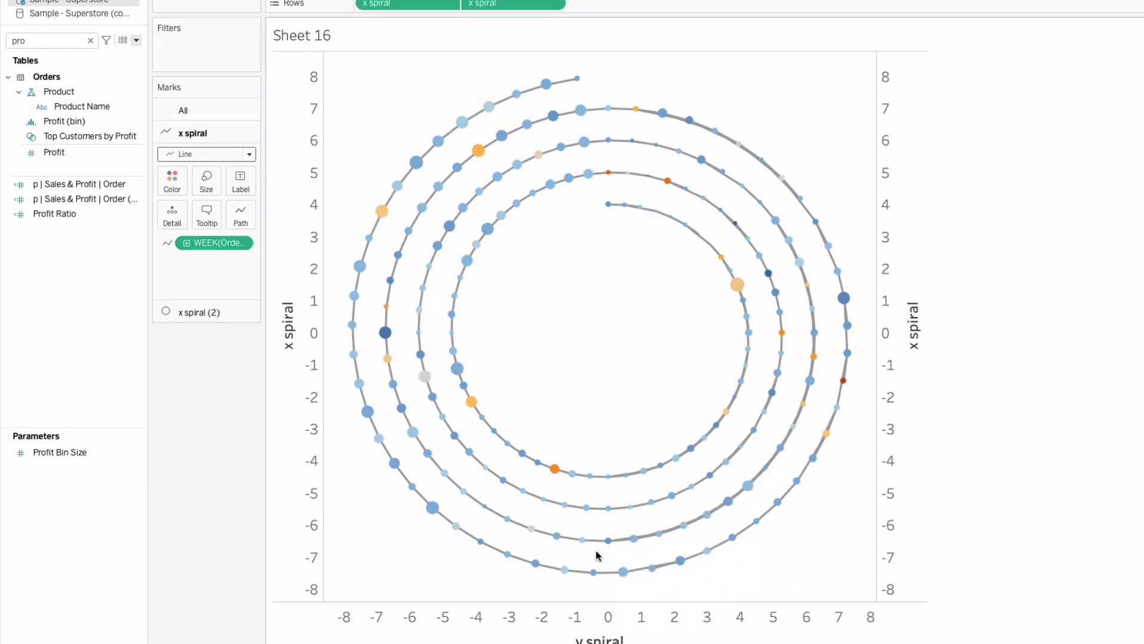
pyautogui.moveTo(717, 258)
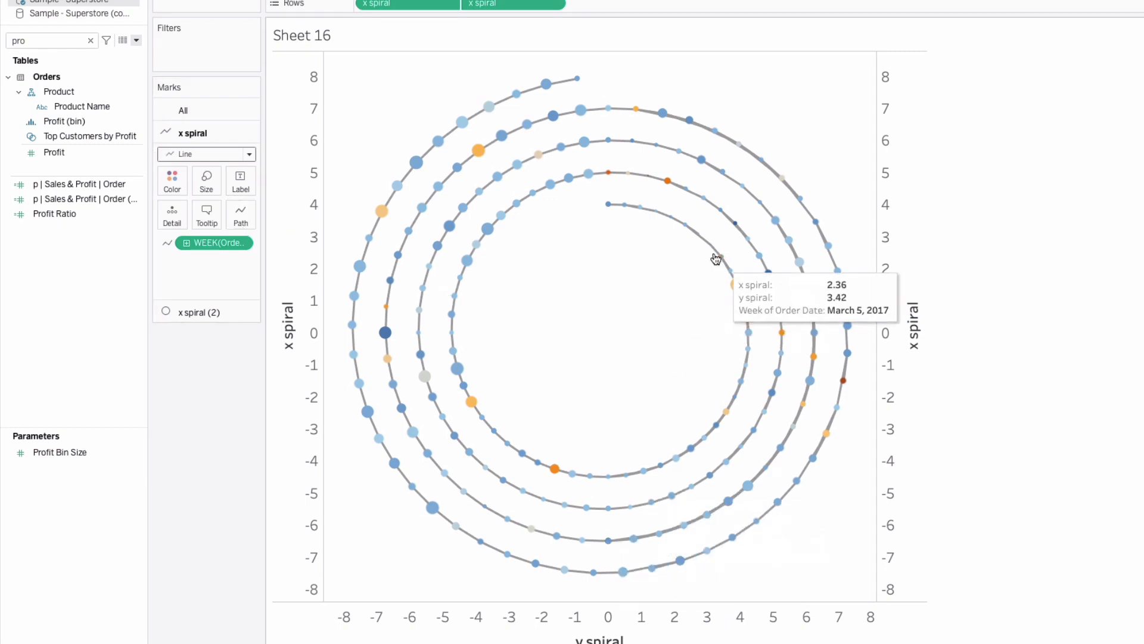
pyautogui.moveTo(748, 239)
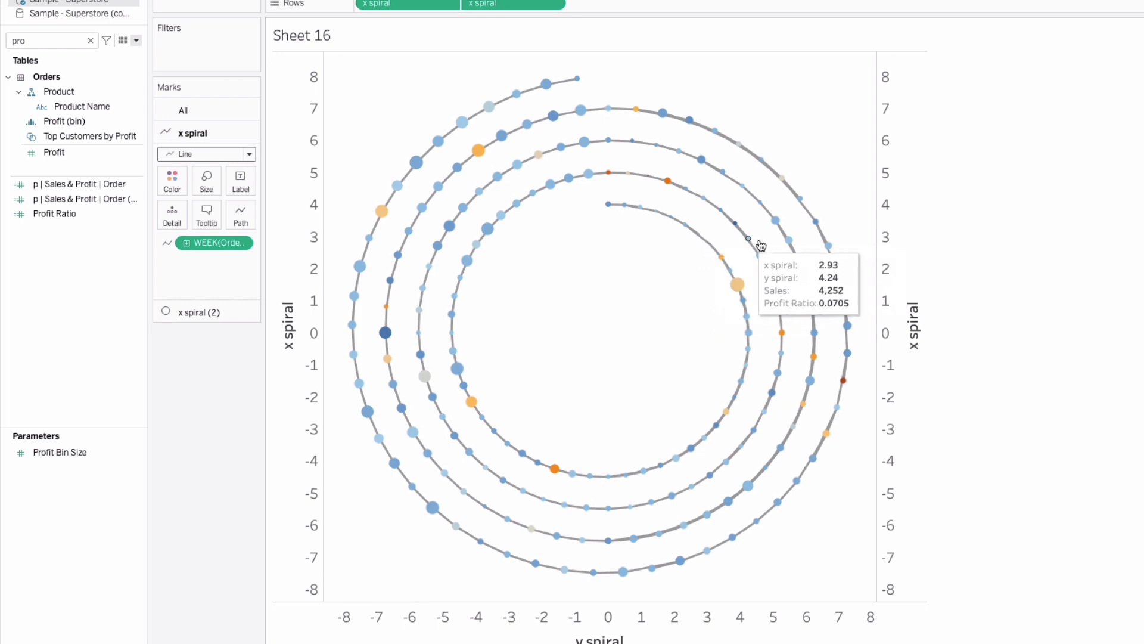
pyautogui.moveTo(772, 298)
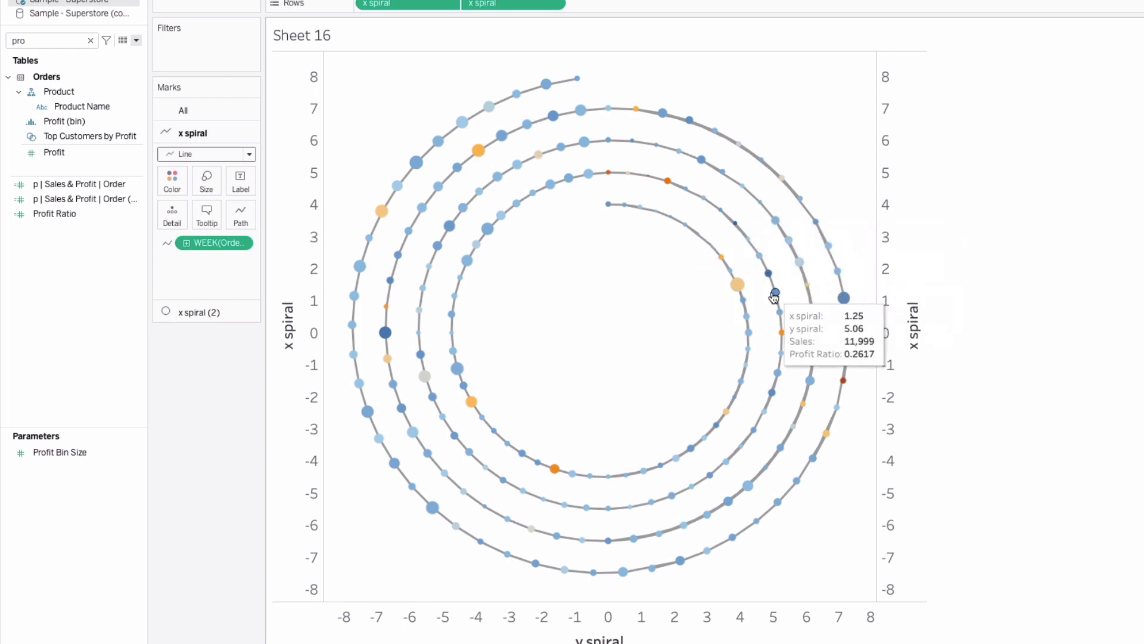
pyautogui.moveTo(551, 183)
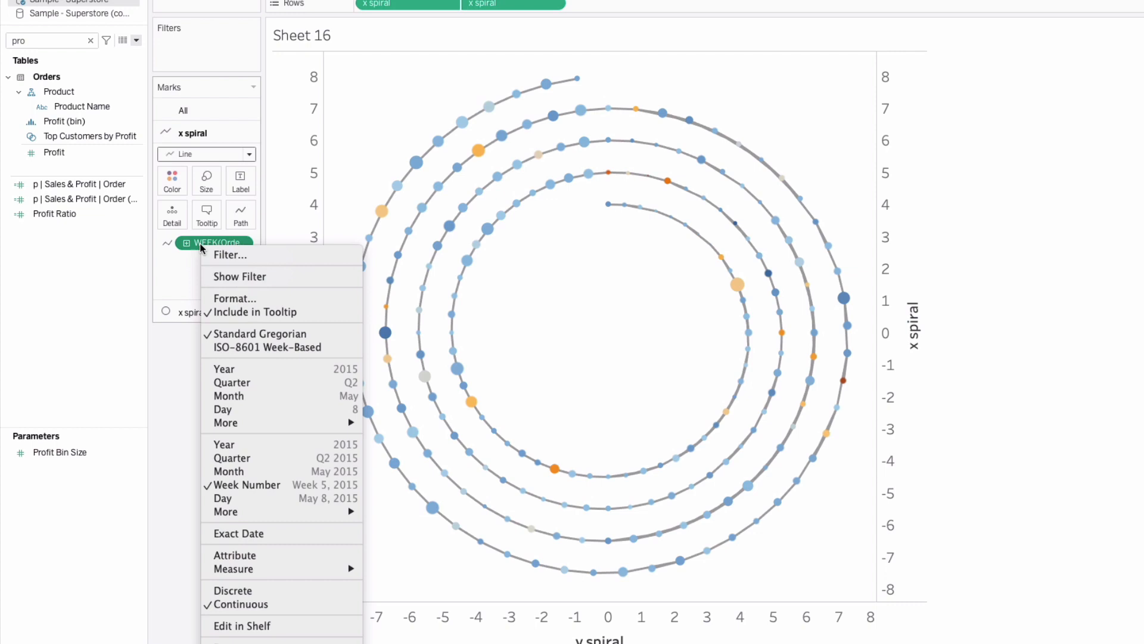
pyautogui.moveTo(240, 275)
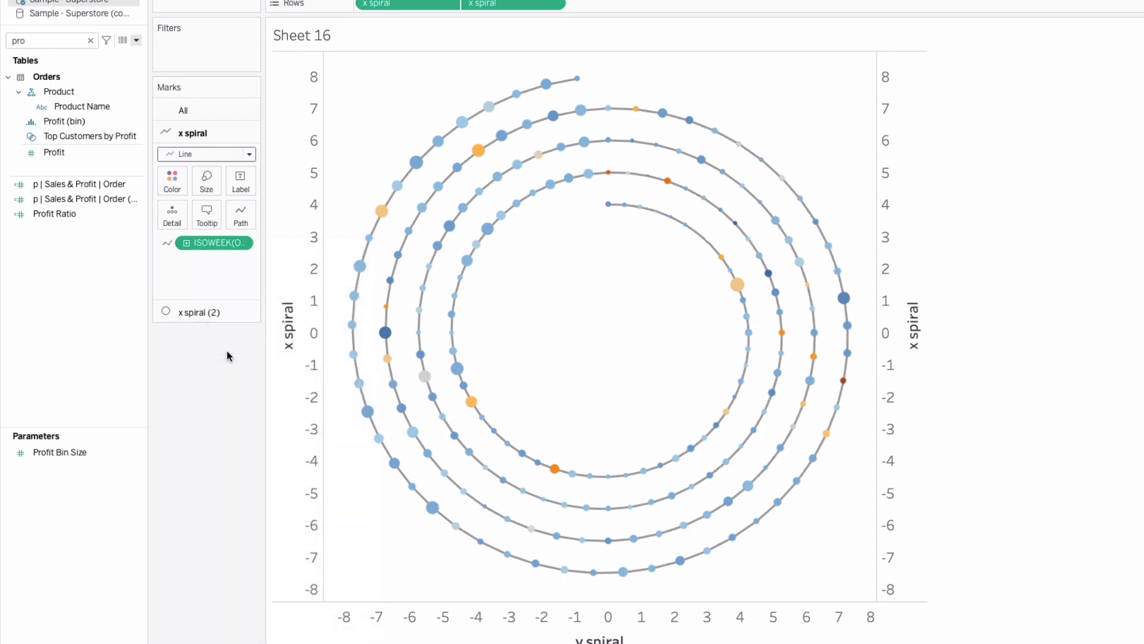
# Switch the Path shelf's WEEK(Order Date) to ISO-8601 week-based
pyautogui.click(206, 180)
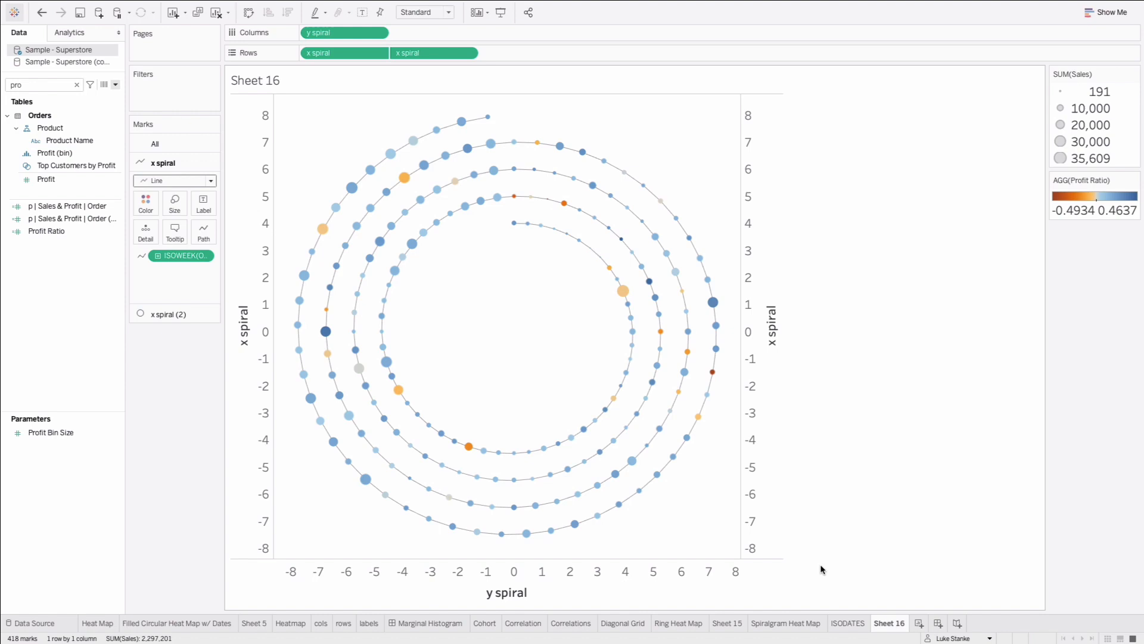
pyautogui.rightClick(786, 622)
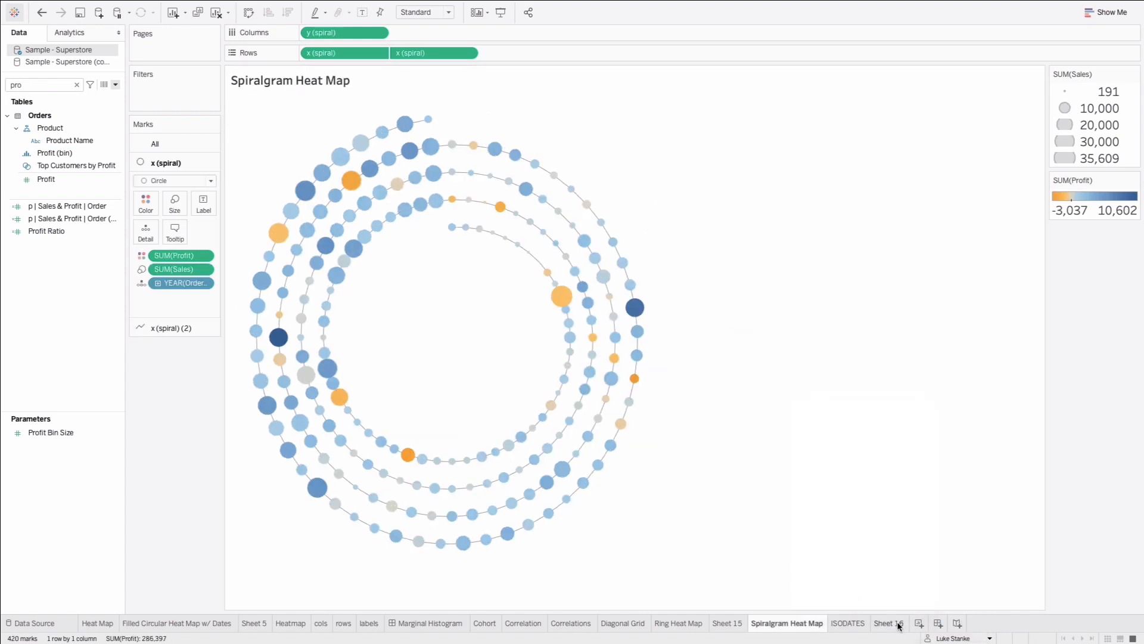
pyautogui.click(889, 622)
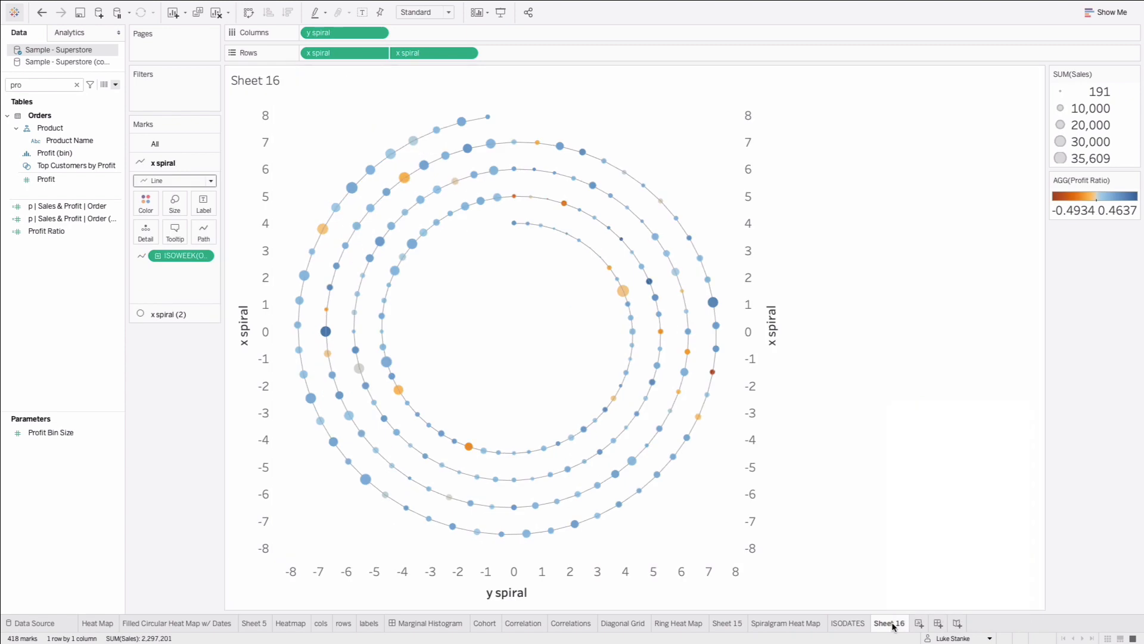
pyautogui.moveTo(611, 575)
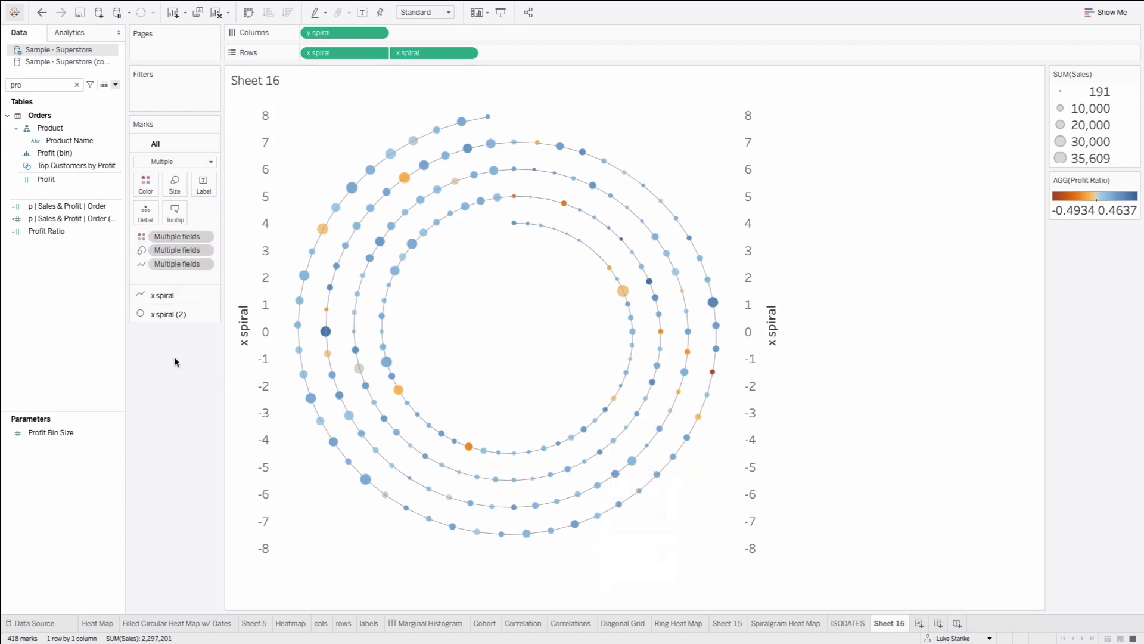
pyautogui.rightClick(248, 329)
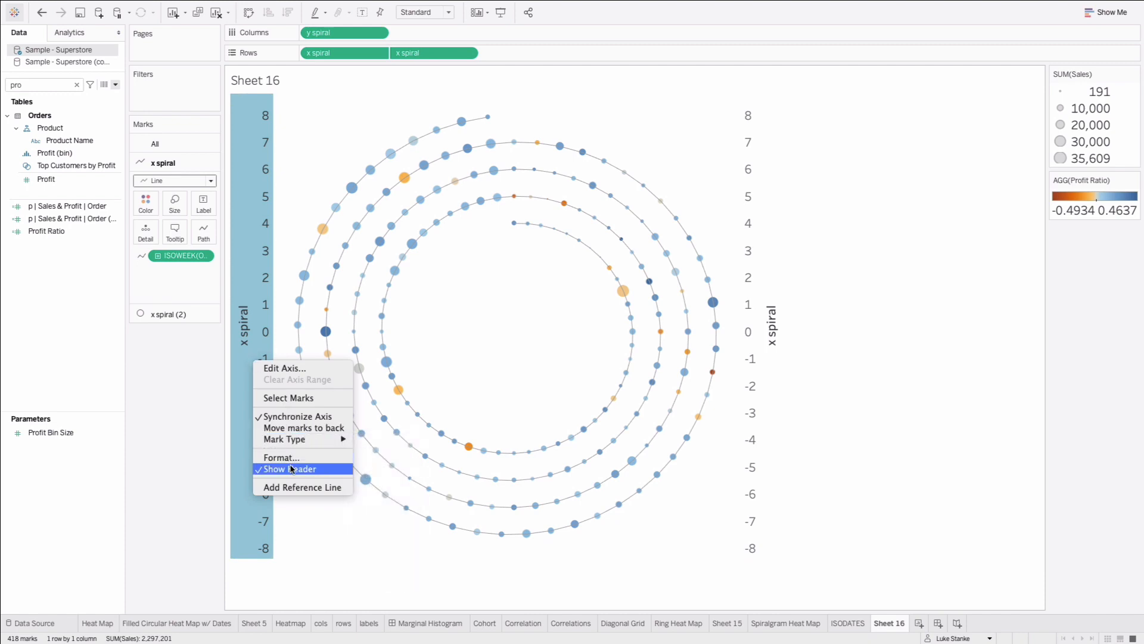
pyautogui.click(290, 469)
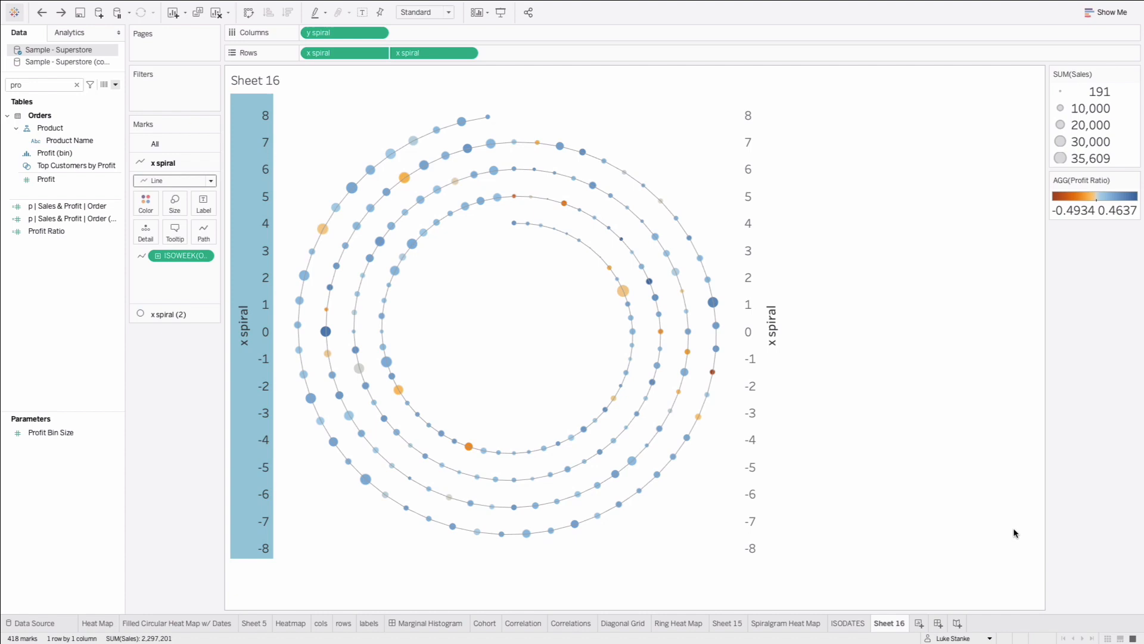
pyautogui.moveTo(713, 303)
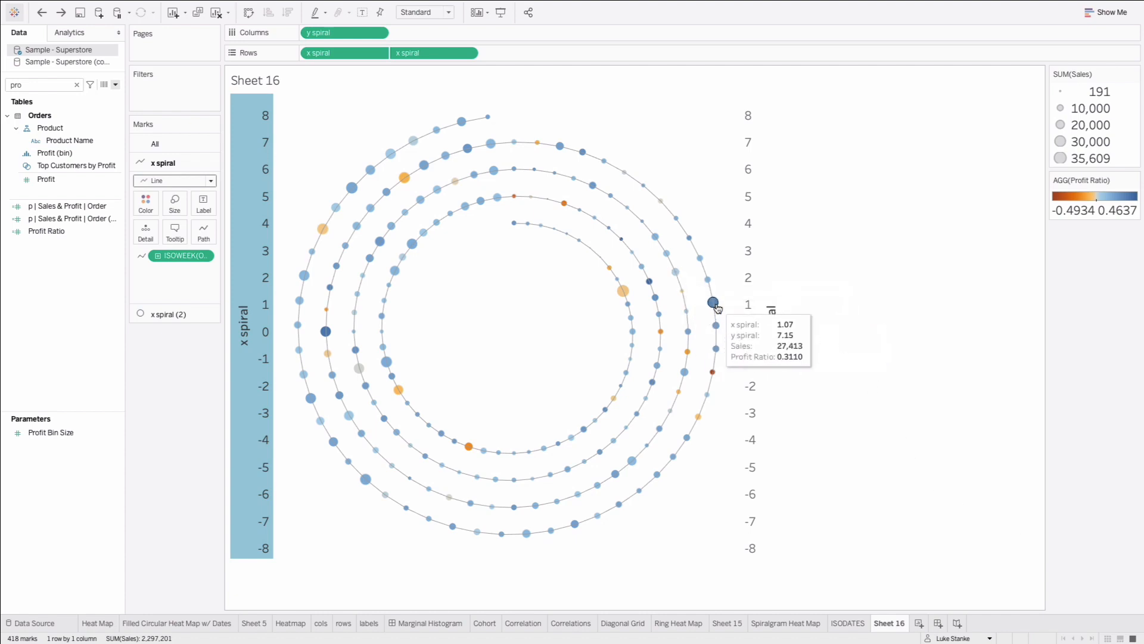
pyautogui.moveTo(801, 391)
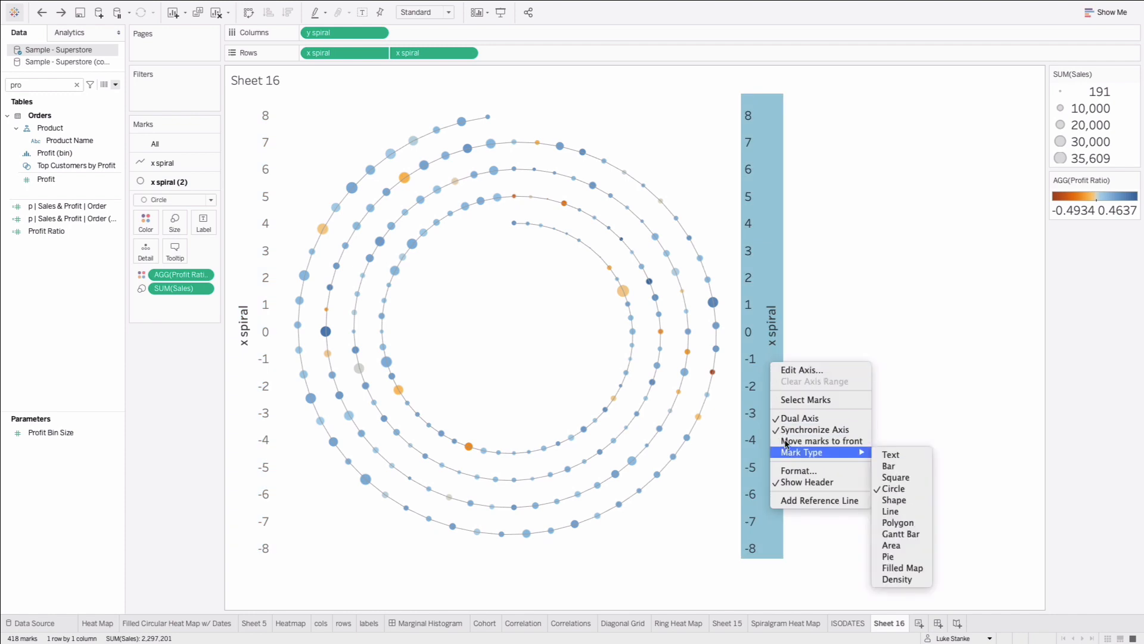
# Uncheck Show Header on the x spiral and y spiral axes
pyautogui.click(889, 511)
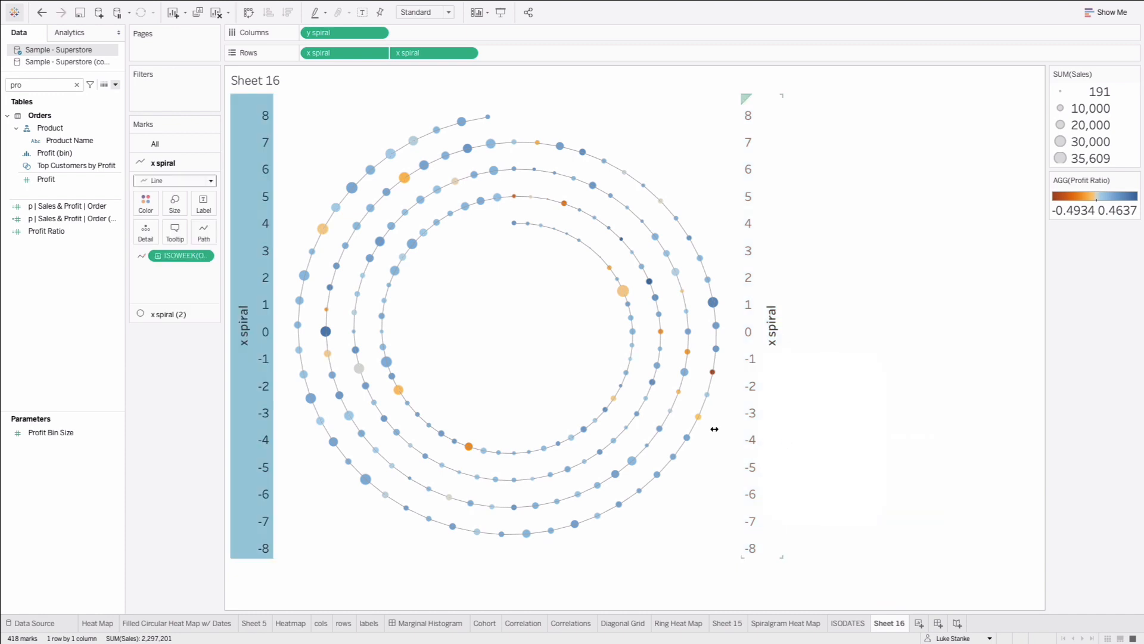
pyautogui.moveTo(252, 344)
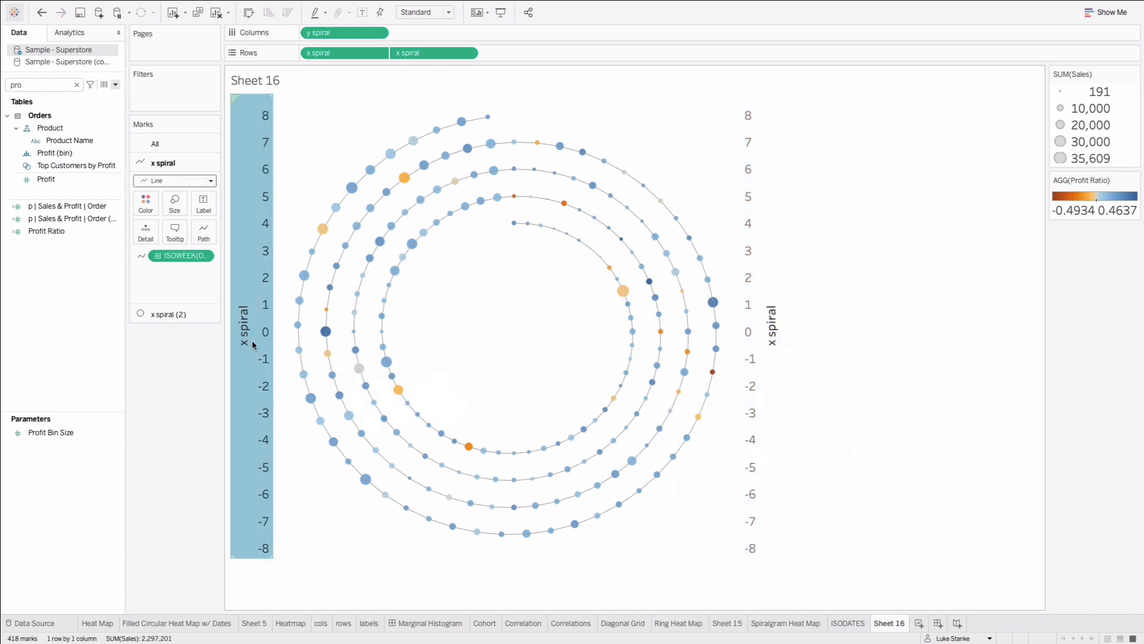
pyautogui.rightClick(251, 343)
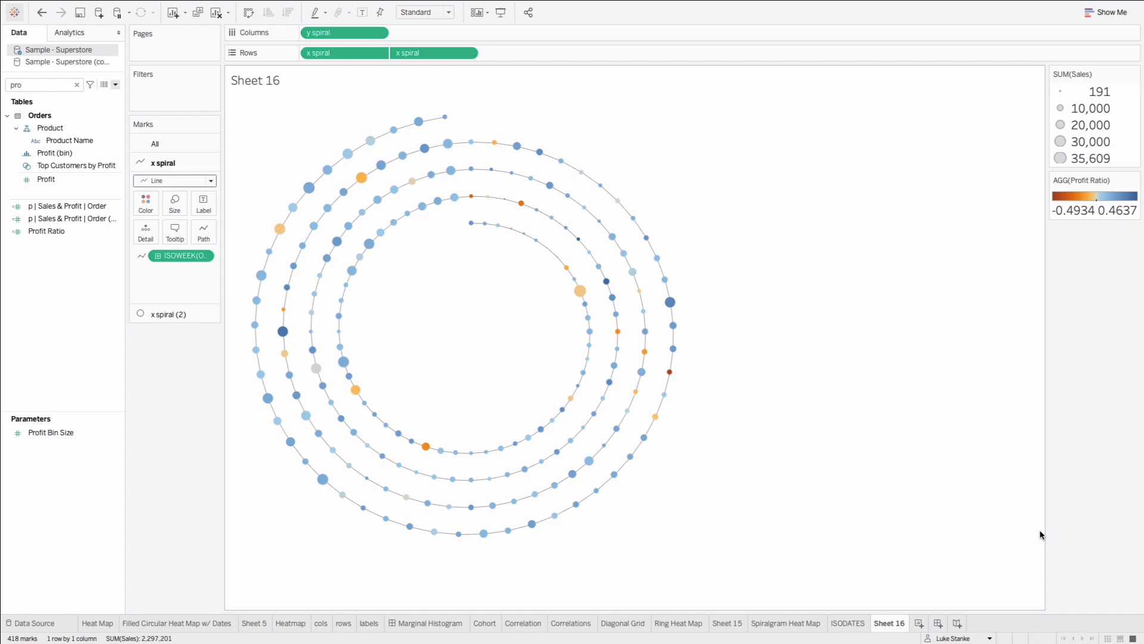
pyautogui.moveTo(475, 242)
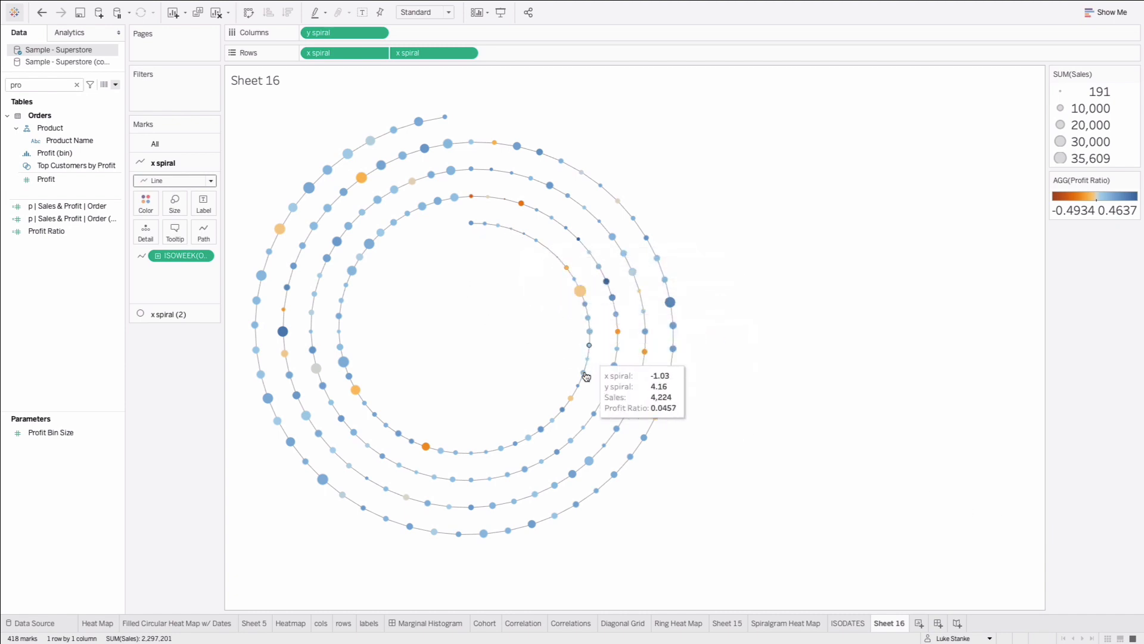
pyautogui.moveTo(379, 399)
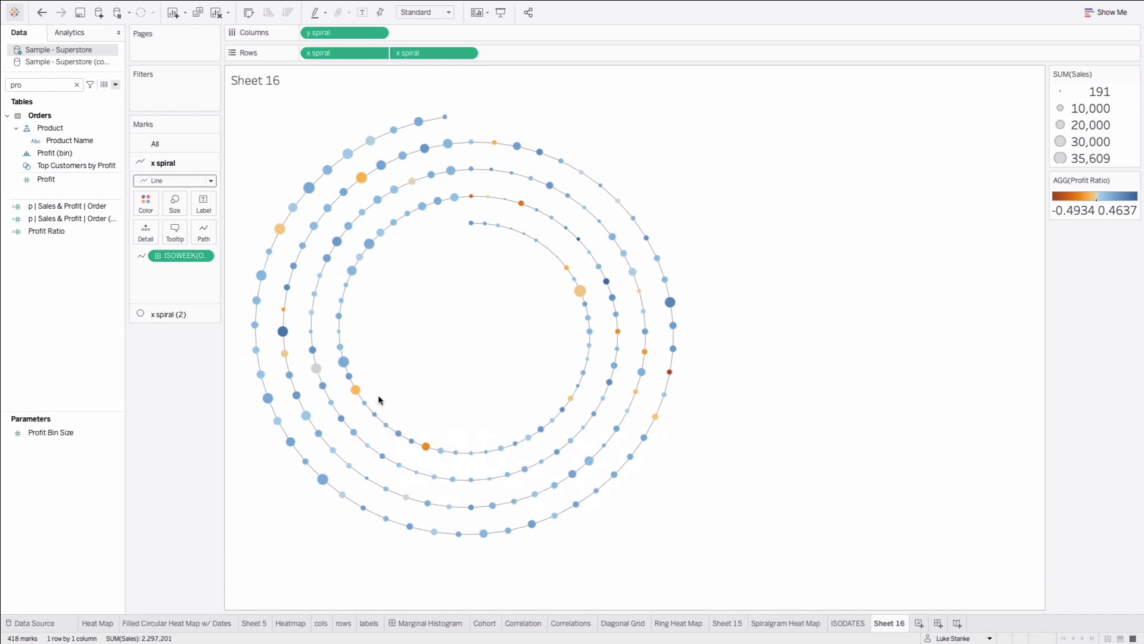
pyautogui.moveTo(392, 222)
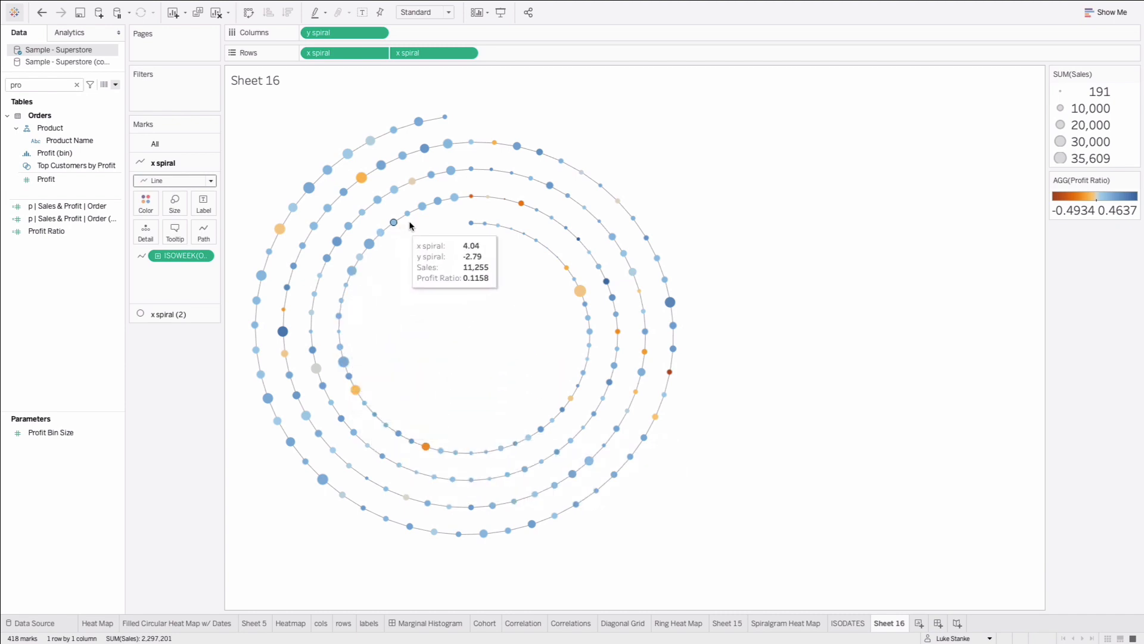
pyautogui.moveTo(463, 223)
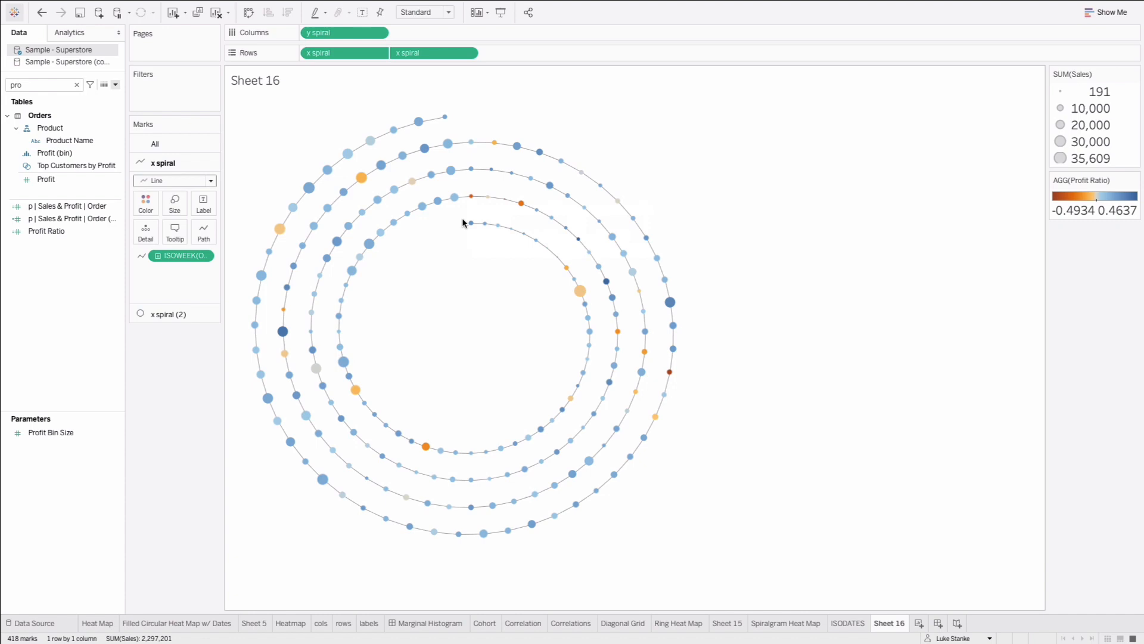
pyautogui.moveTo(708, 556)
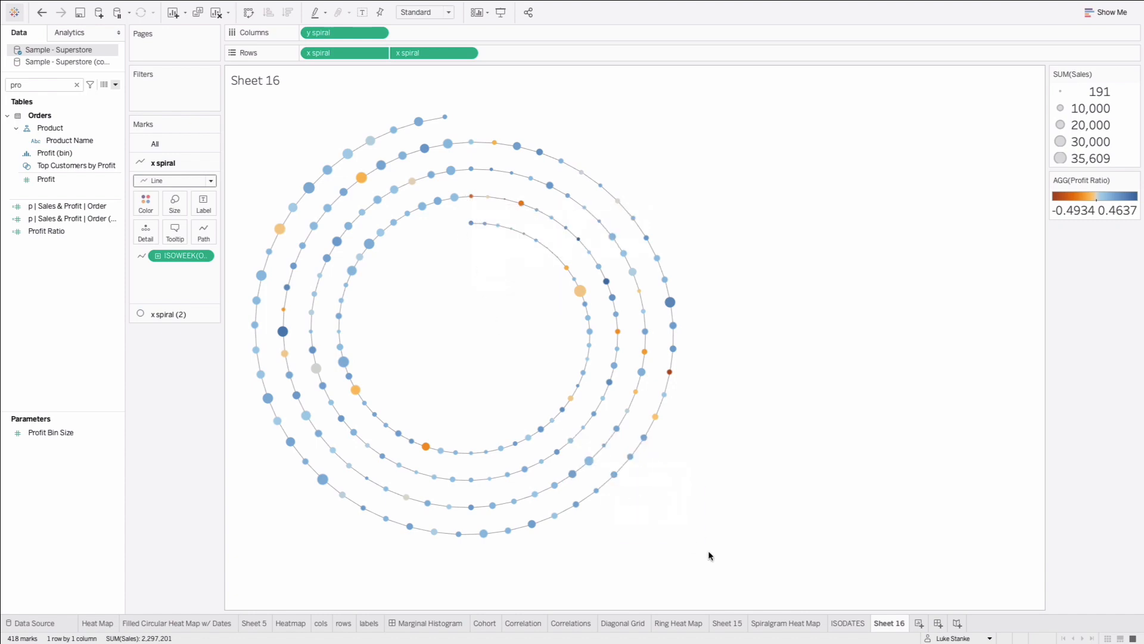
pyautogui.click(678, 622)
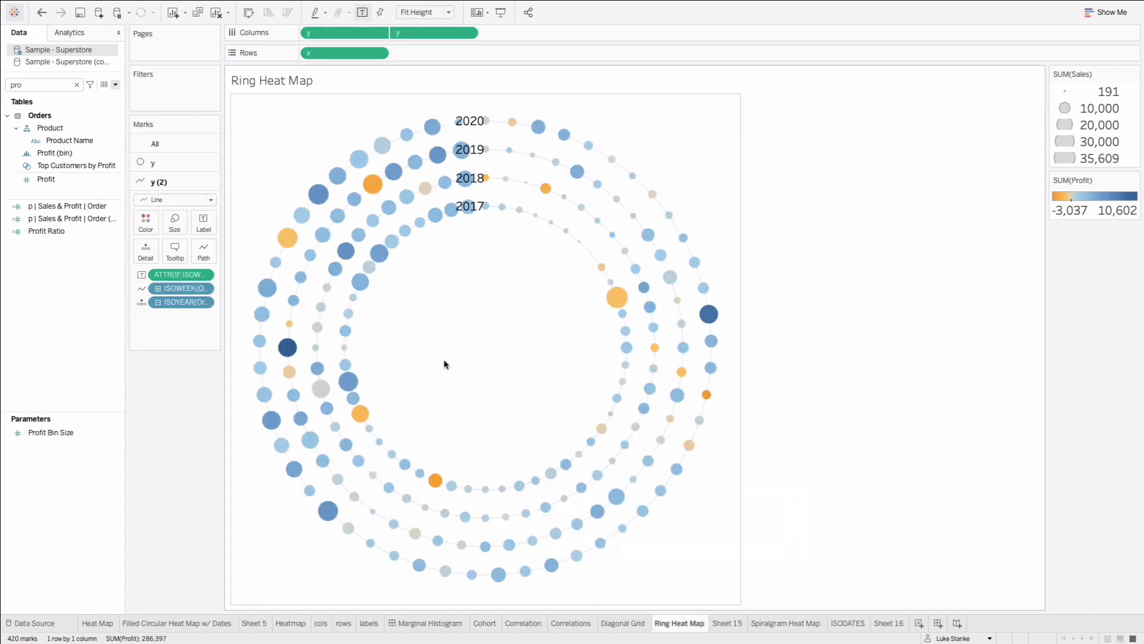
pyautogui.moveTo(493, 207)
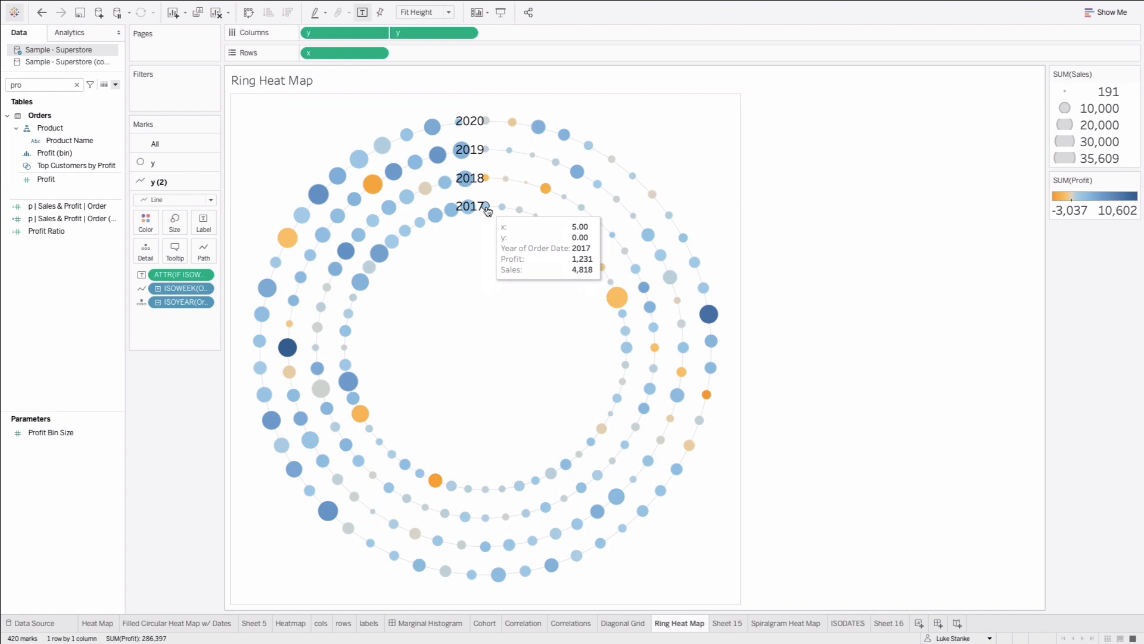
pyautogui.moveTo(488, 168)
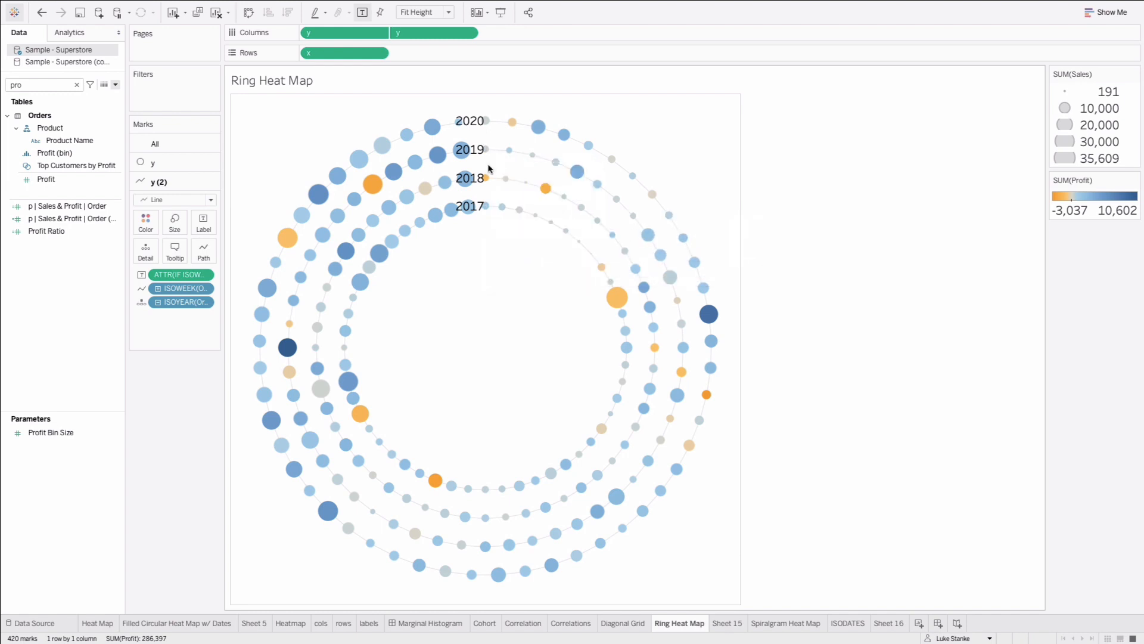
pyautogui.click(889, 623)
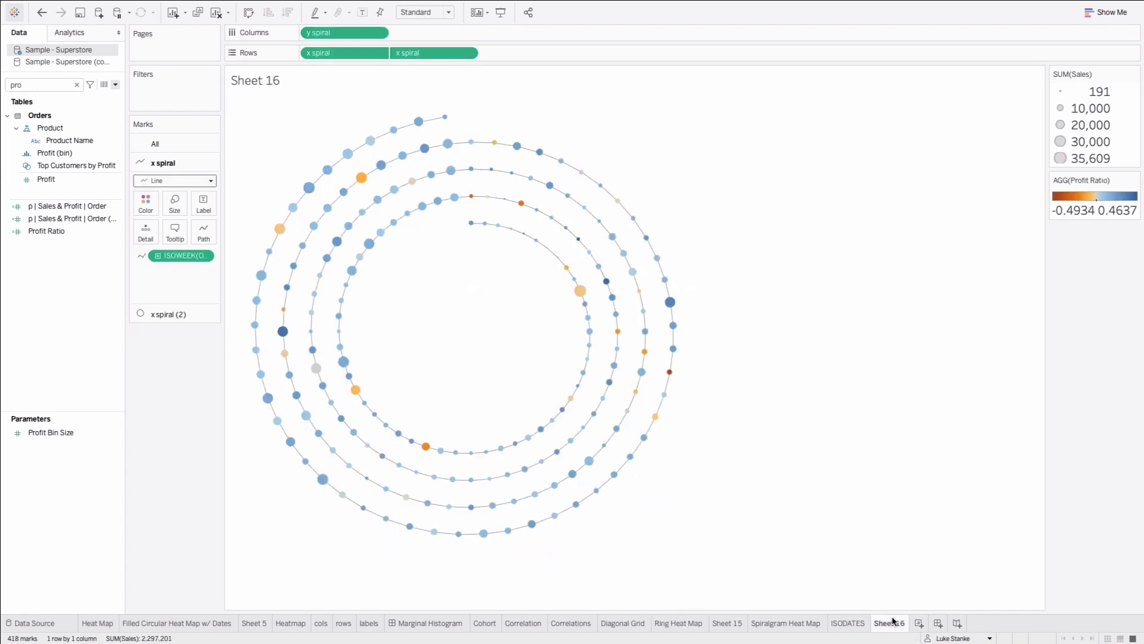